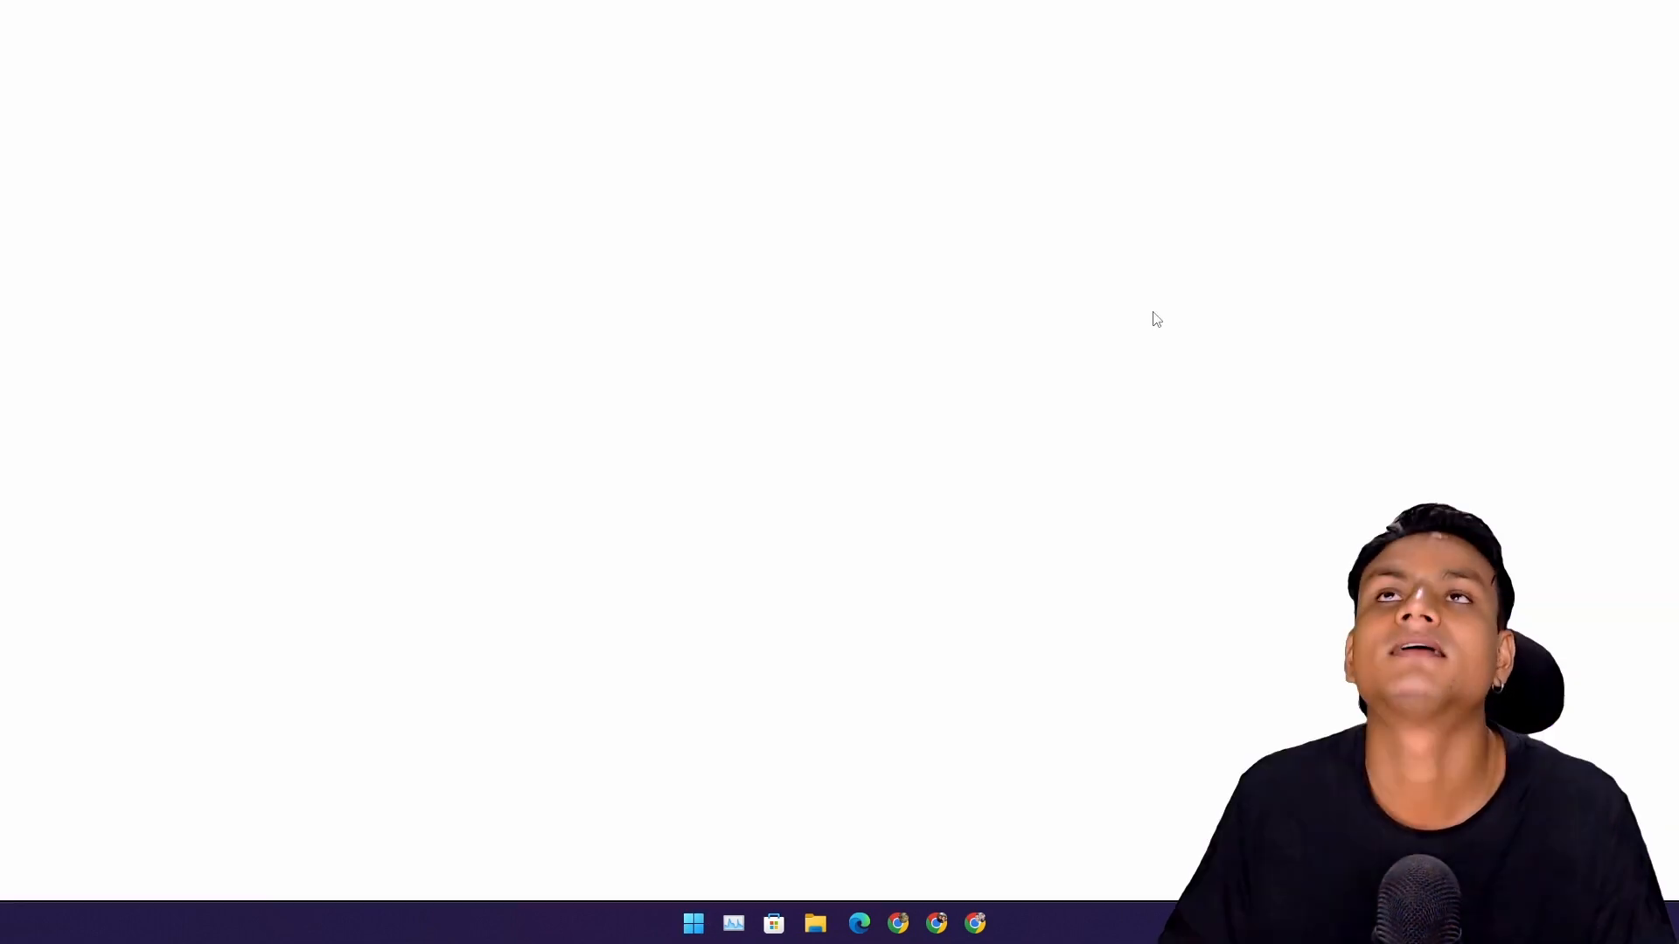
Step: Launch Pixlr E so the home screen with recent projects loads
click(993, 922)
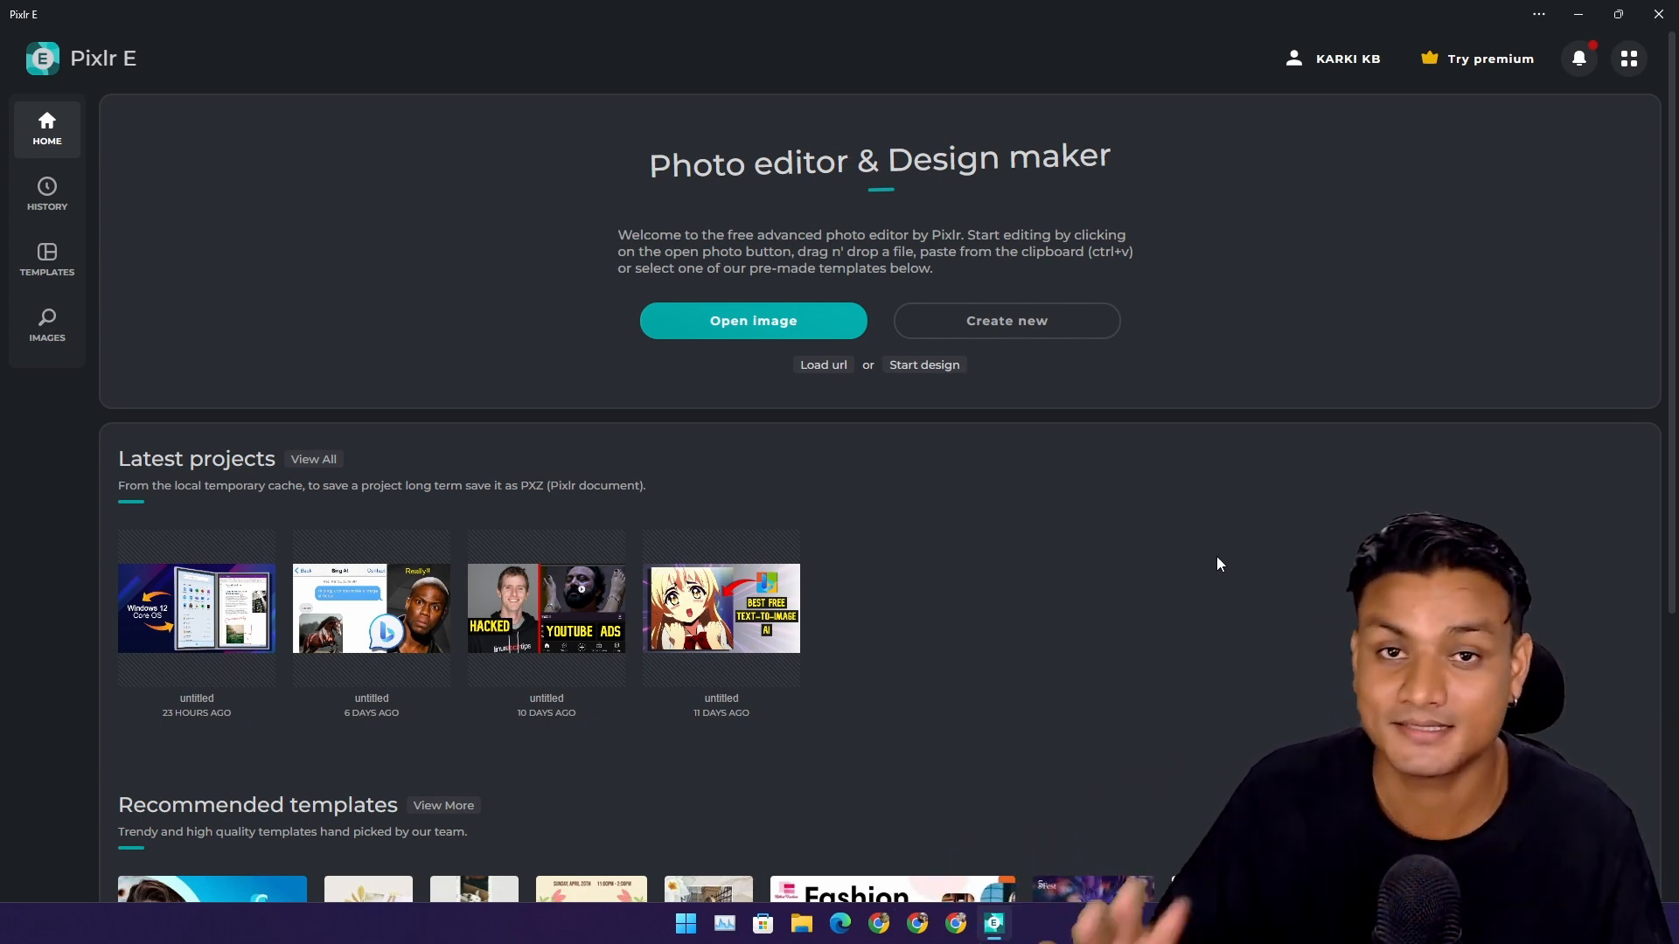
mouse_move(1245, 562)
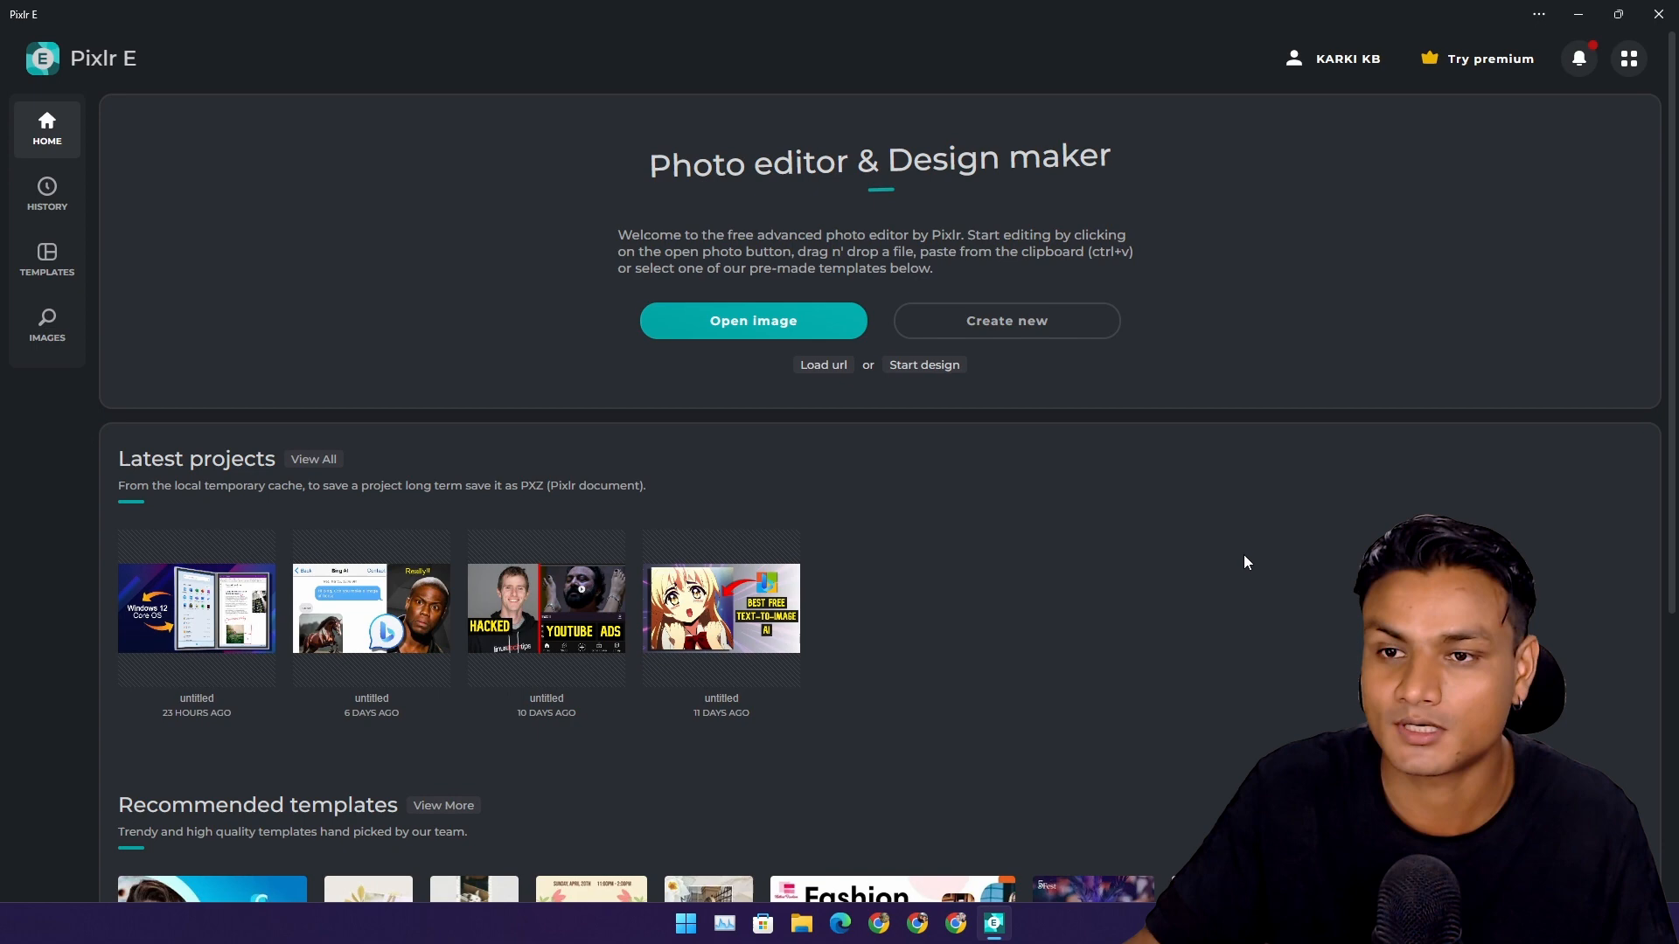
mouse_move(1046, 327)
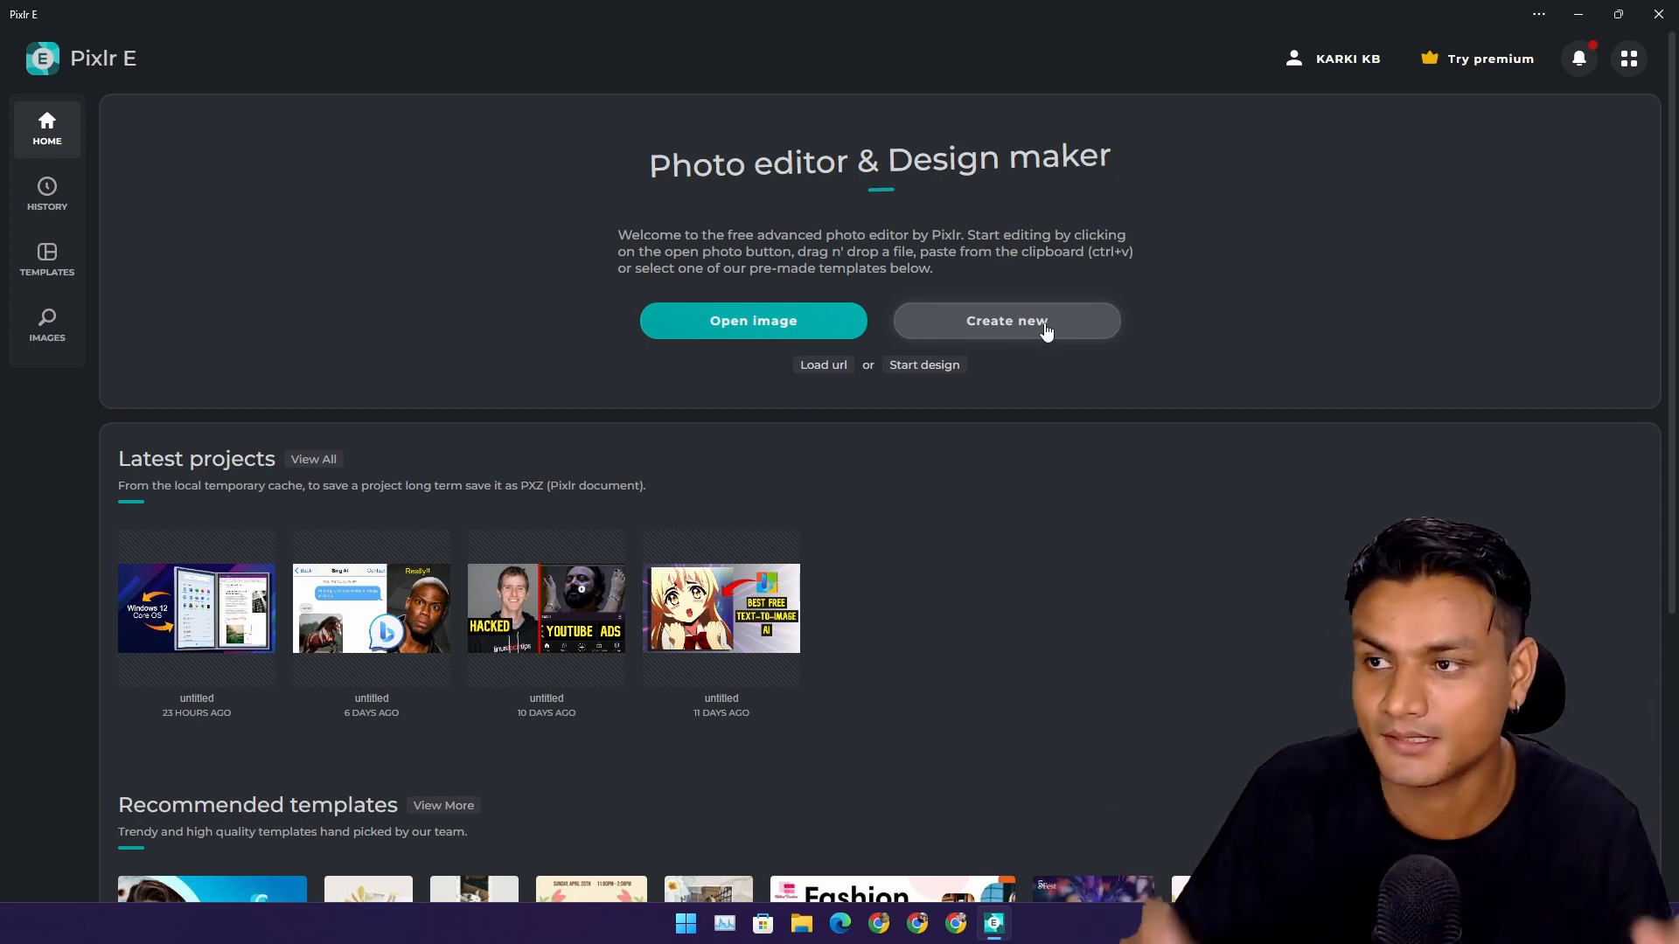
Step: Create a new blank 1280×720 (Thumb 720p) canvas, then bring up the Start app list
click(1004, 320)
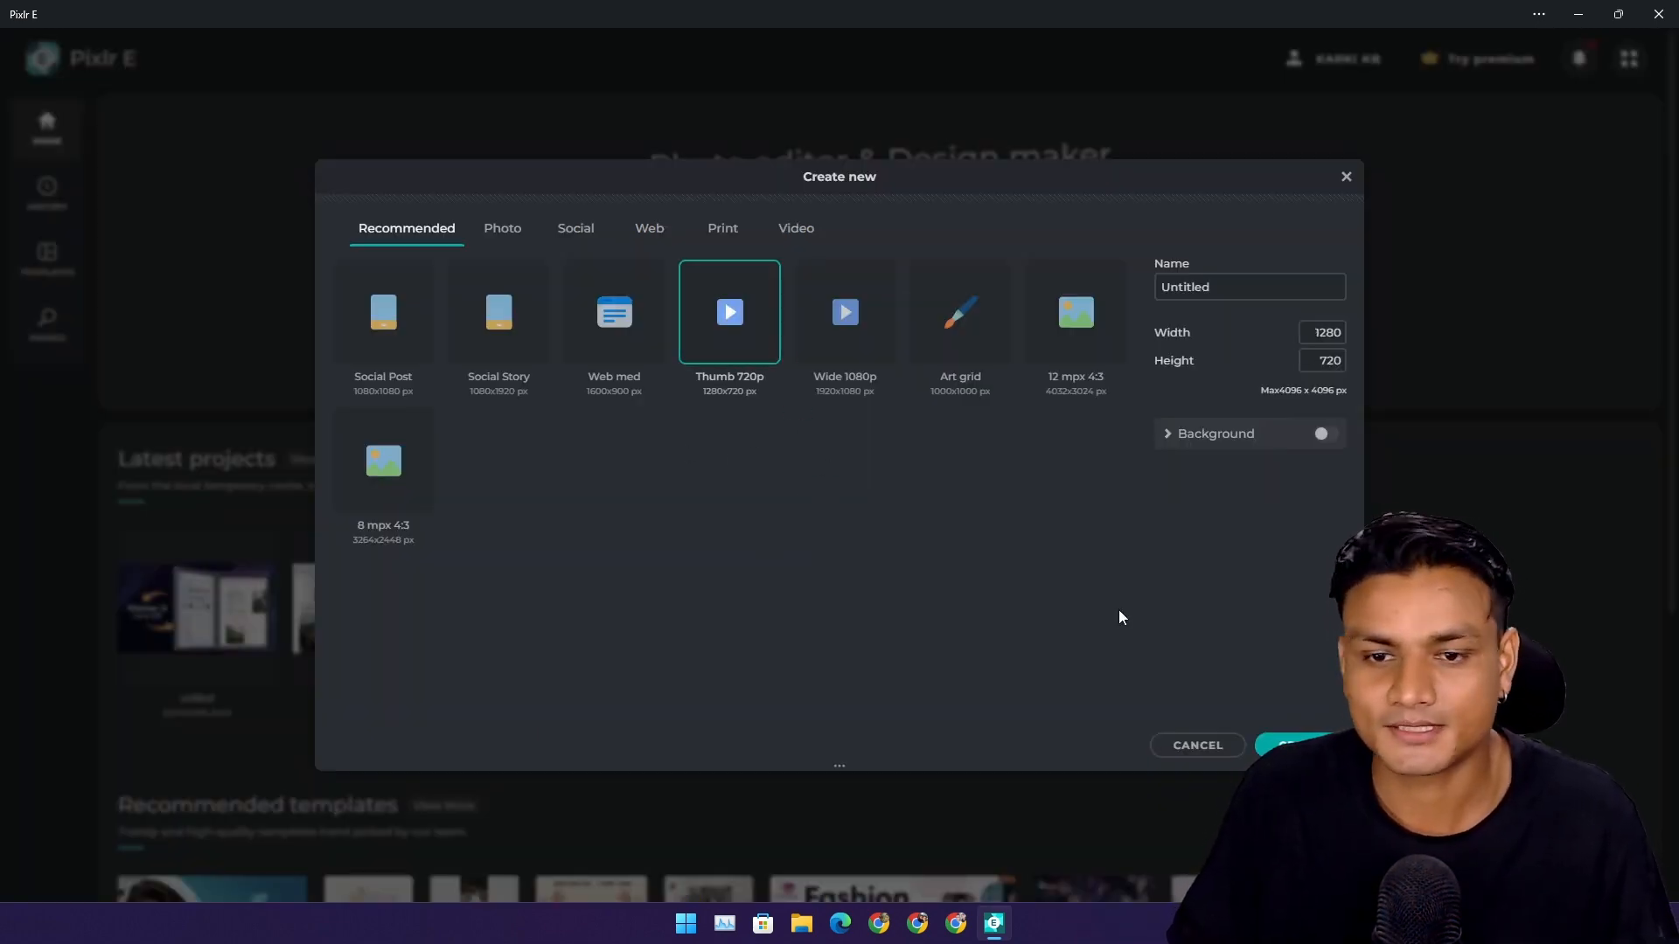
click(1296, 745)
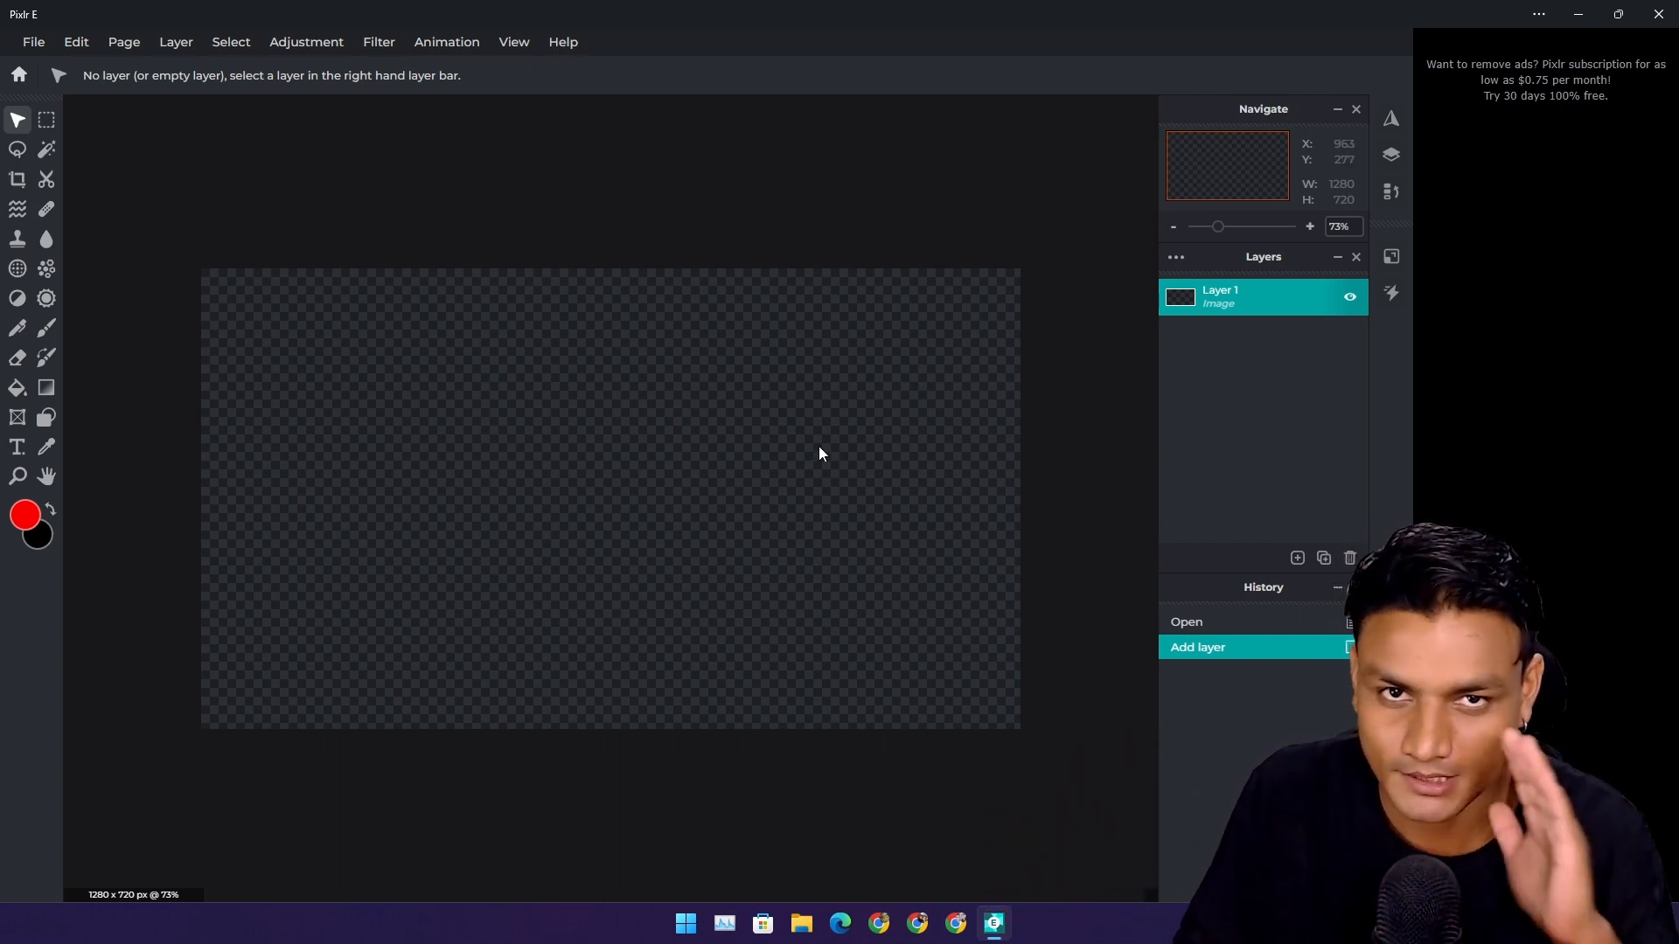
click(684, 922)
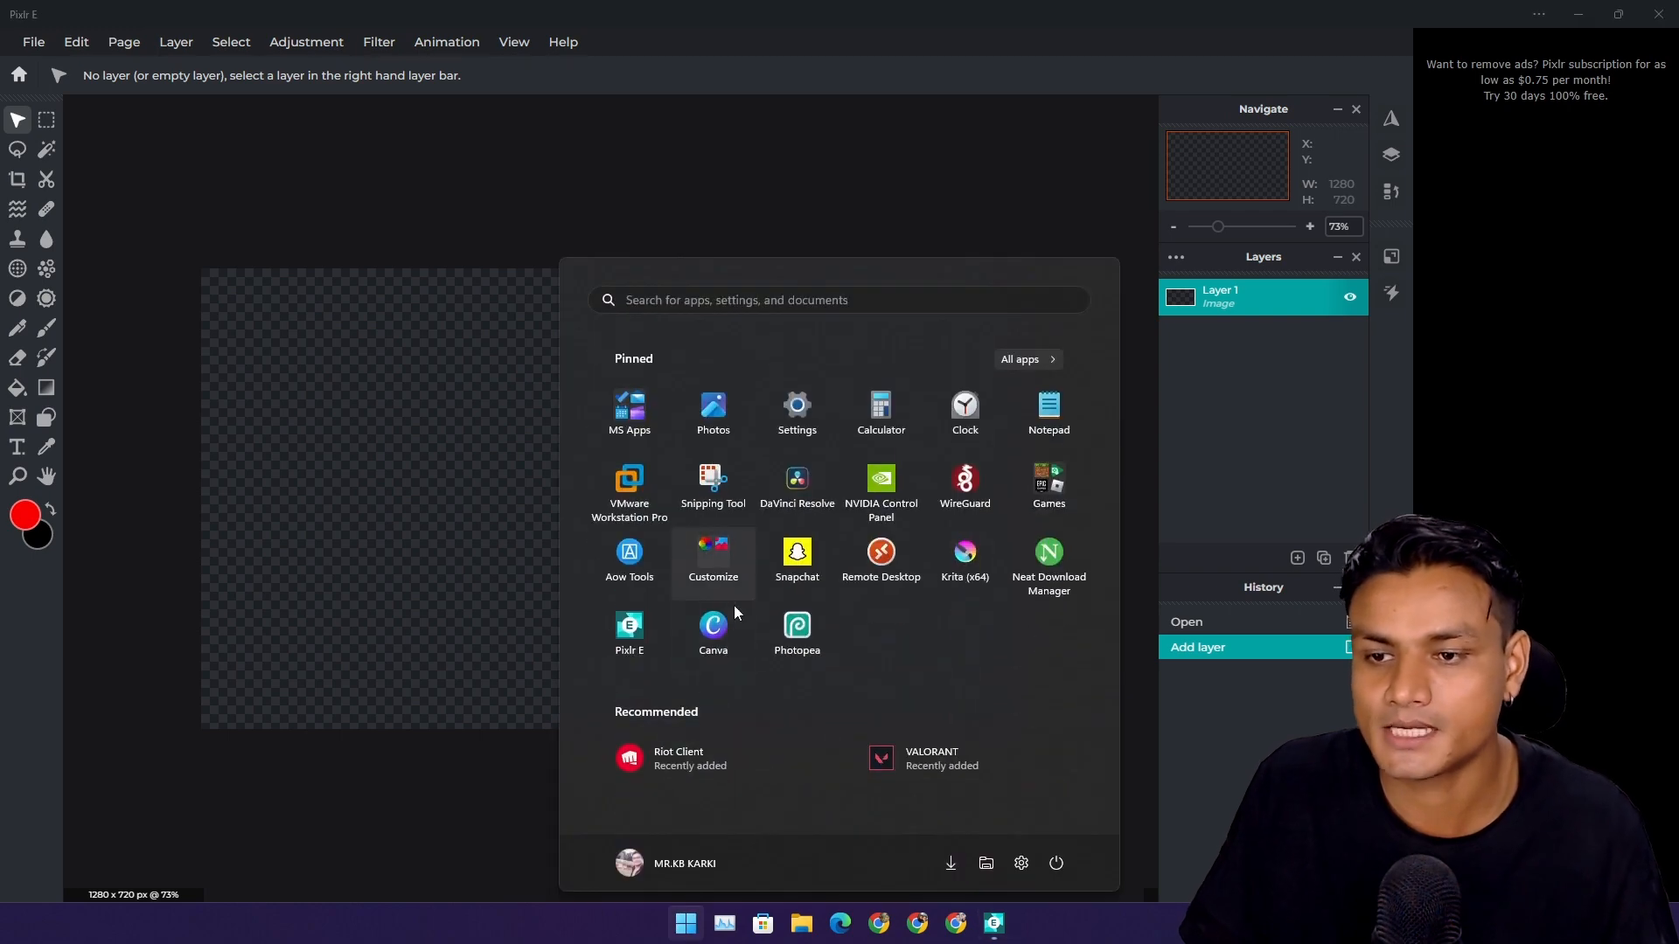
Step: Launch Photopea and start a new blank project alongside Pixlr E
click(797, 632)
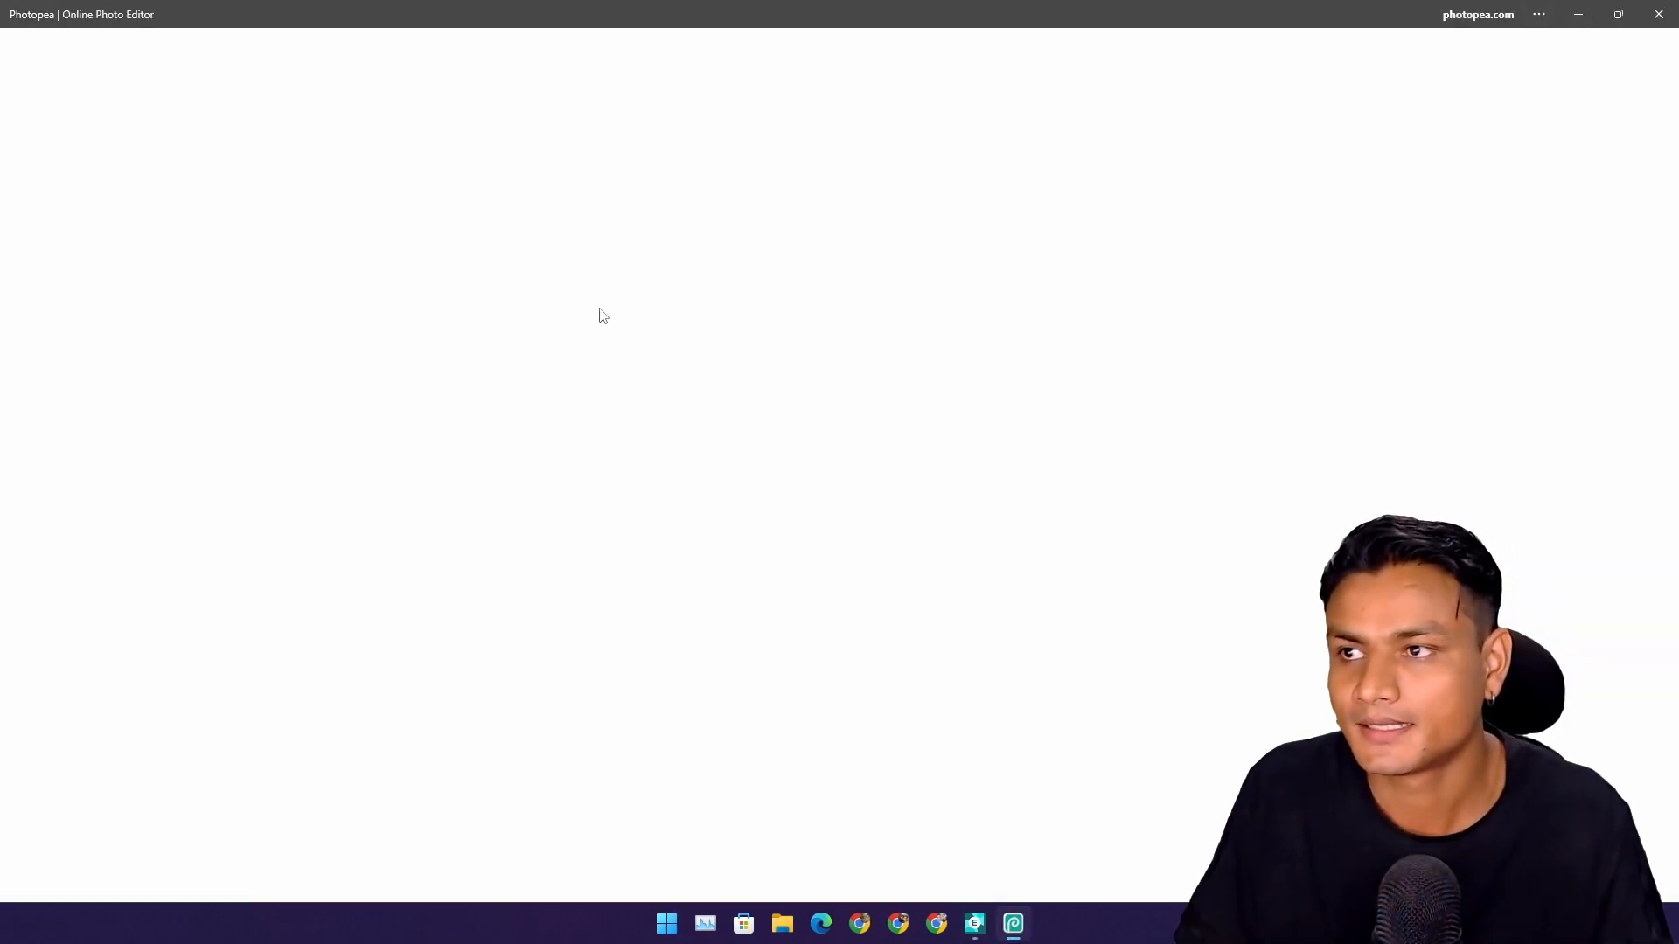
mouse_move(808, 235)
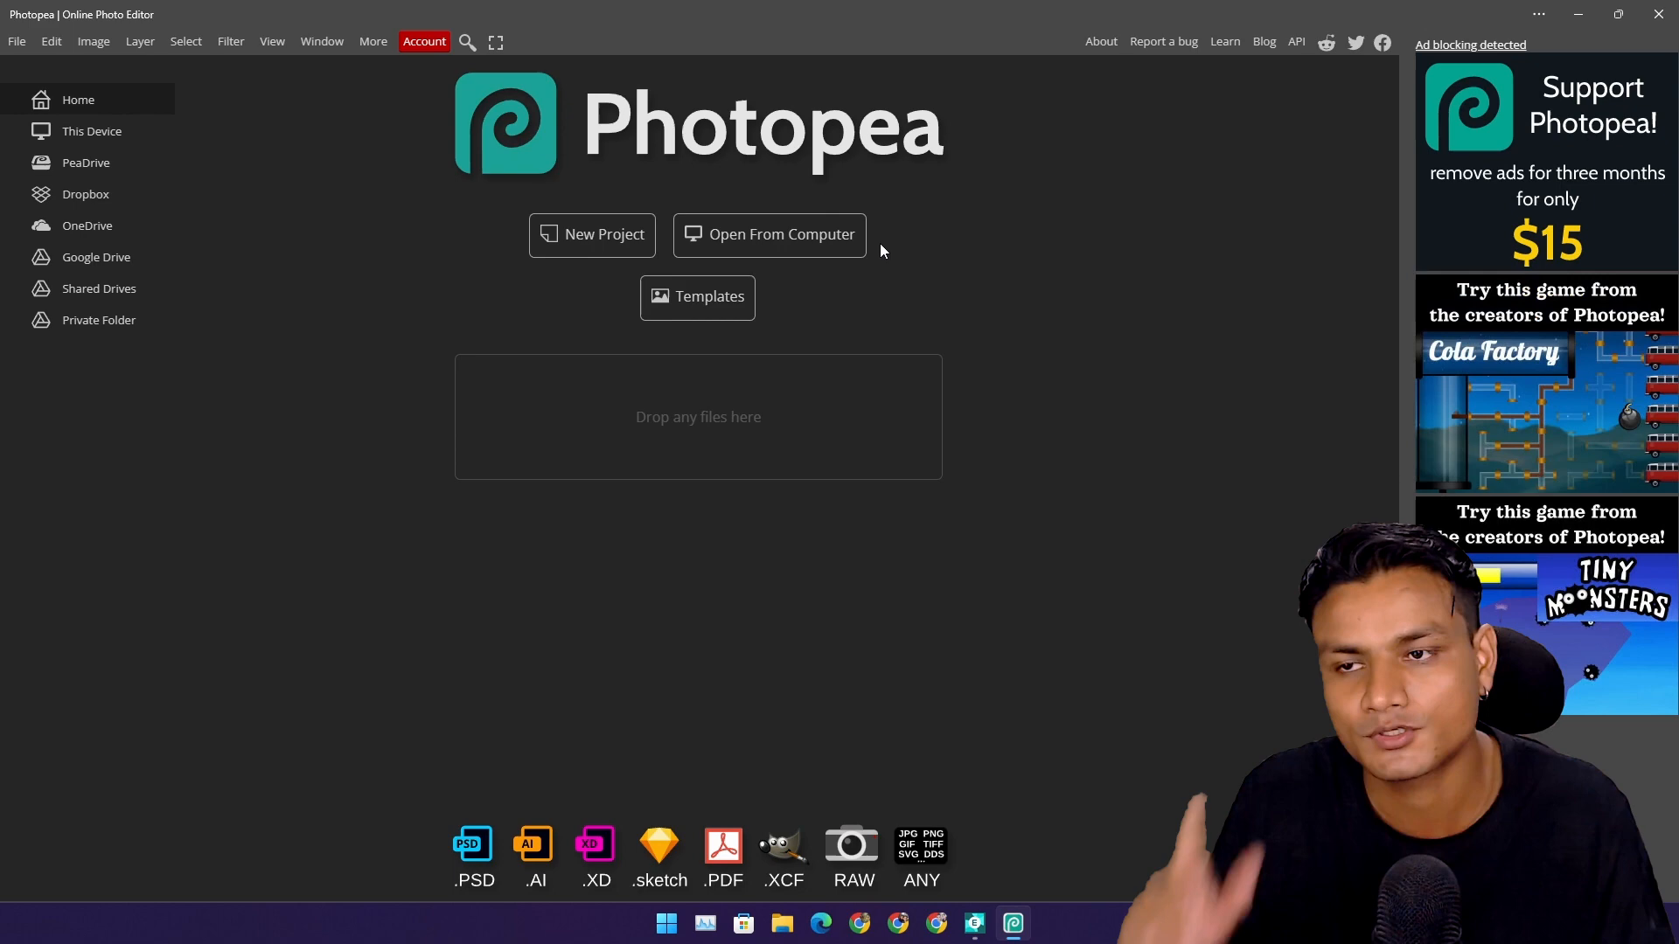
click(591, 234)
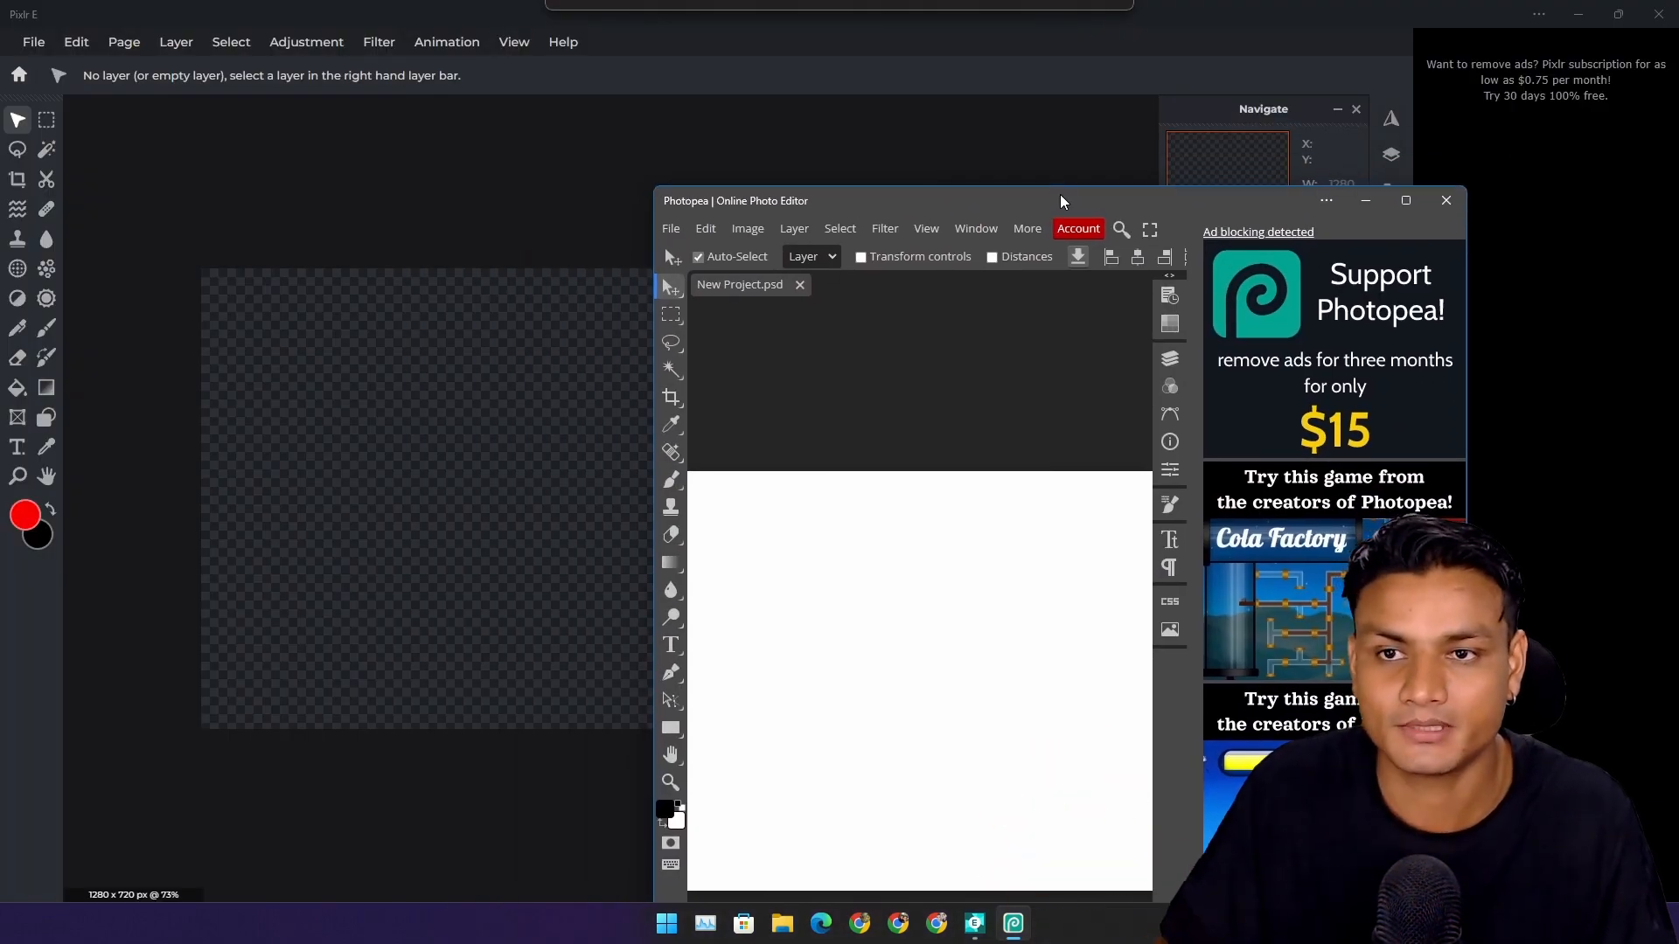
Step: Browse to Pictures > Screenshots and pick Screenshot (42).png
click(781, 922)
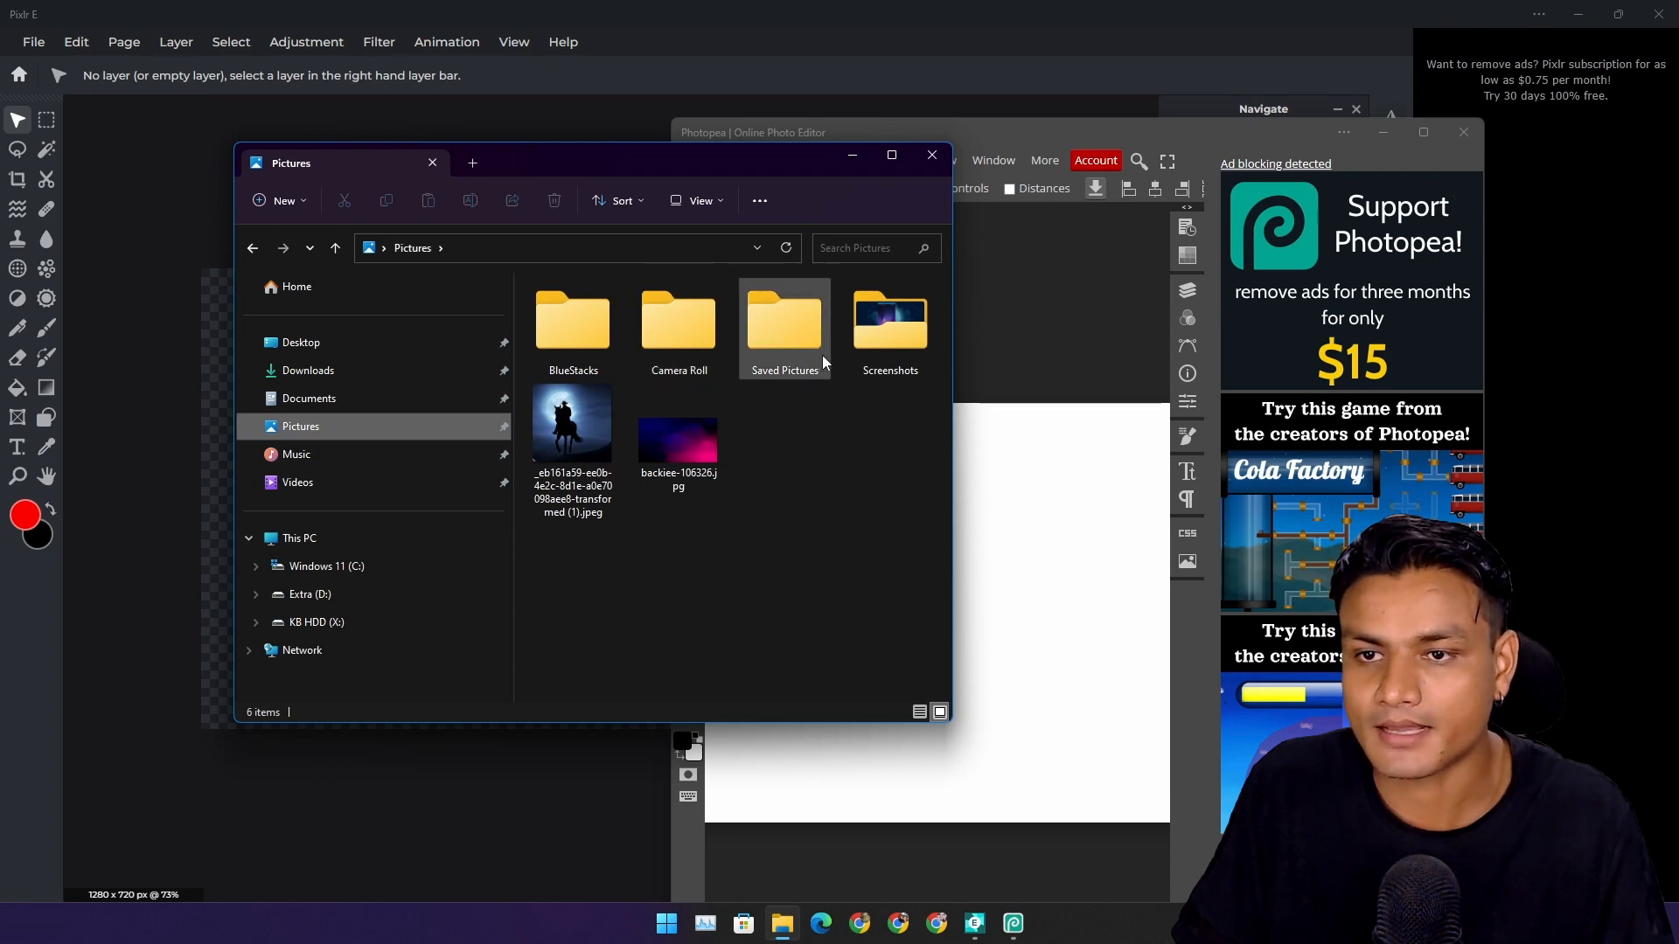
double_click(889, 318)
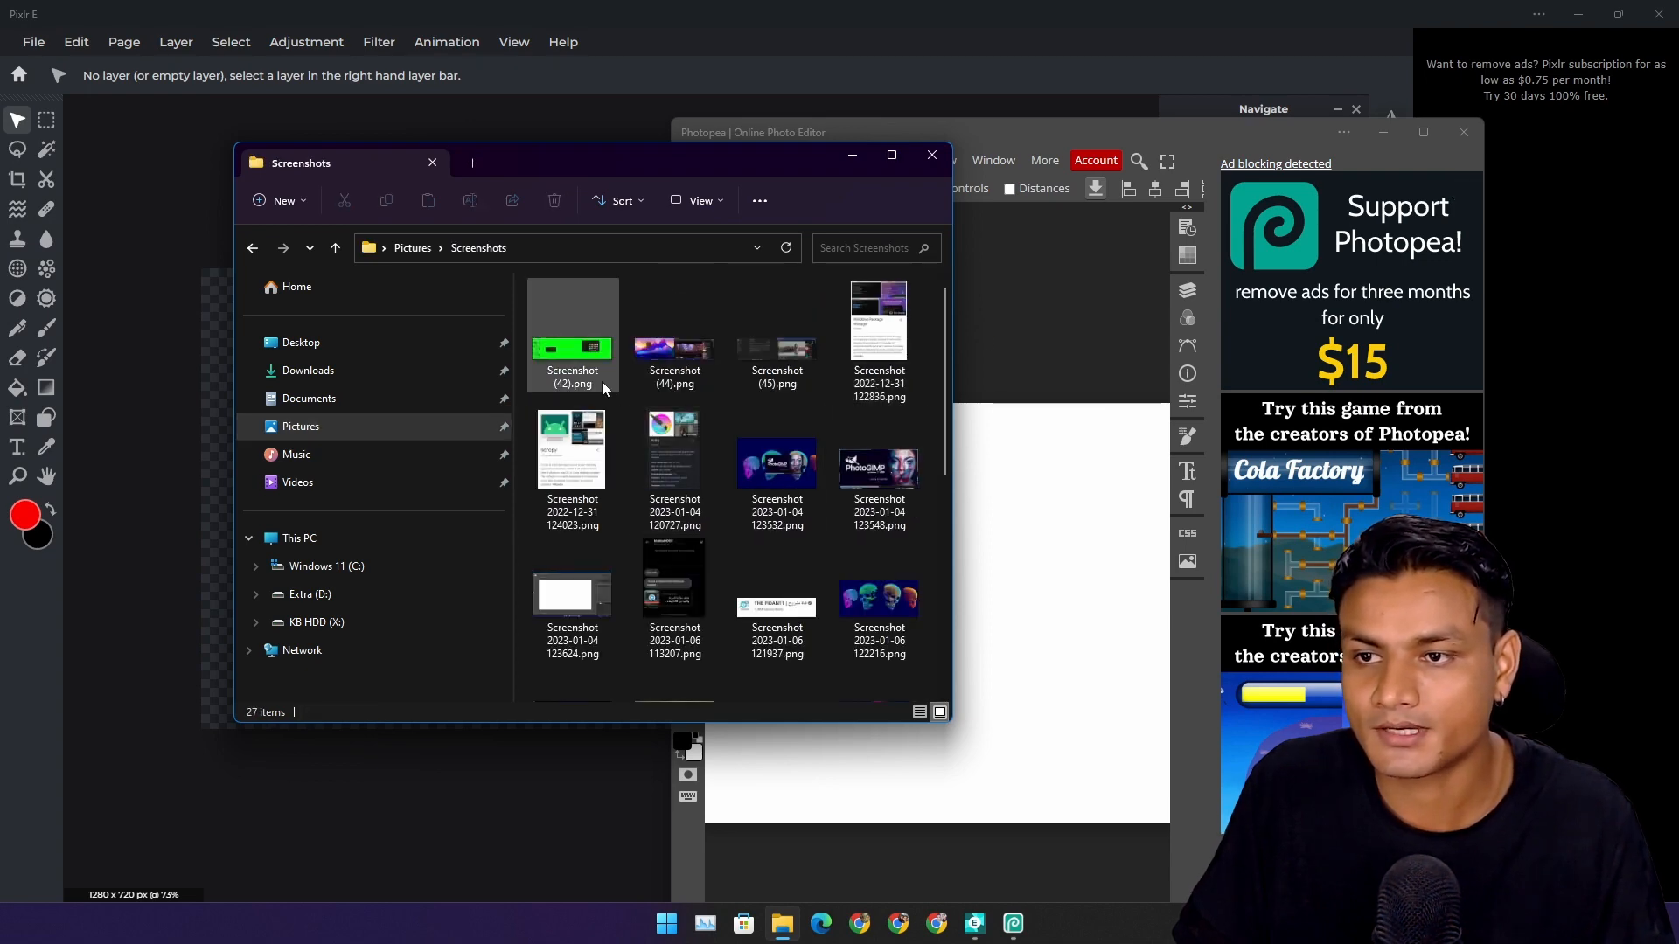
double_click(572, 332)
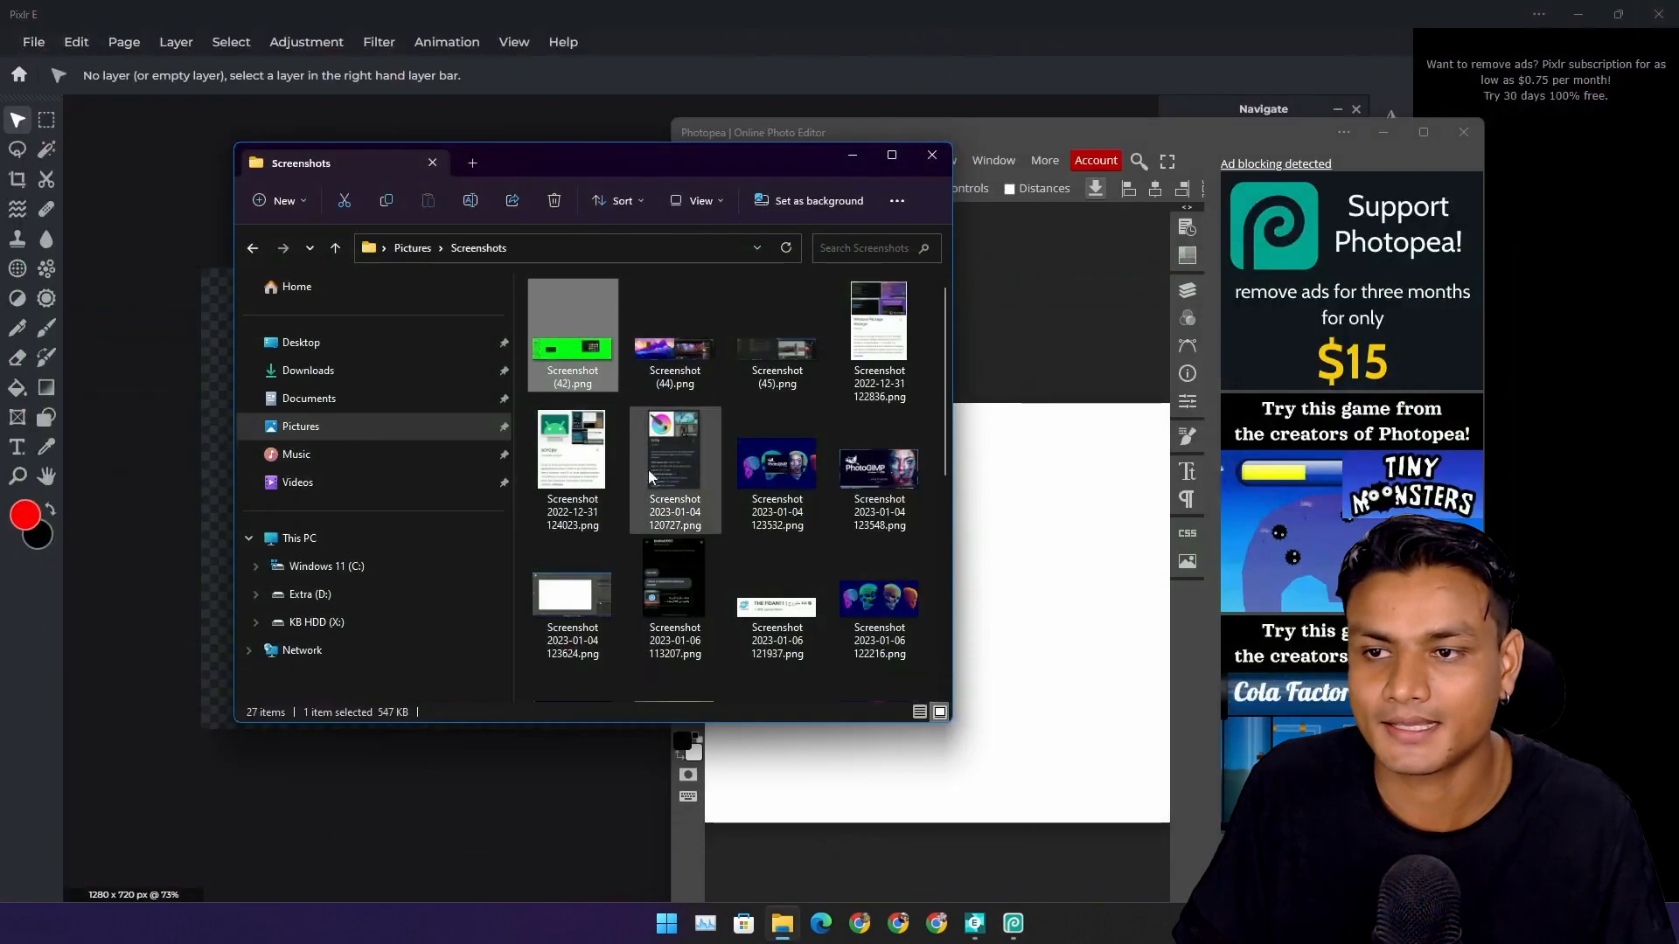
right_click(571, 322)
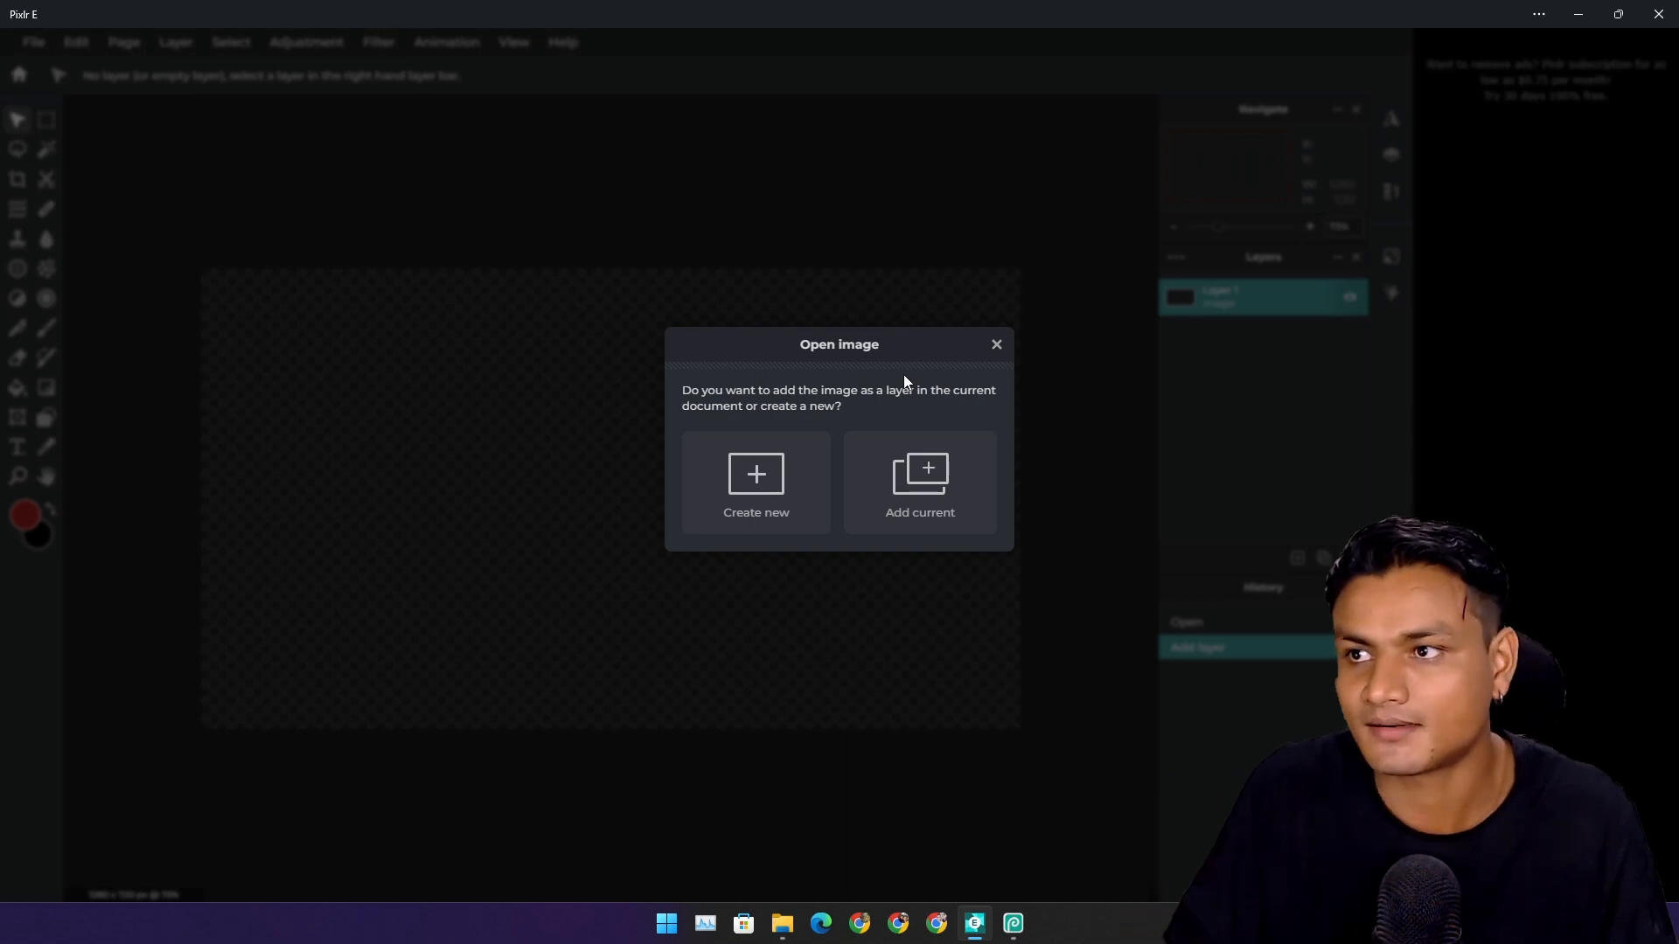
Step: Add the screenshot as a layer in the current Pixlr E document and switch to Photopea
click(918, 483)
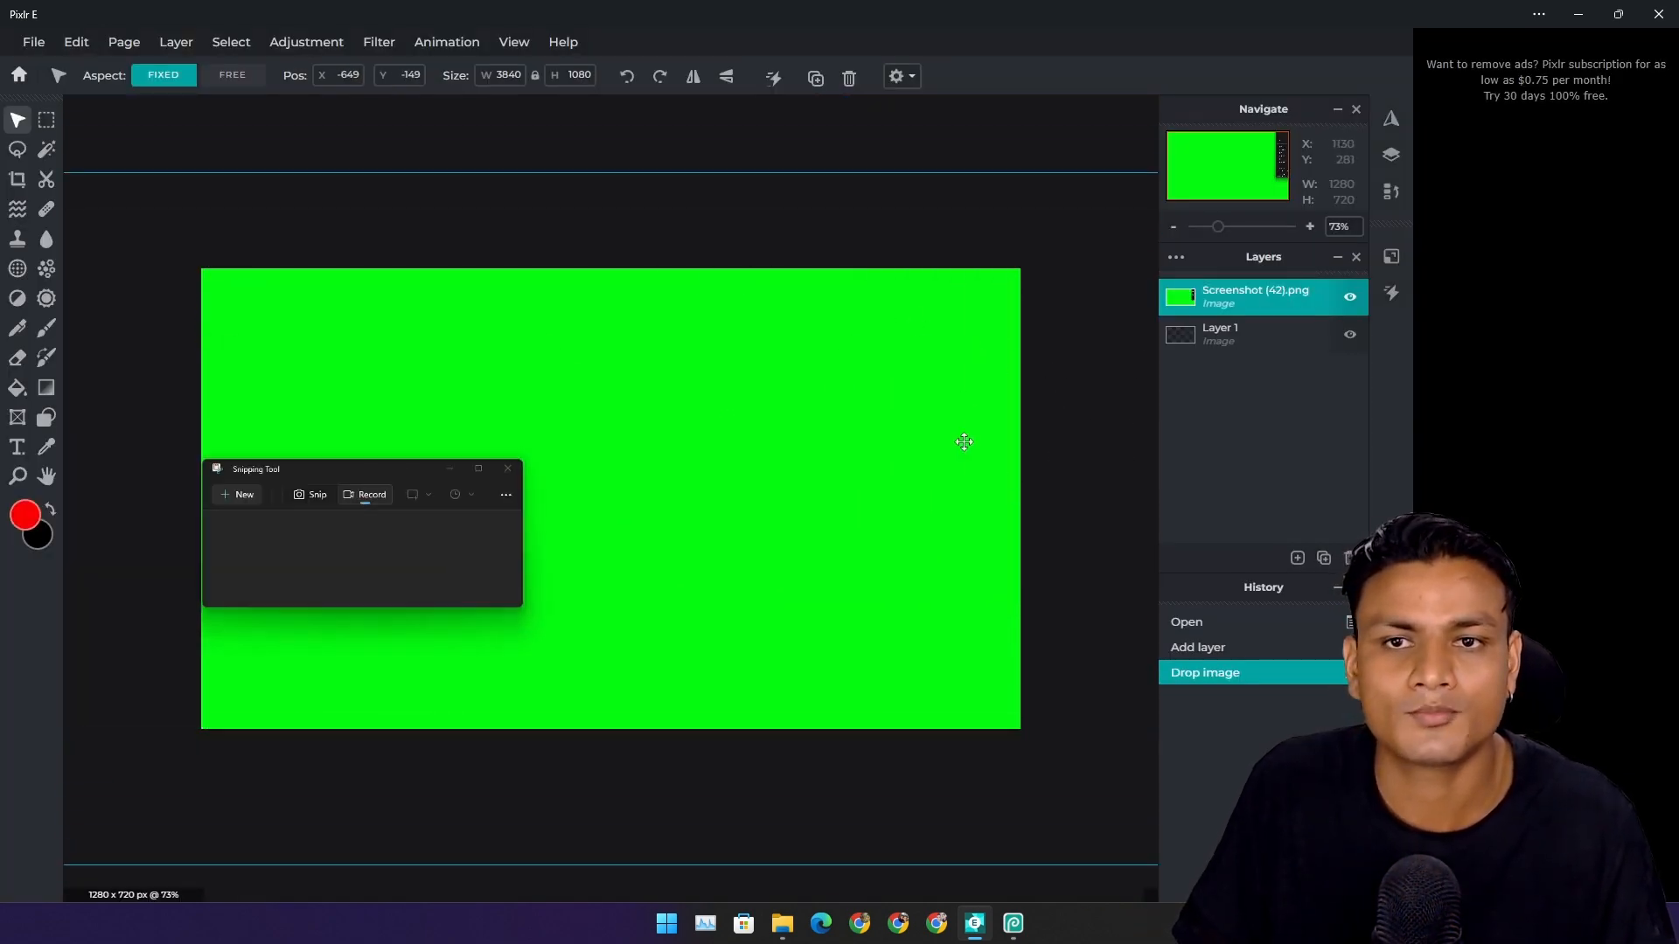
click(1012, 923)
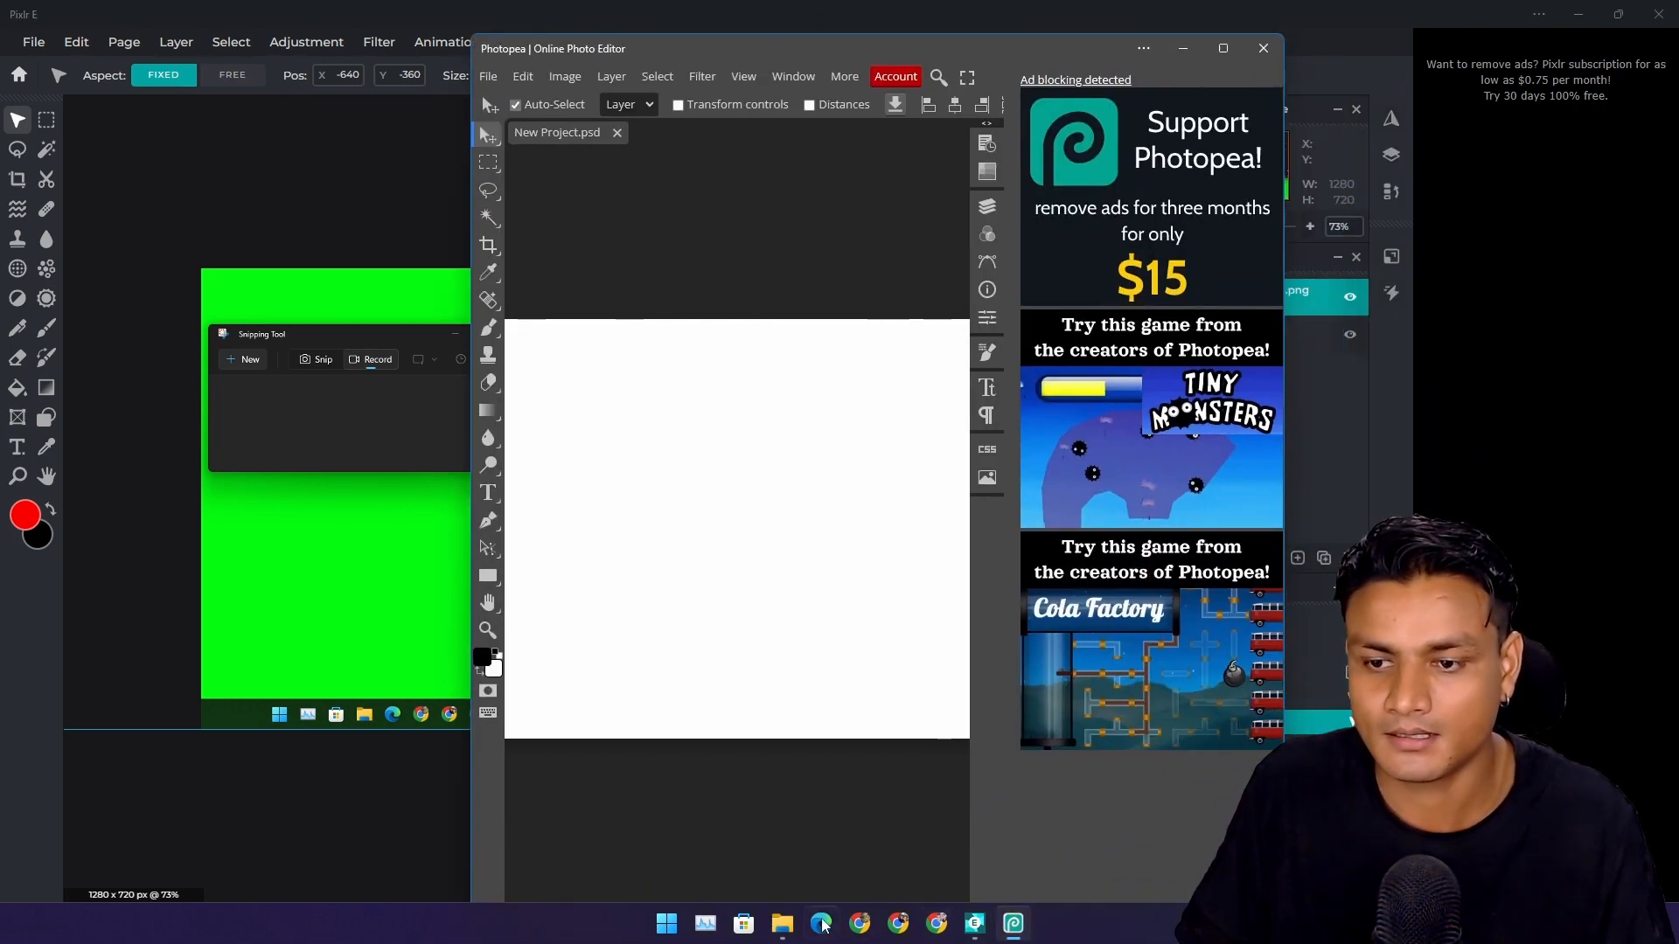
Step: Maximize Photopea, then leave it without saving the placed screenshot
click(1222, 49)
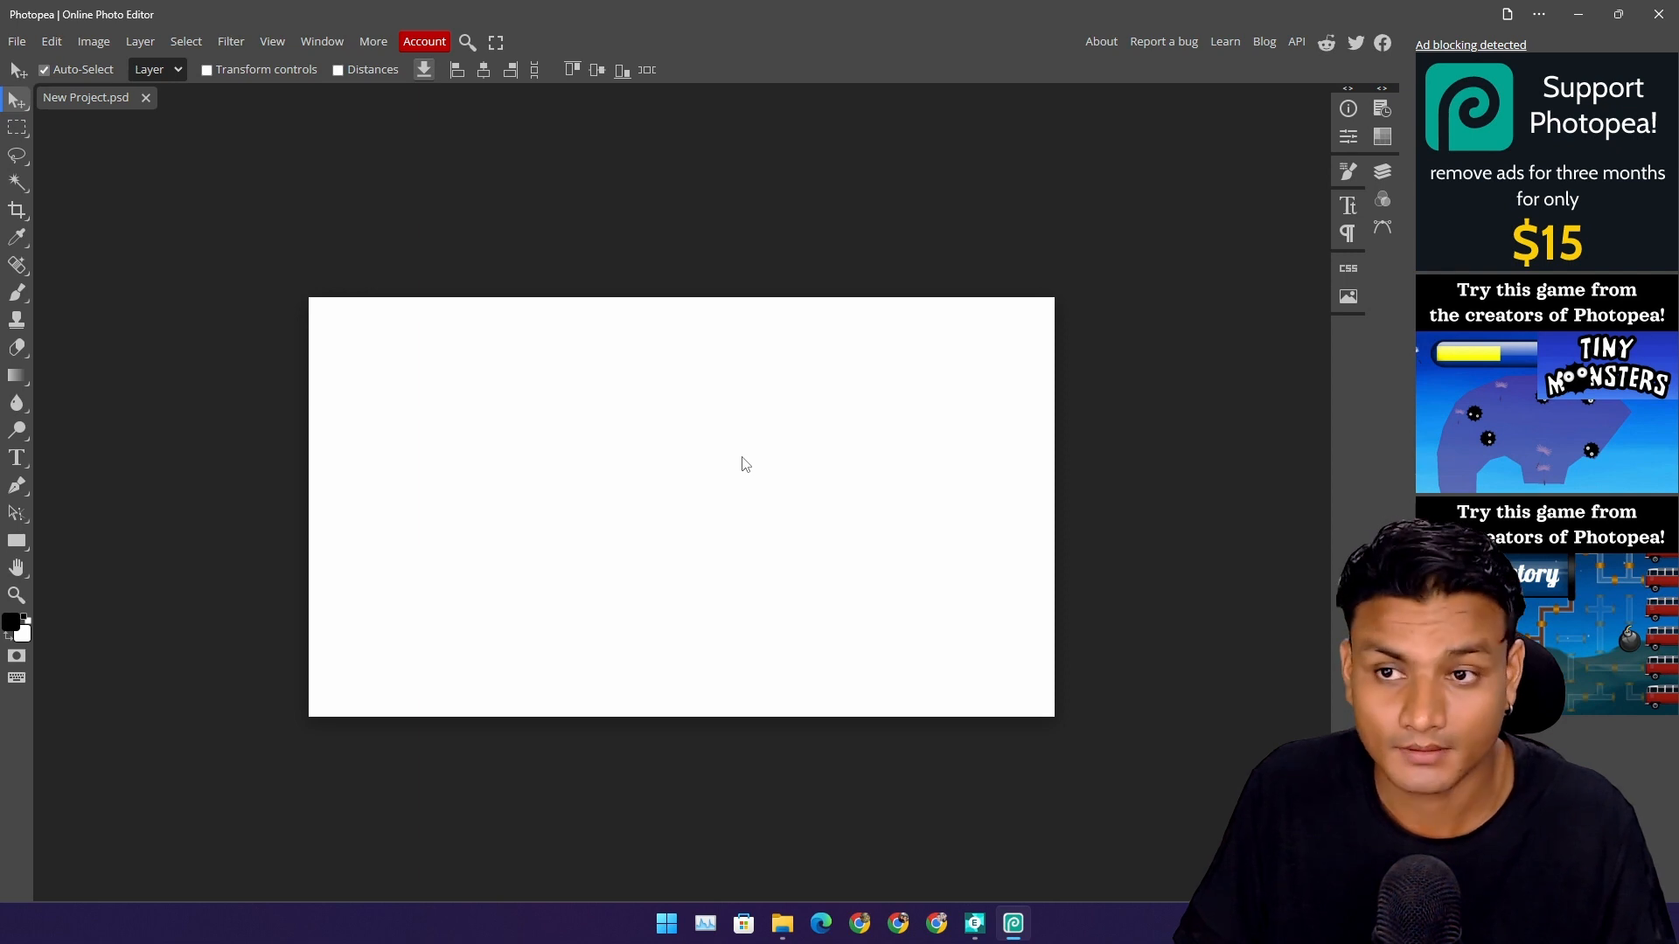
mouse_move(727, 491)
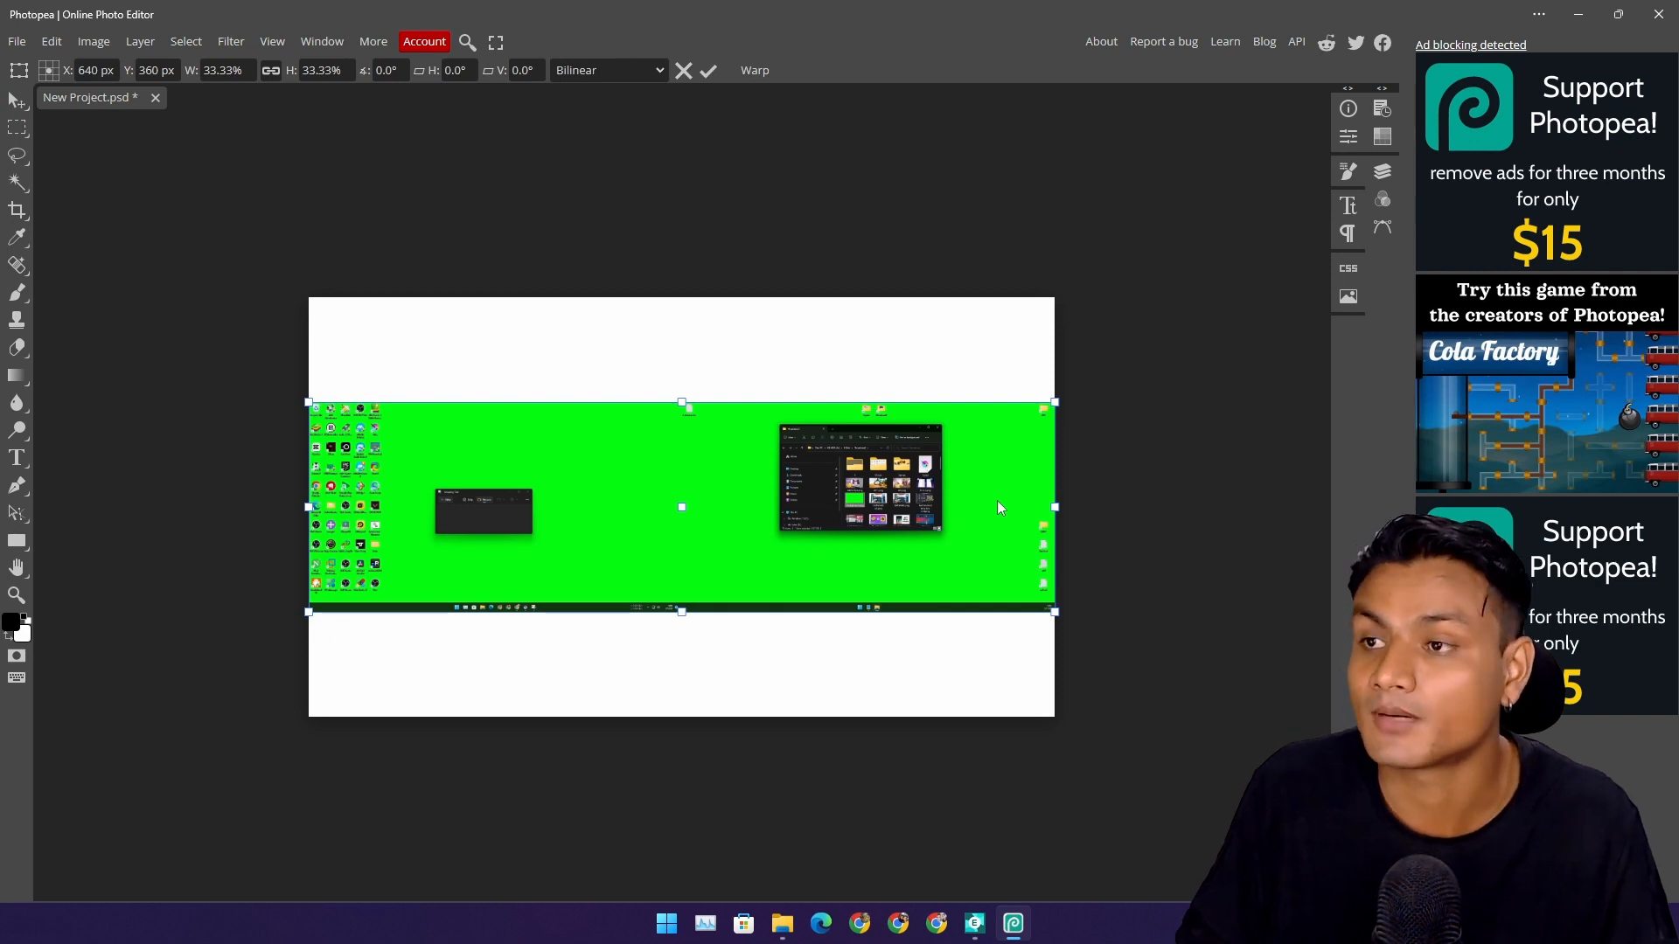
mouse_move(1123, 416)
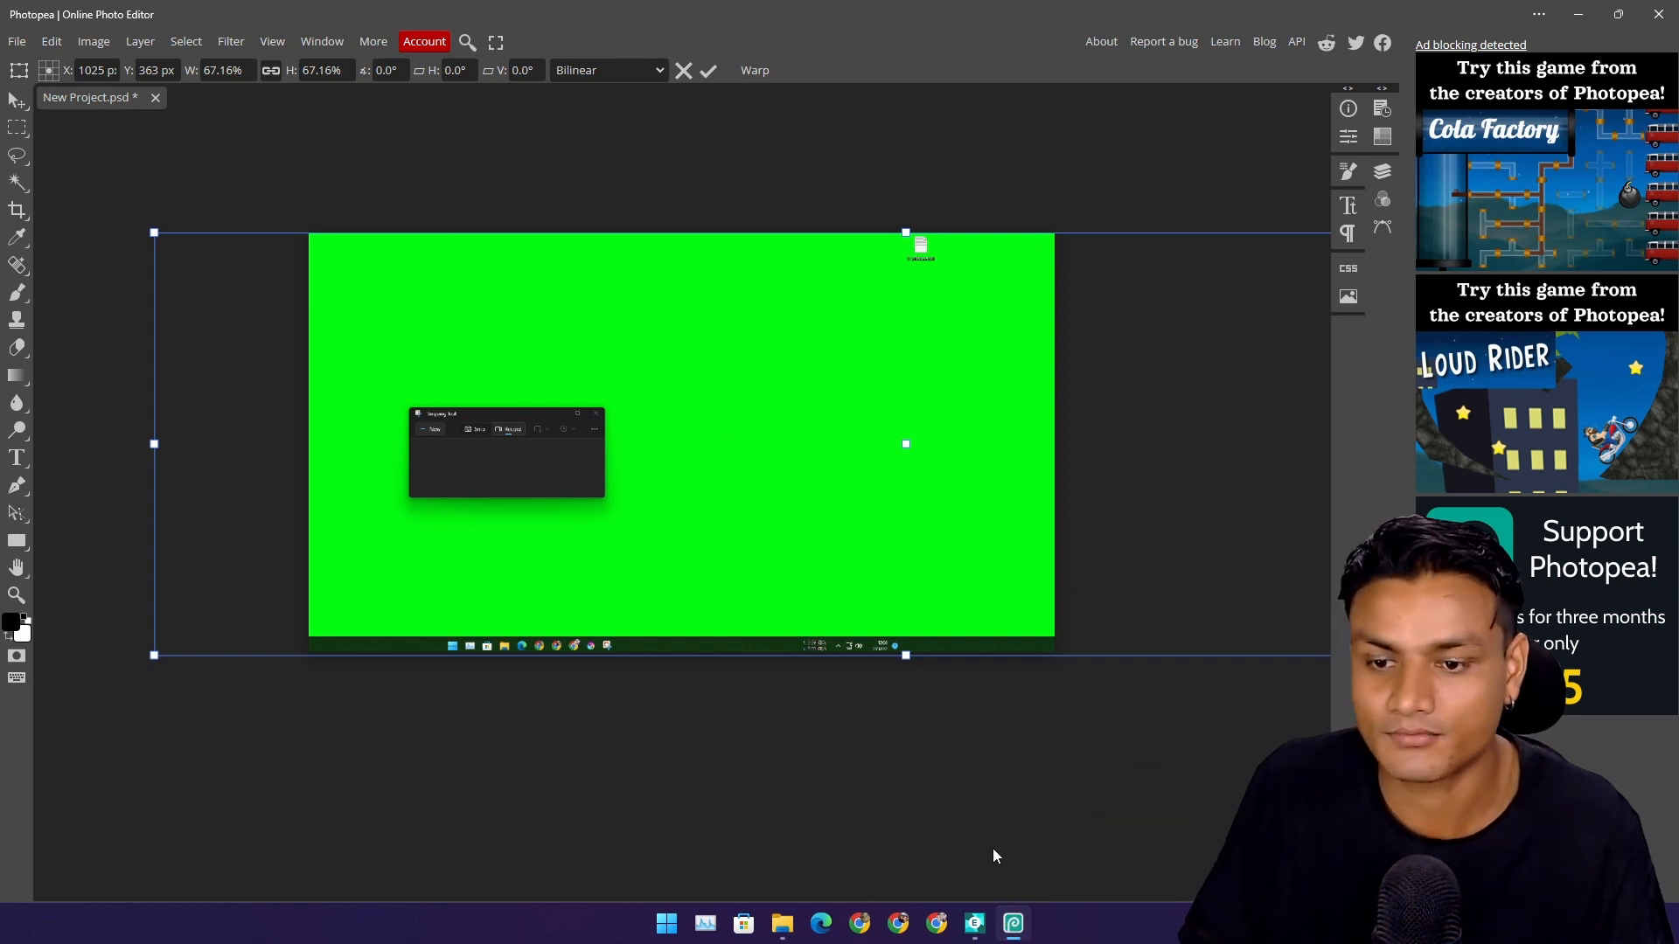
mouse_move(717, 462)
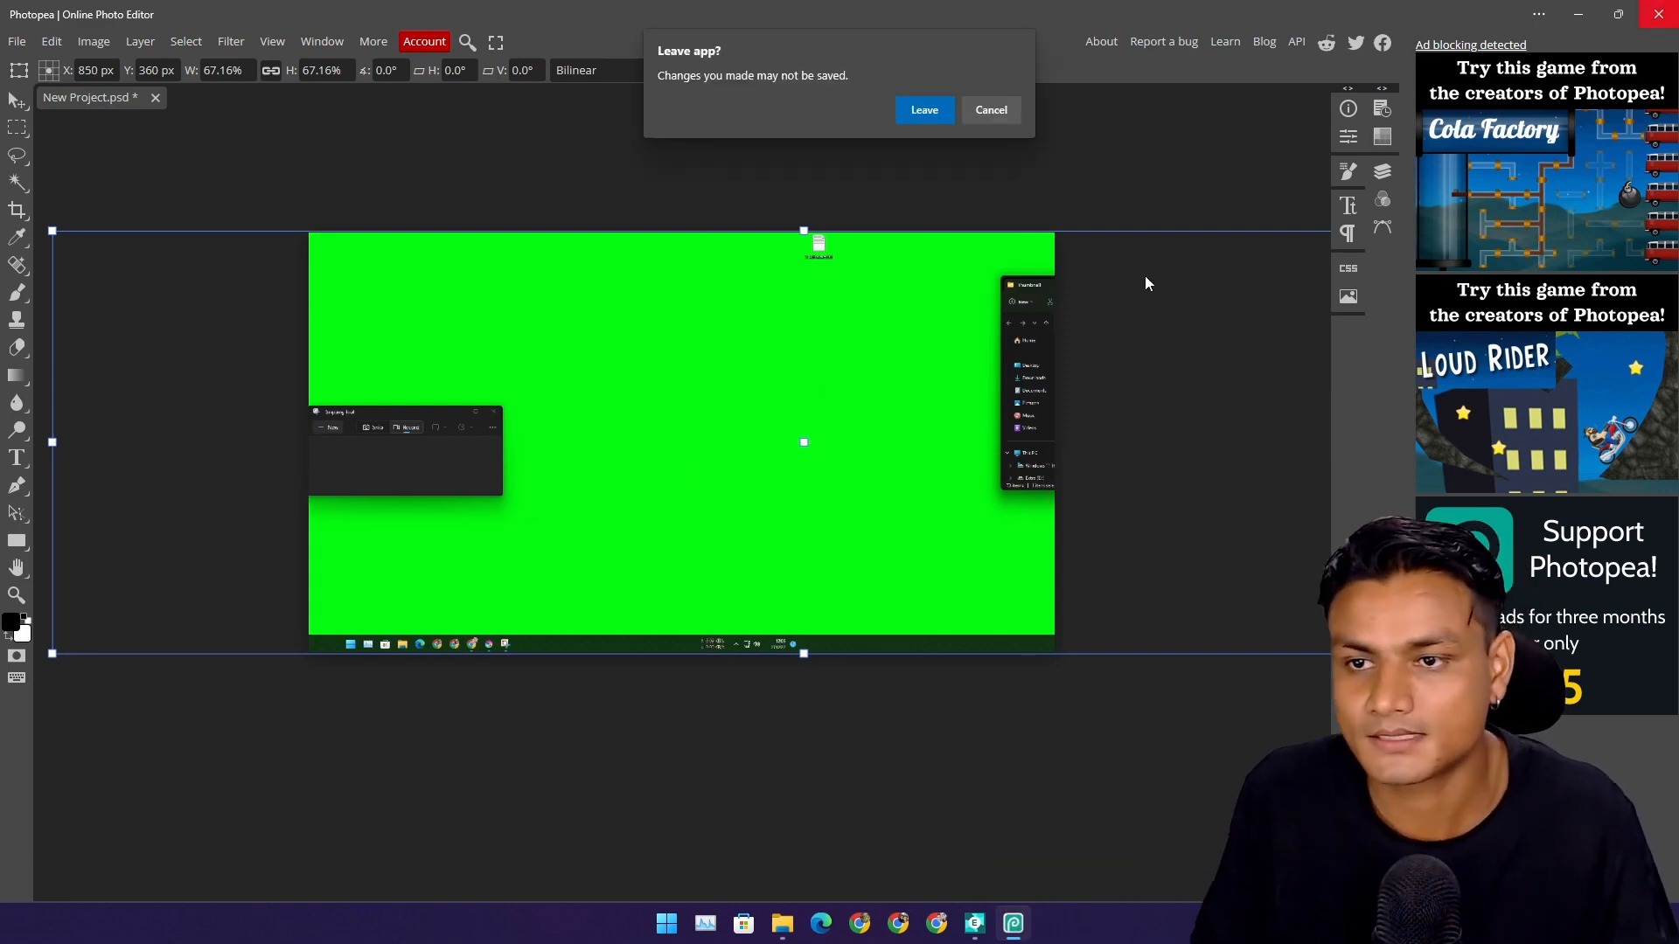
click(923, 108)
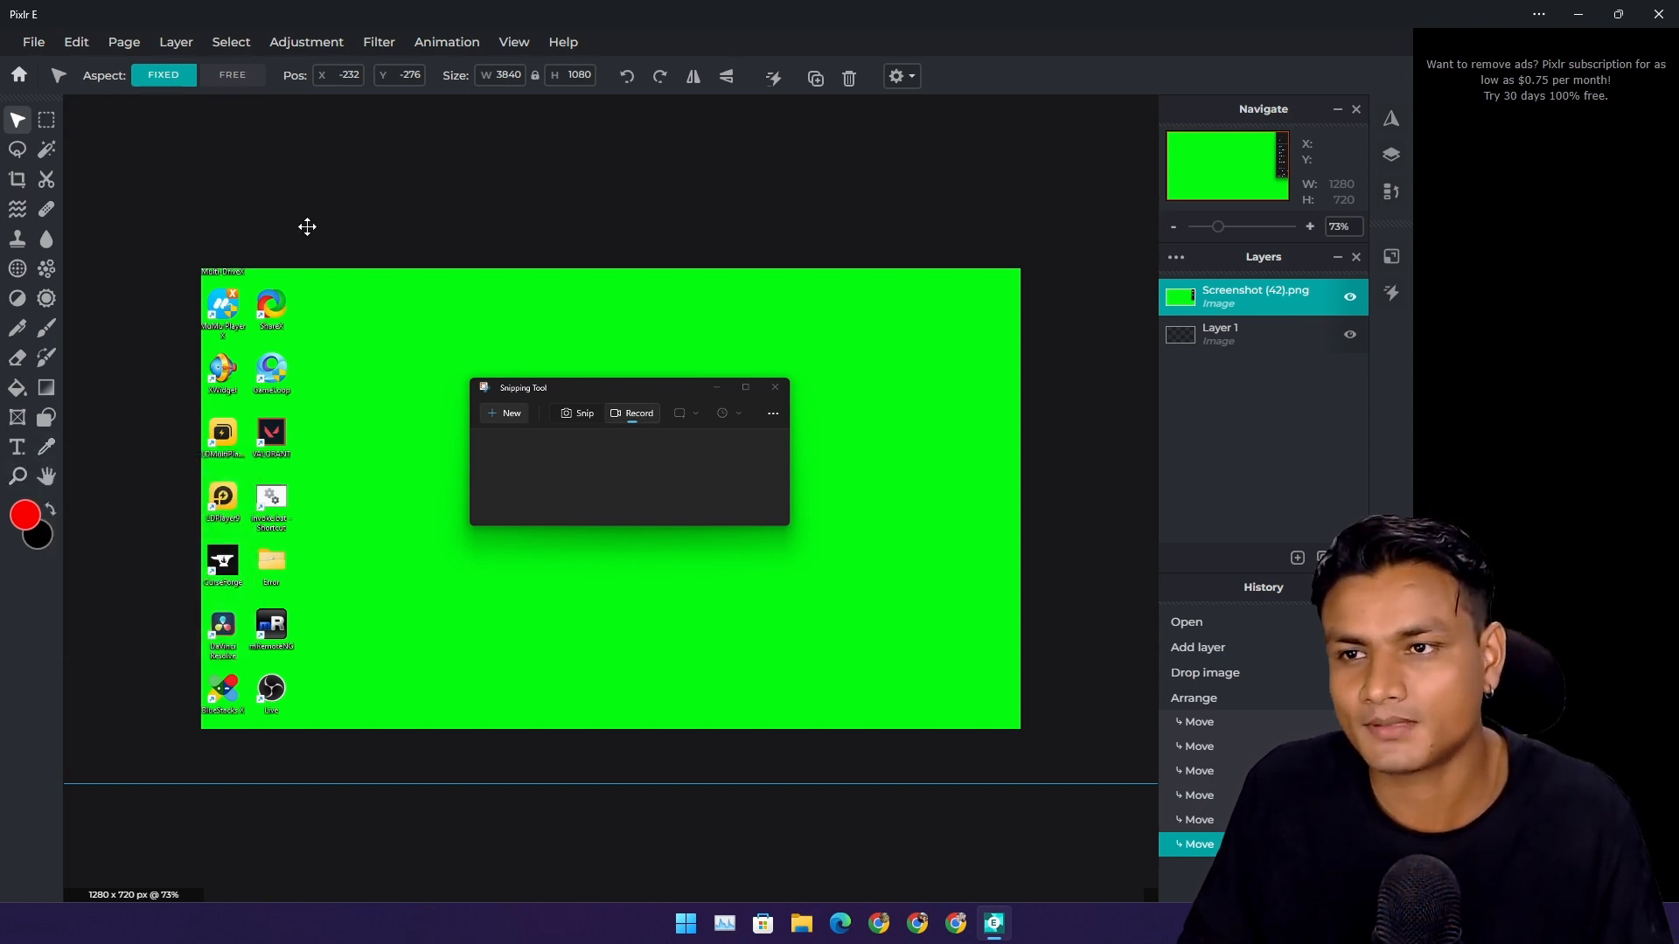
mouse_move(311, 233)
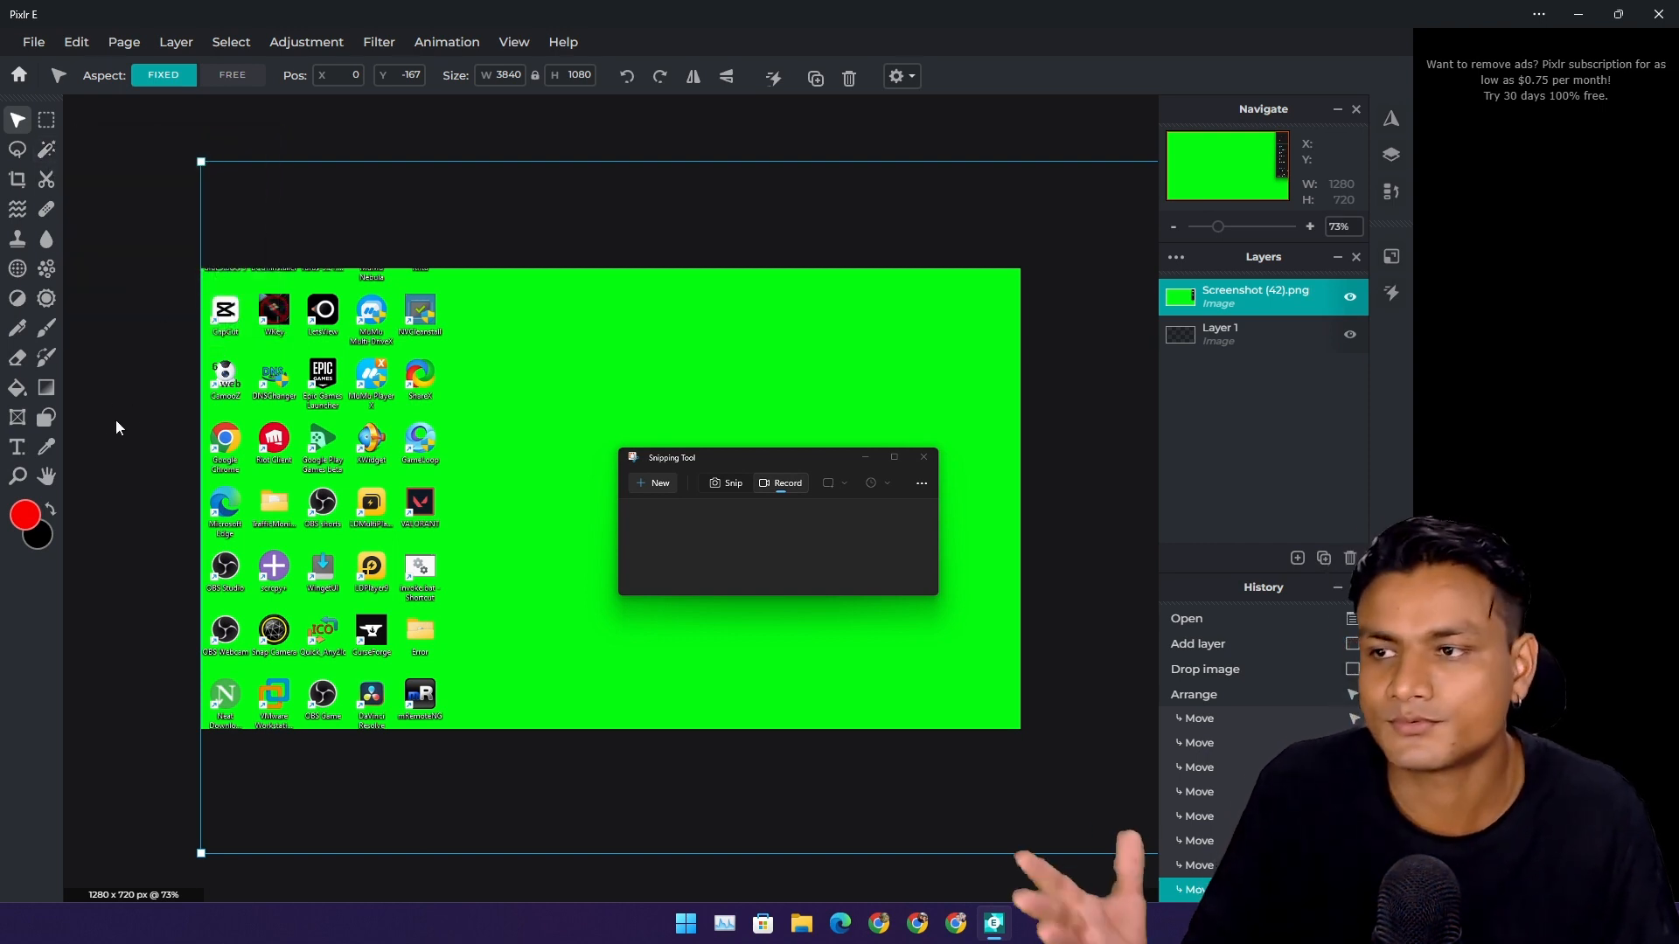
mouse_move(18, 446)
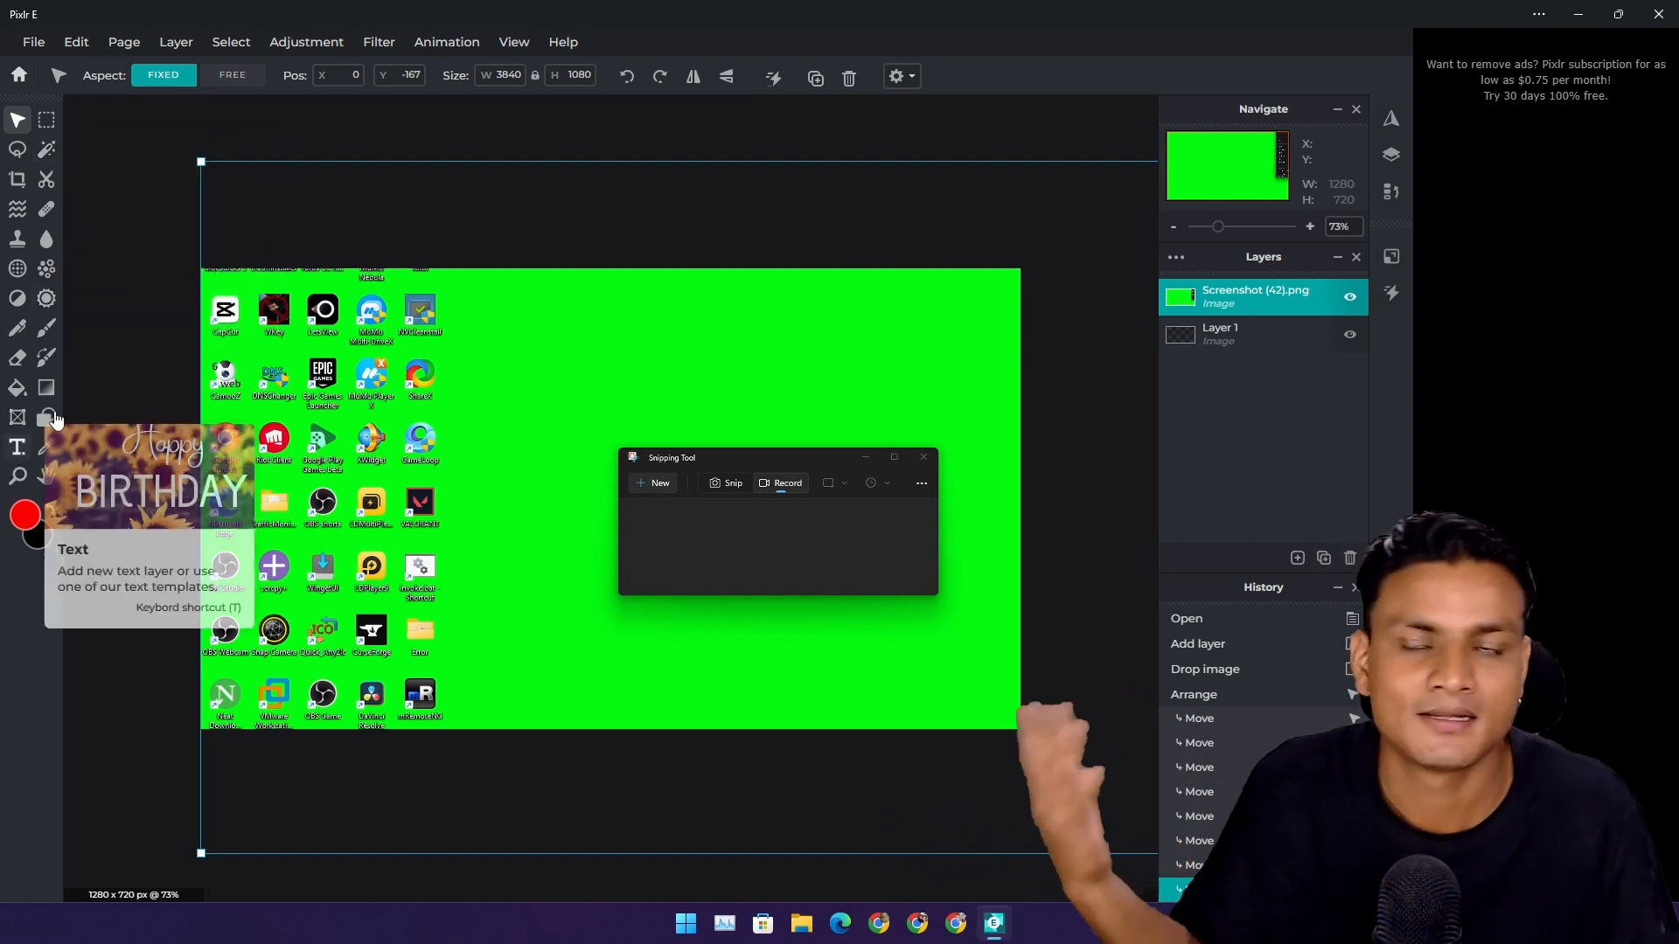
mouse_move(18, 357)
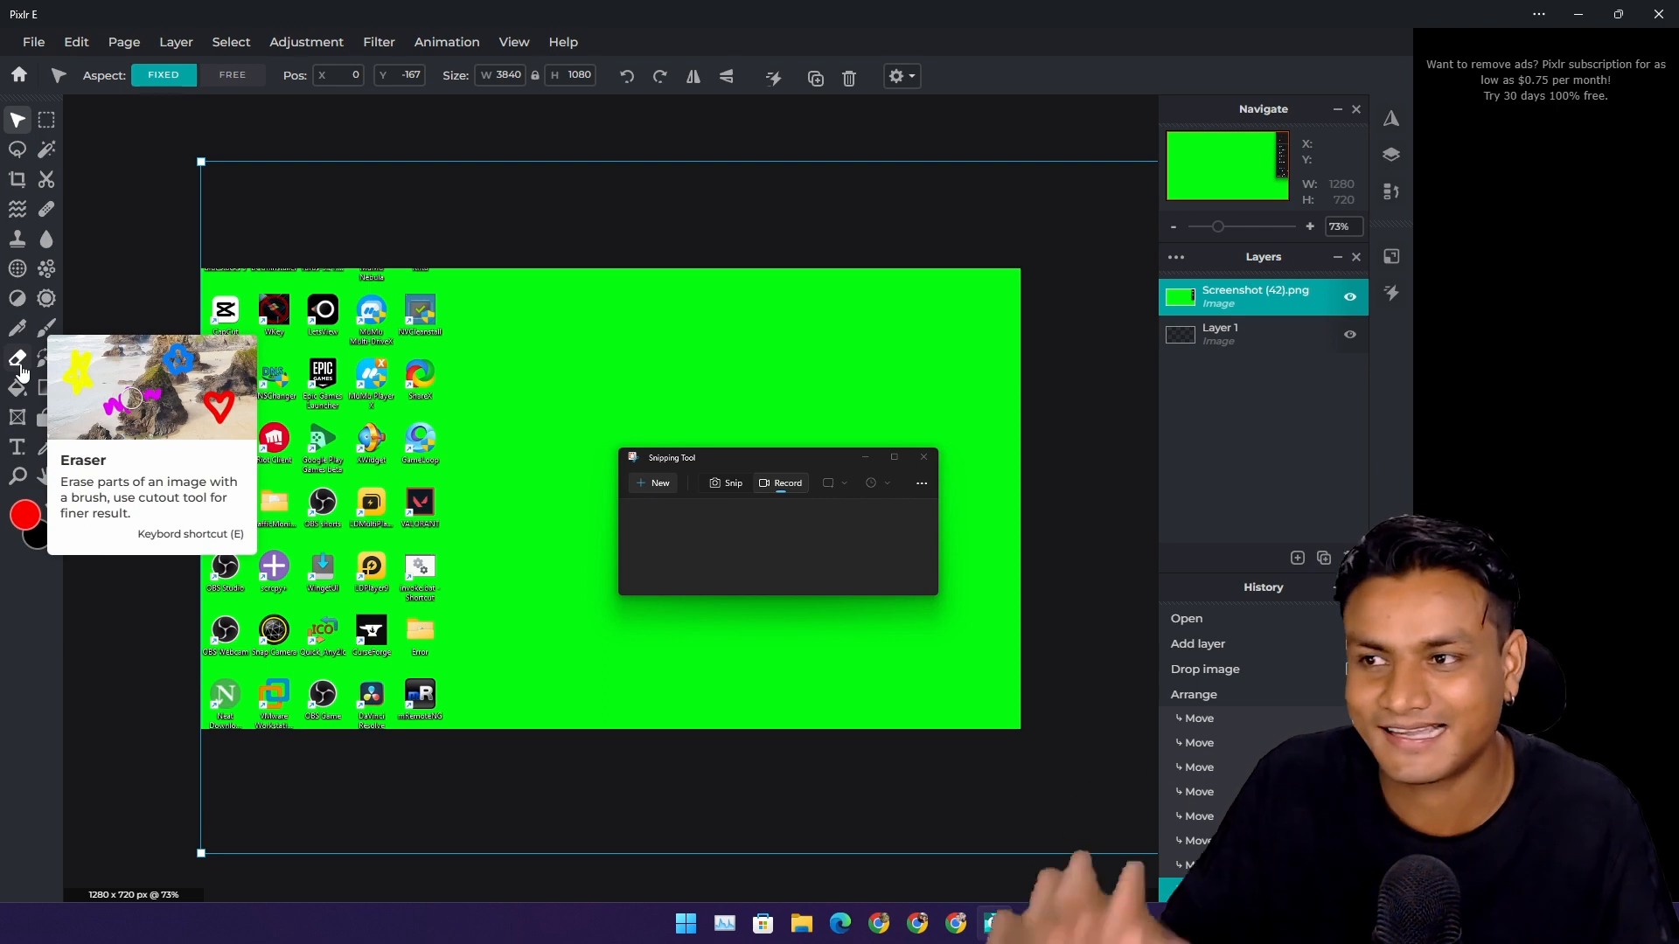
mouse_move(18, 354)
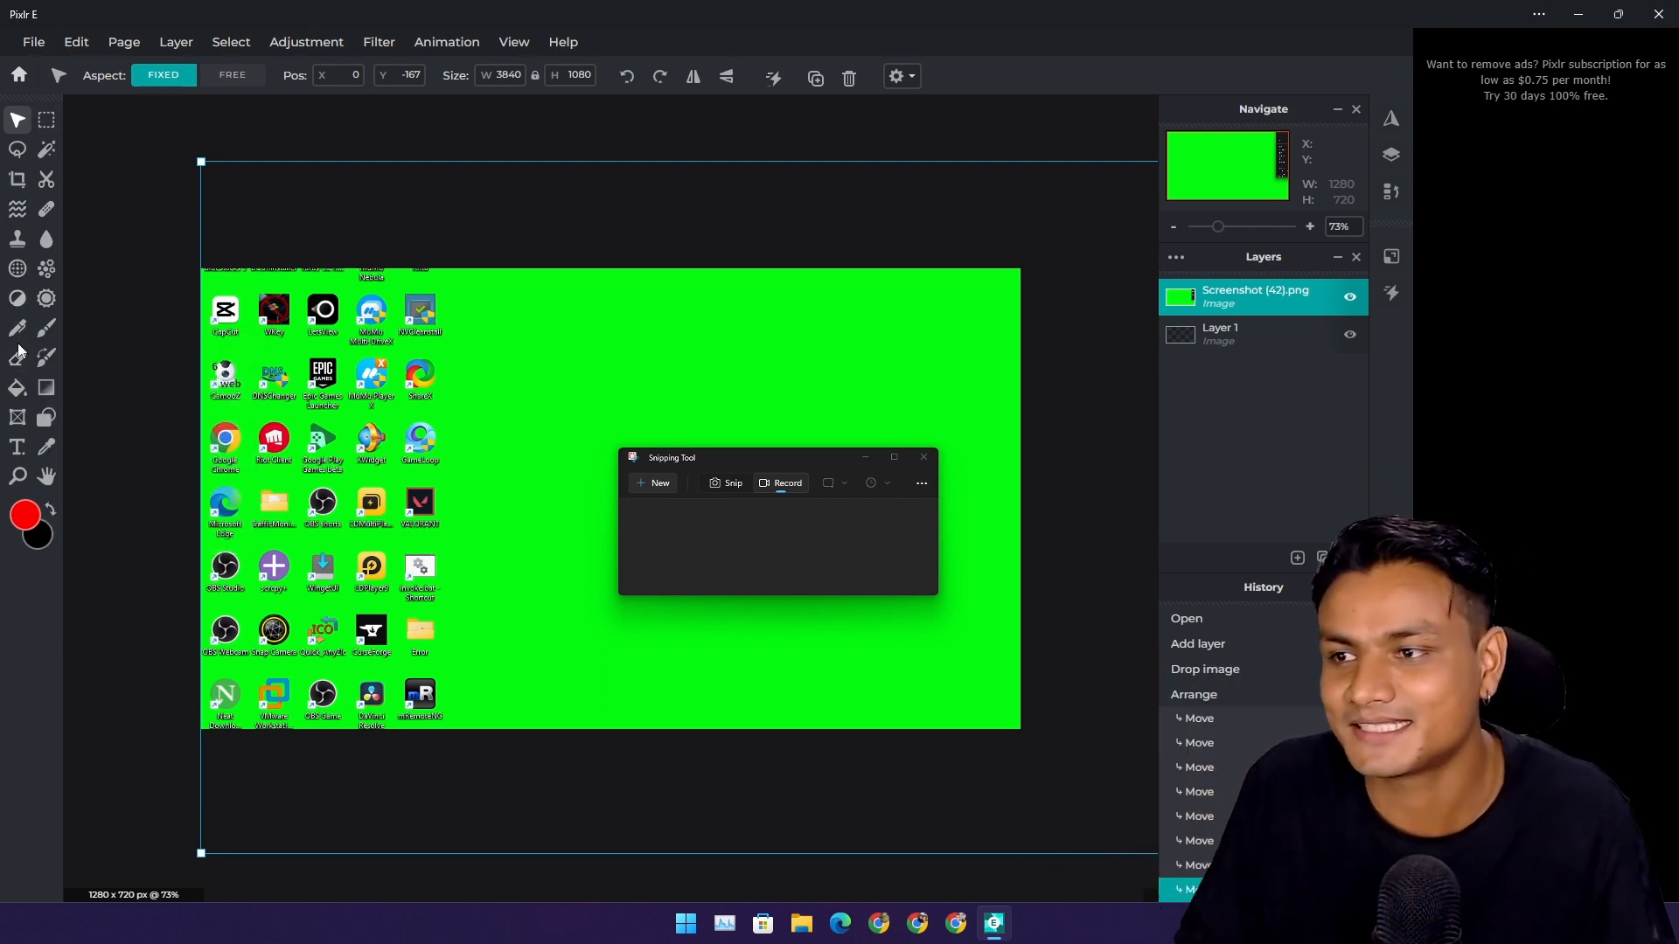
mouse_move(70, 584)
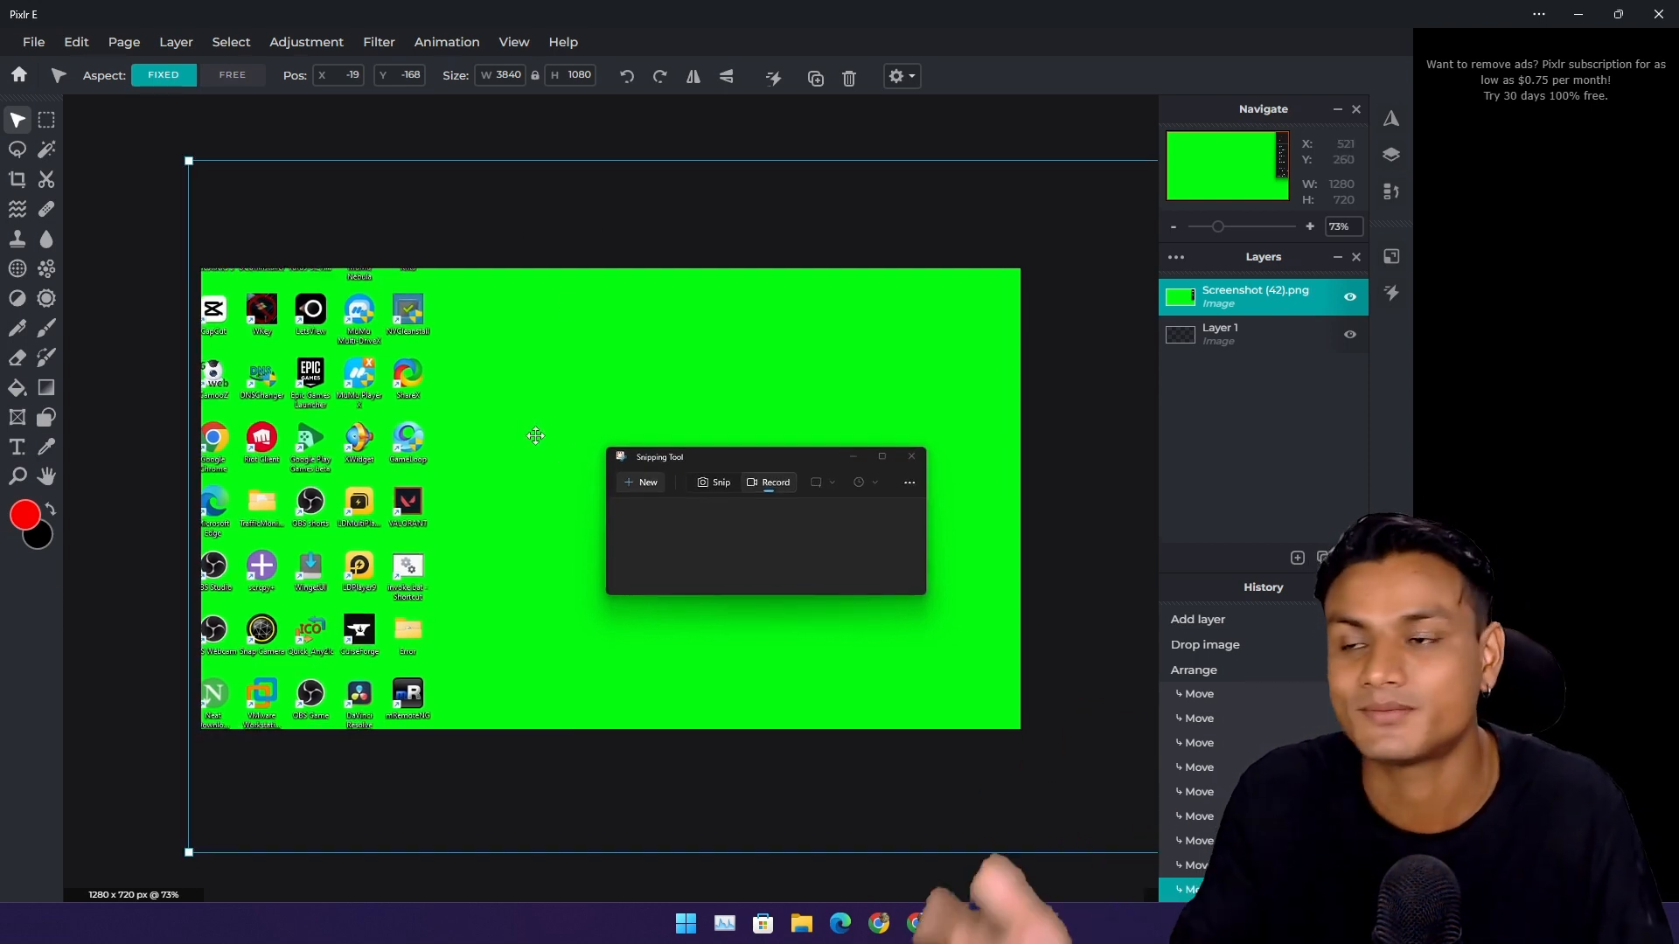
mouse_move(18, 119)
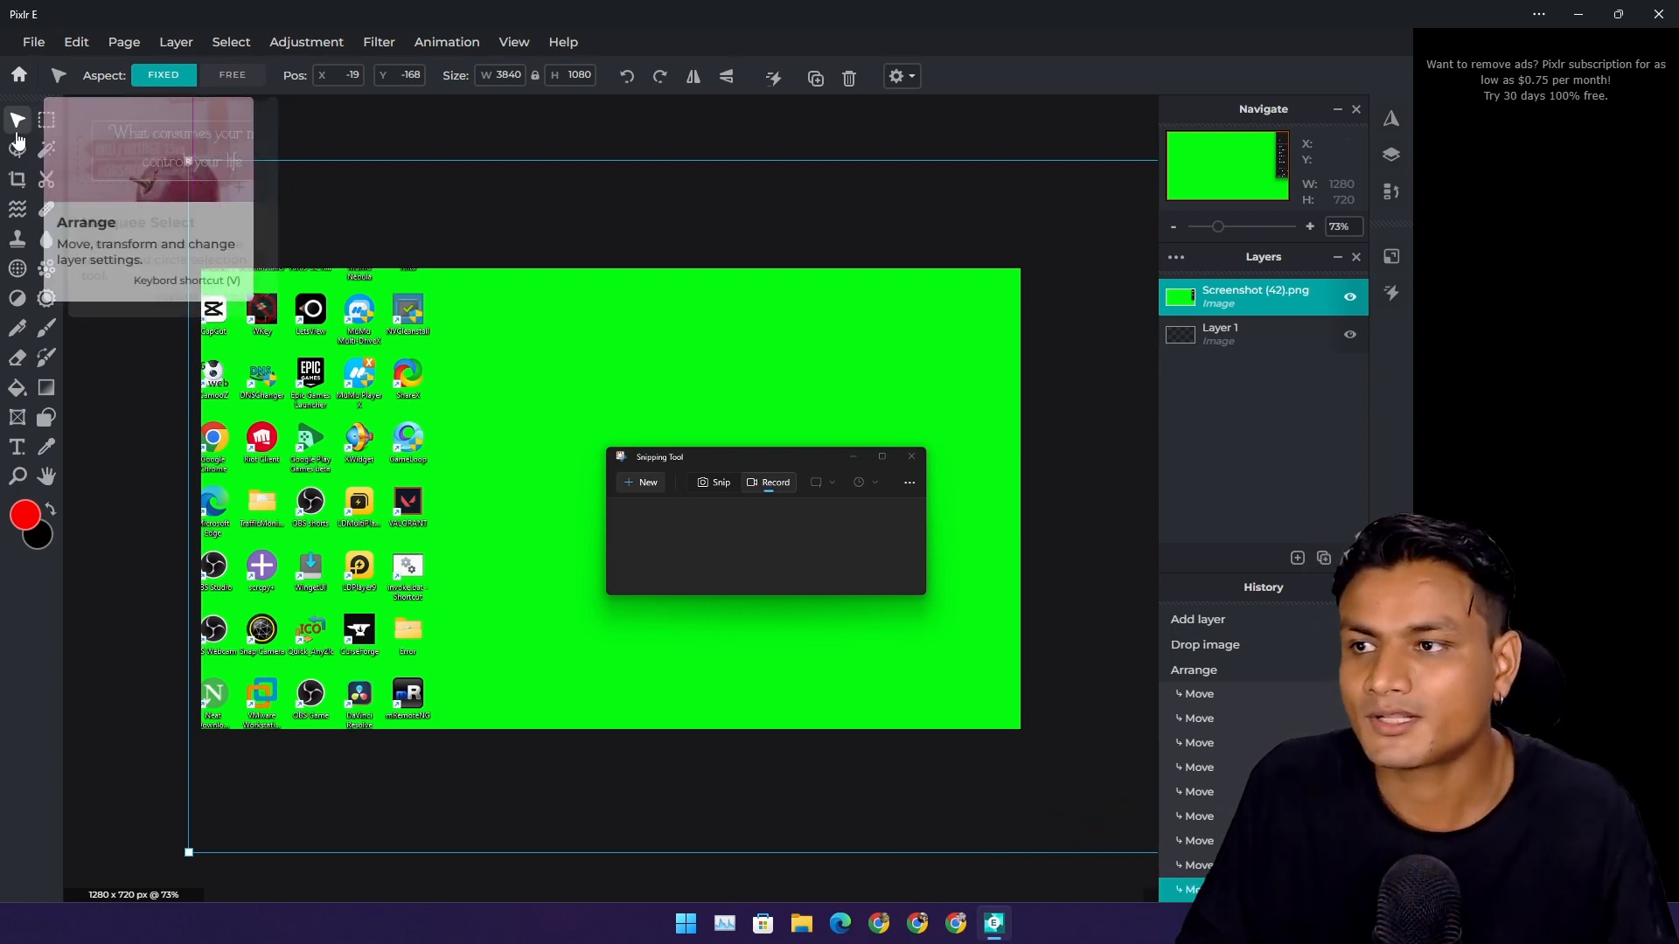
mouse_move(17, 298)
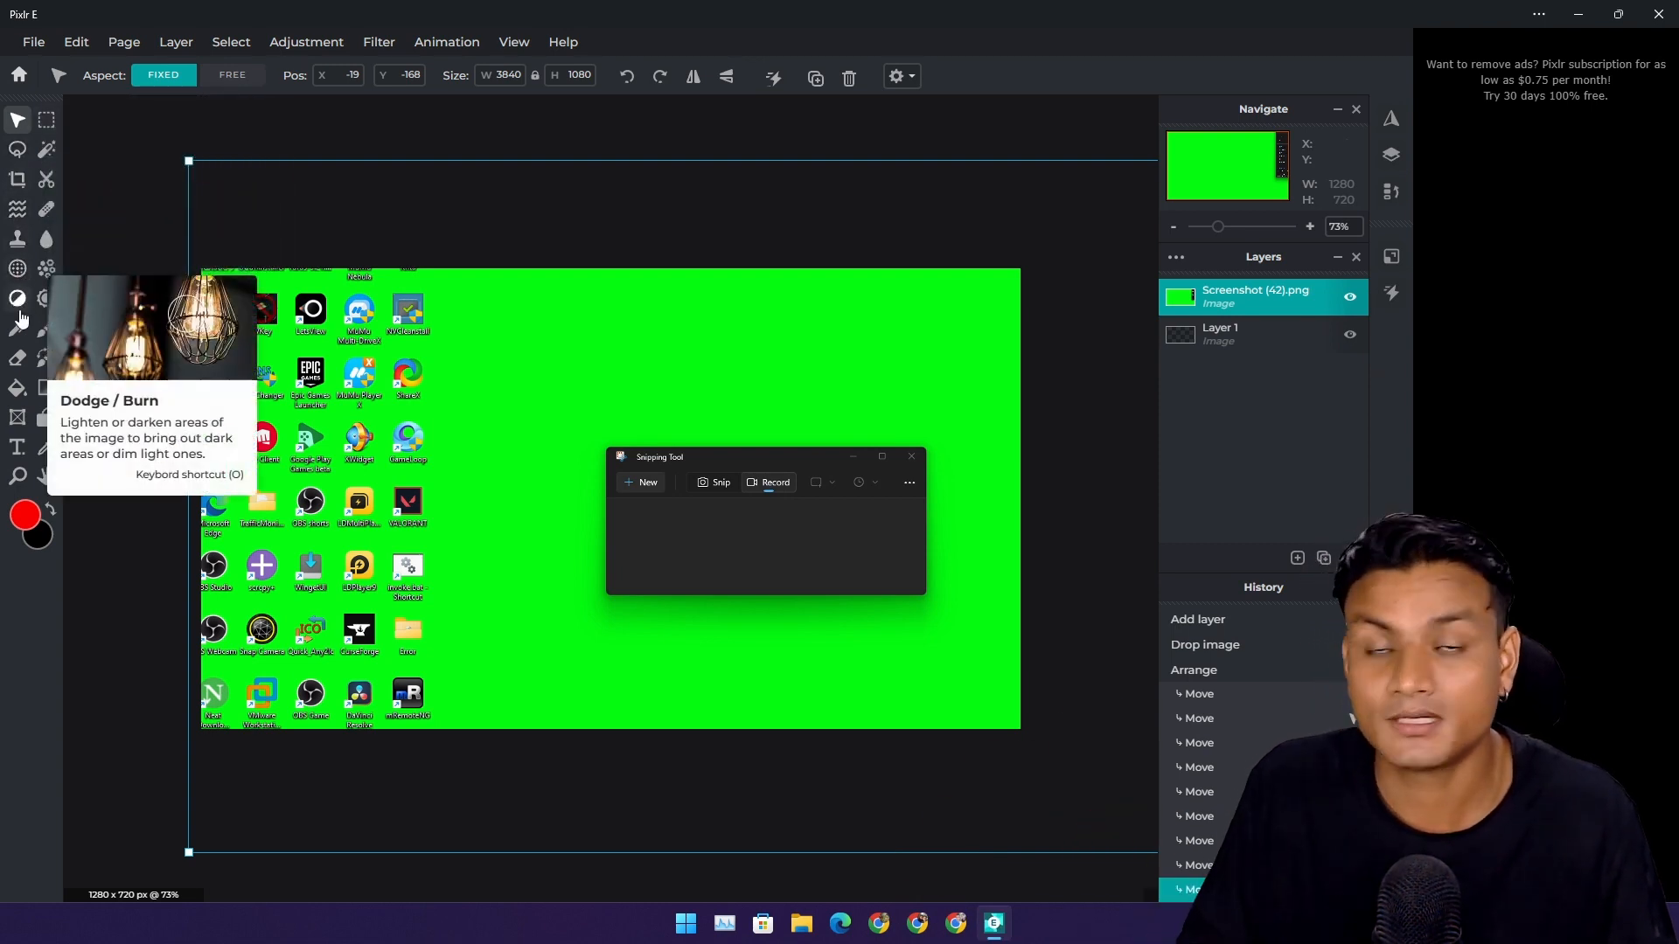
mouse_move(45, 475)
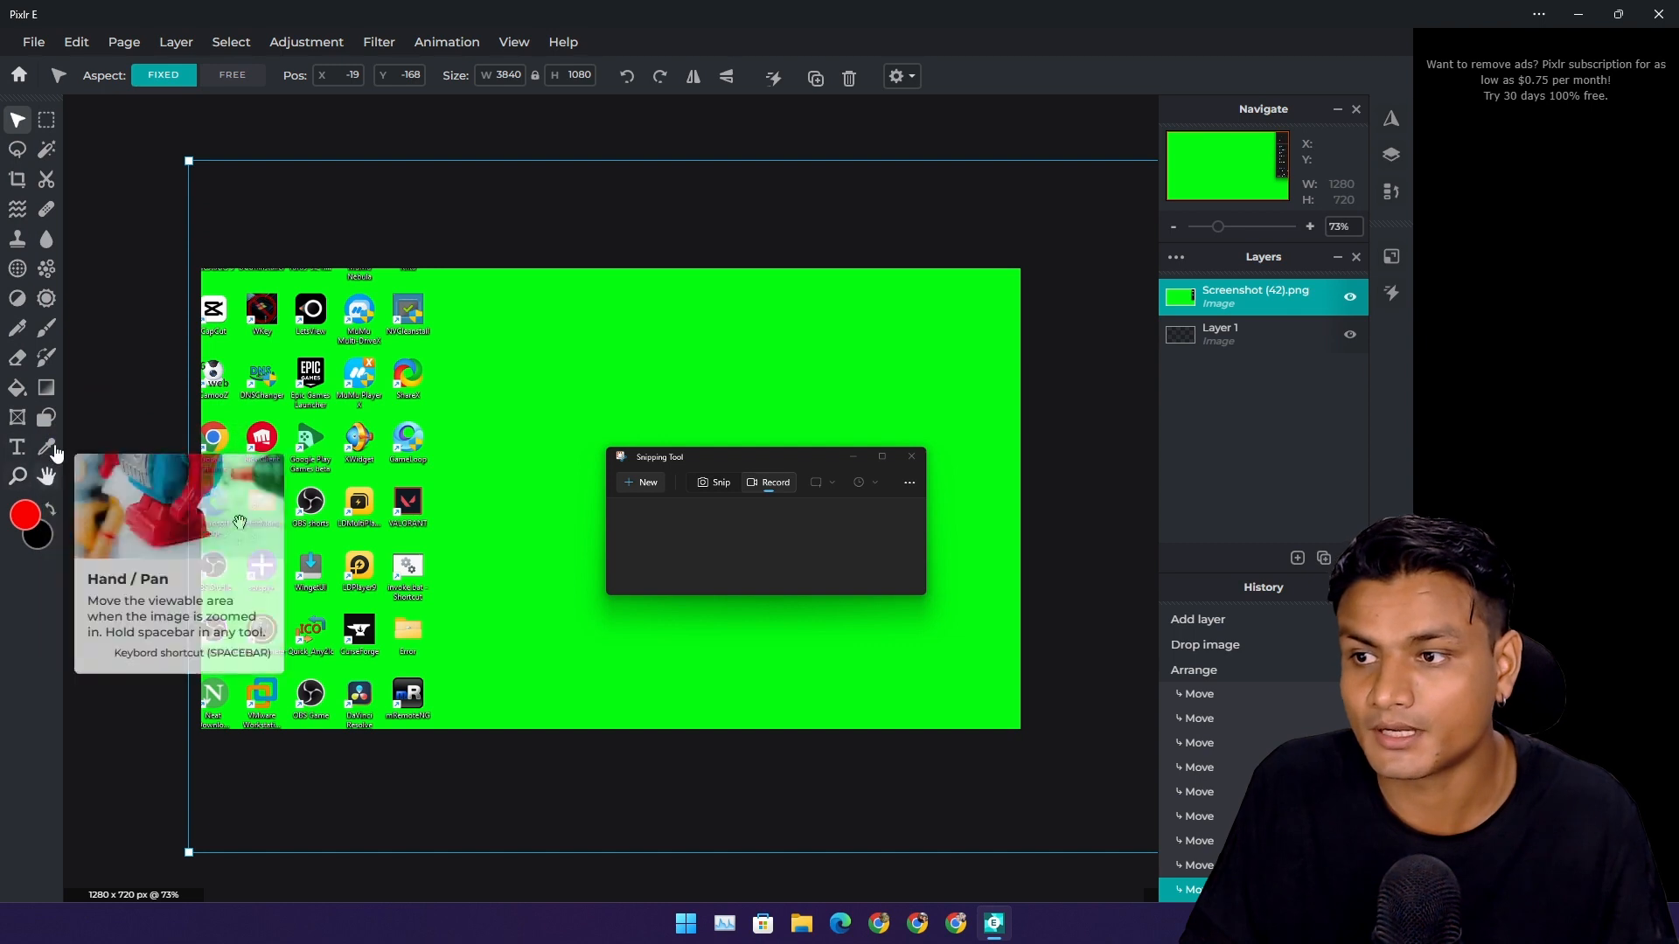
mouse_move(45, 179)
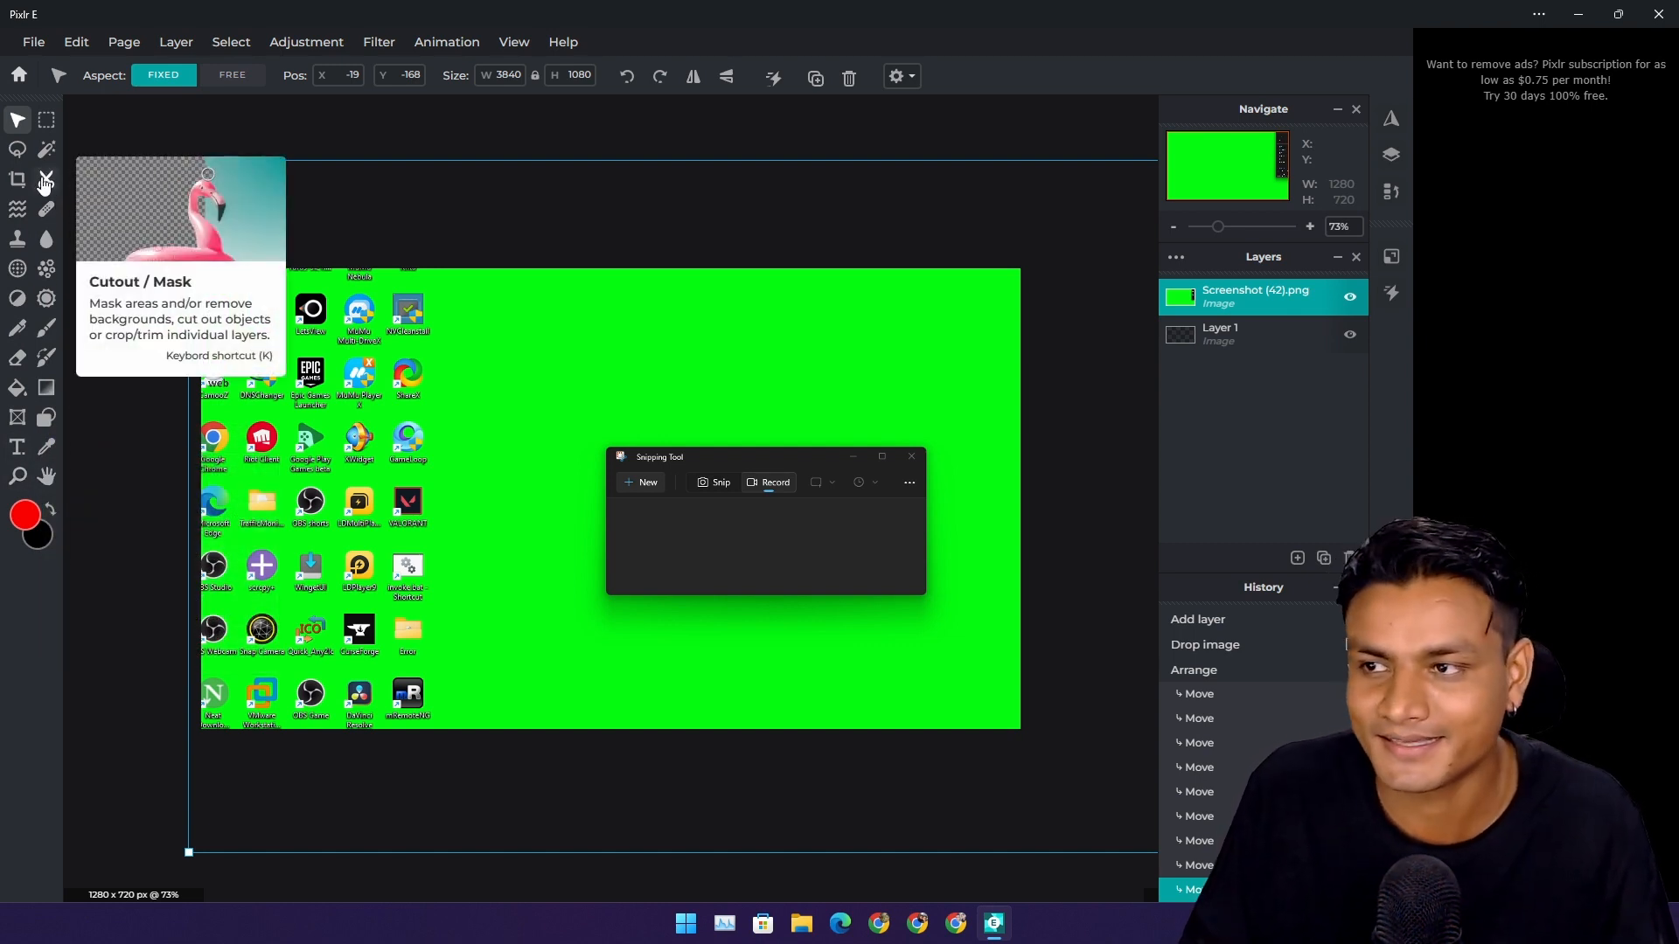
Step: Mask away the green background with Cutout AI Auto and nudge the remaining Snipping Tool window
click(47, 179)
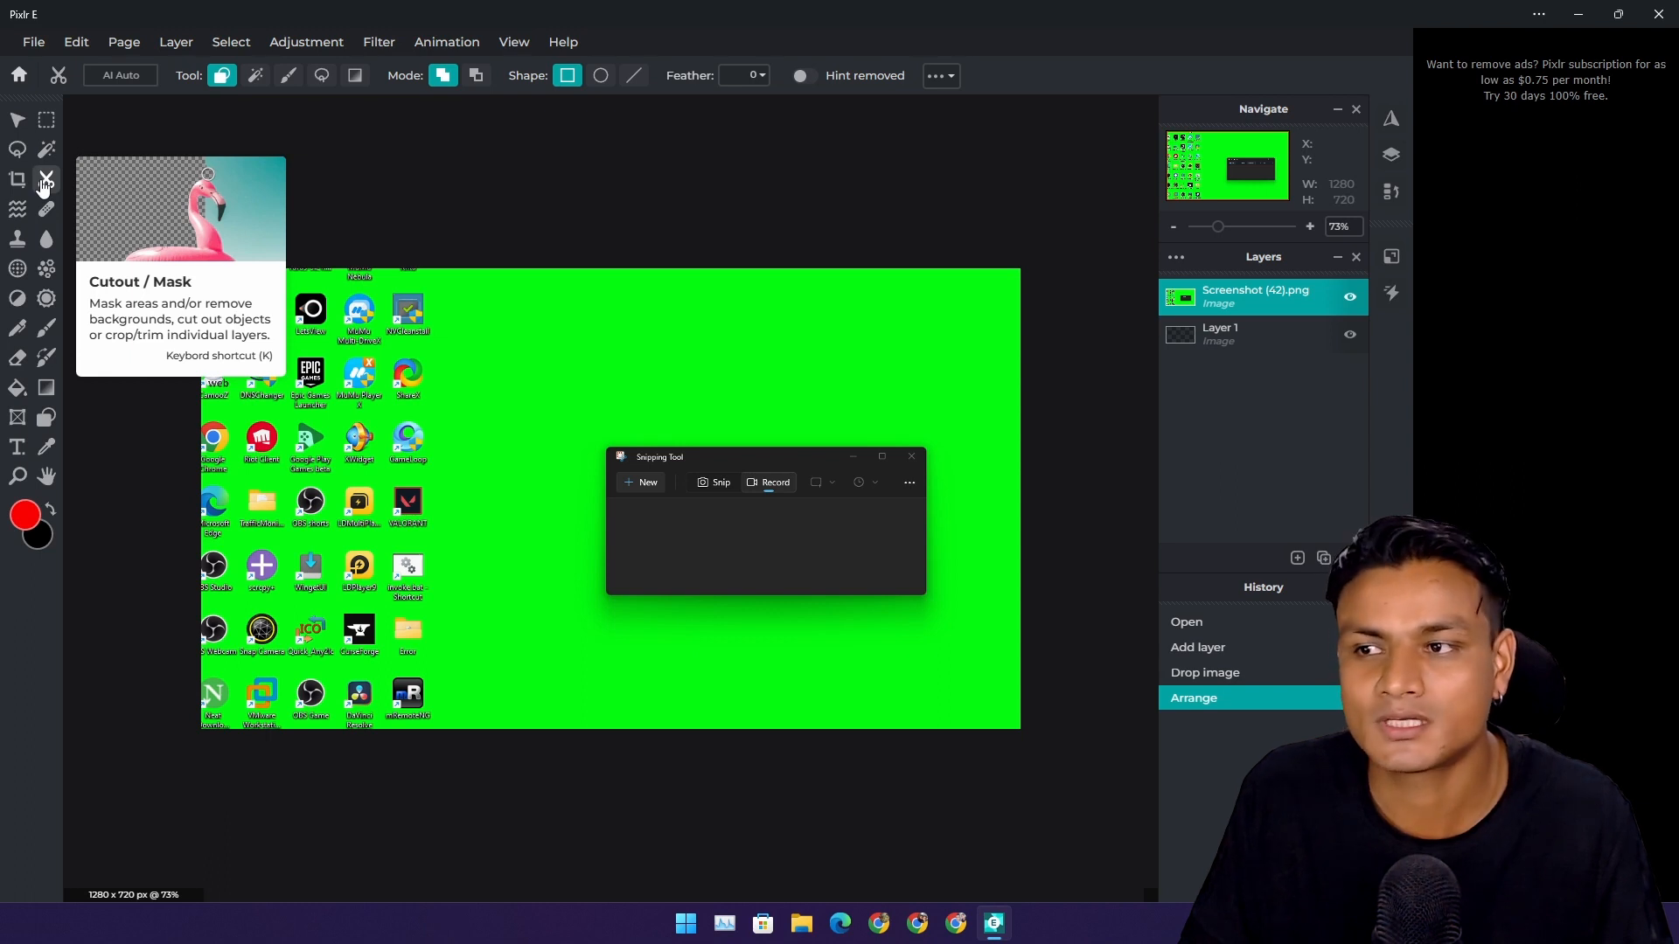
mouse_move(425, 194)
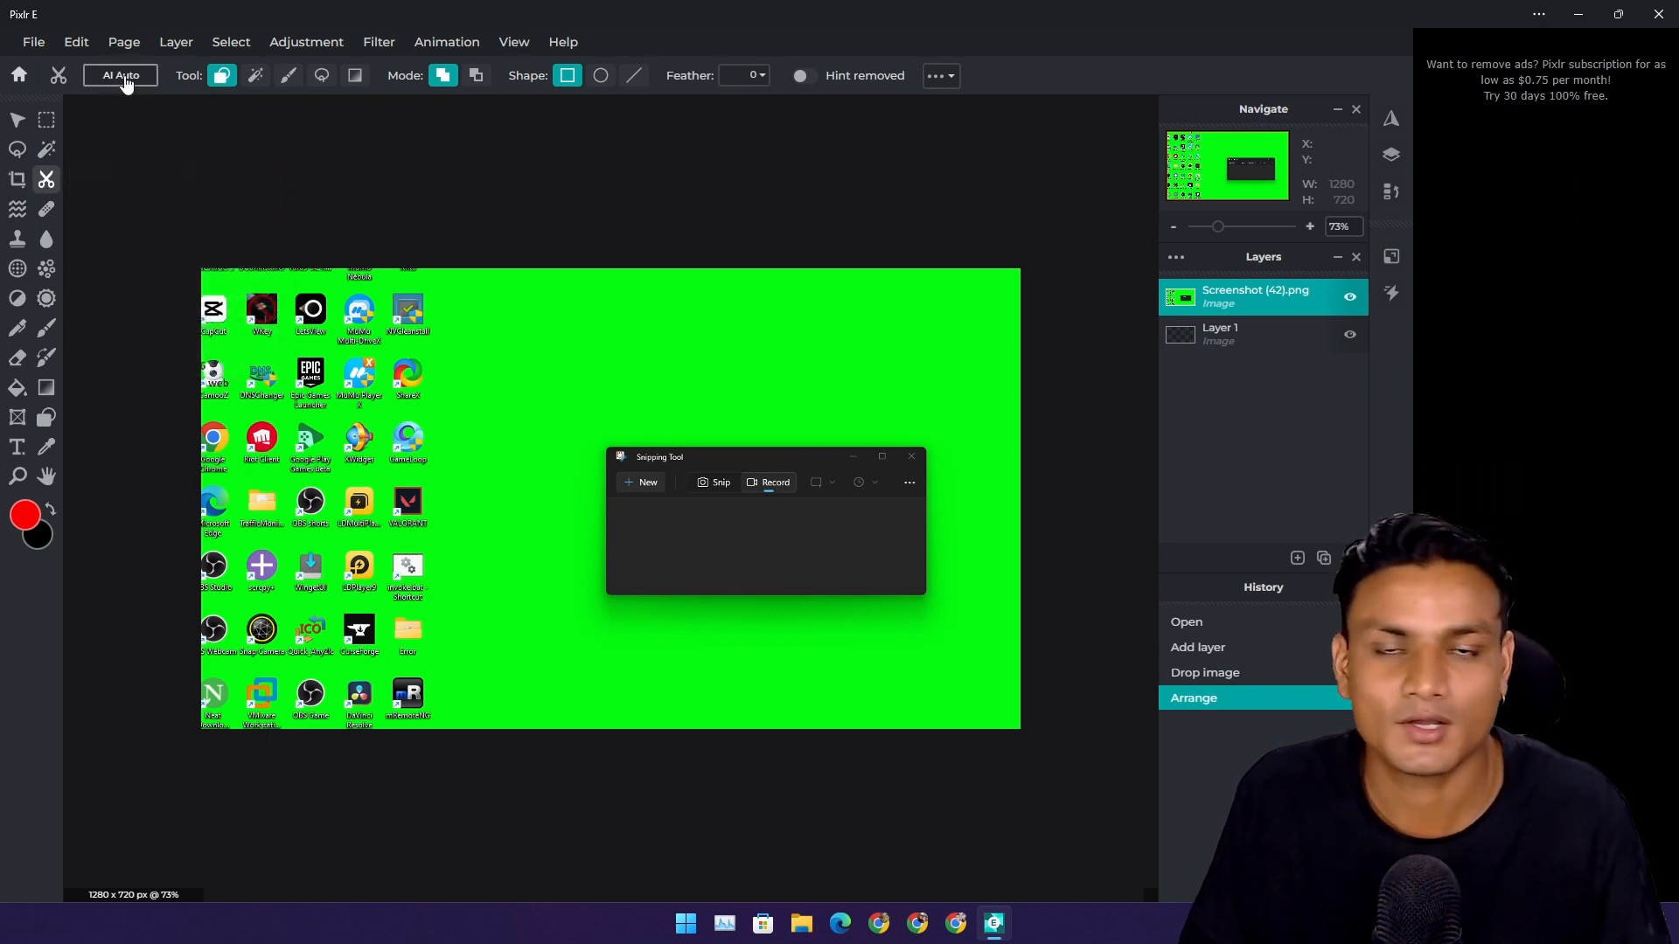
mouse_move(476, 313)
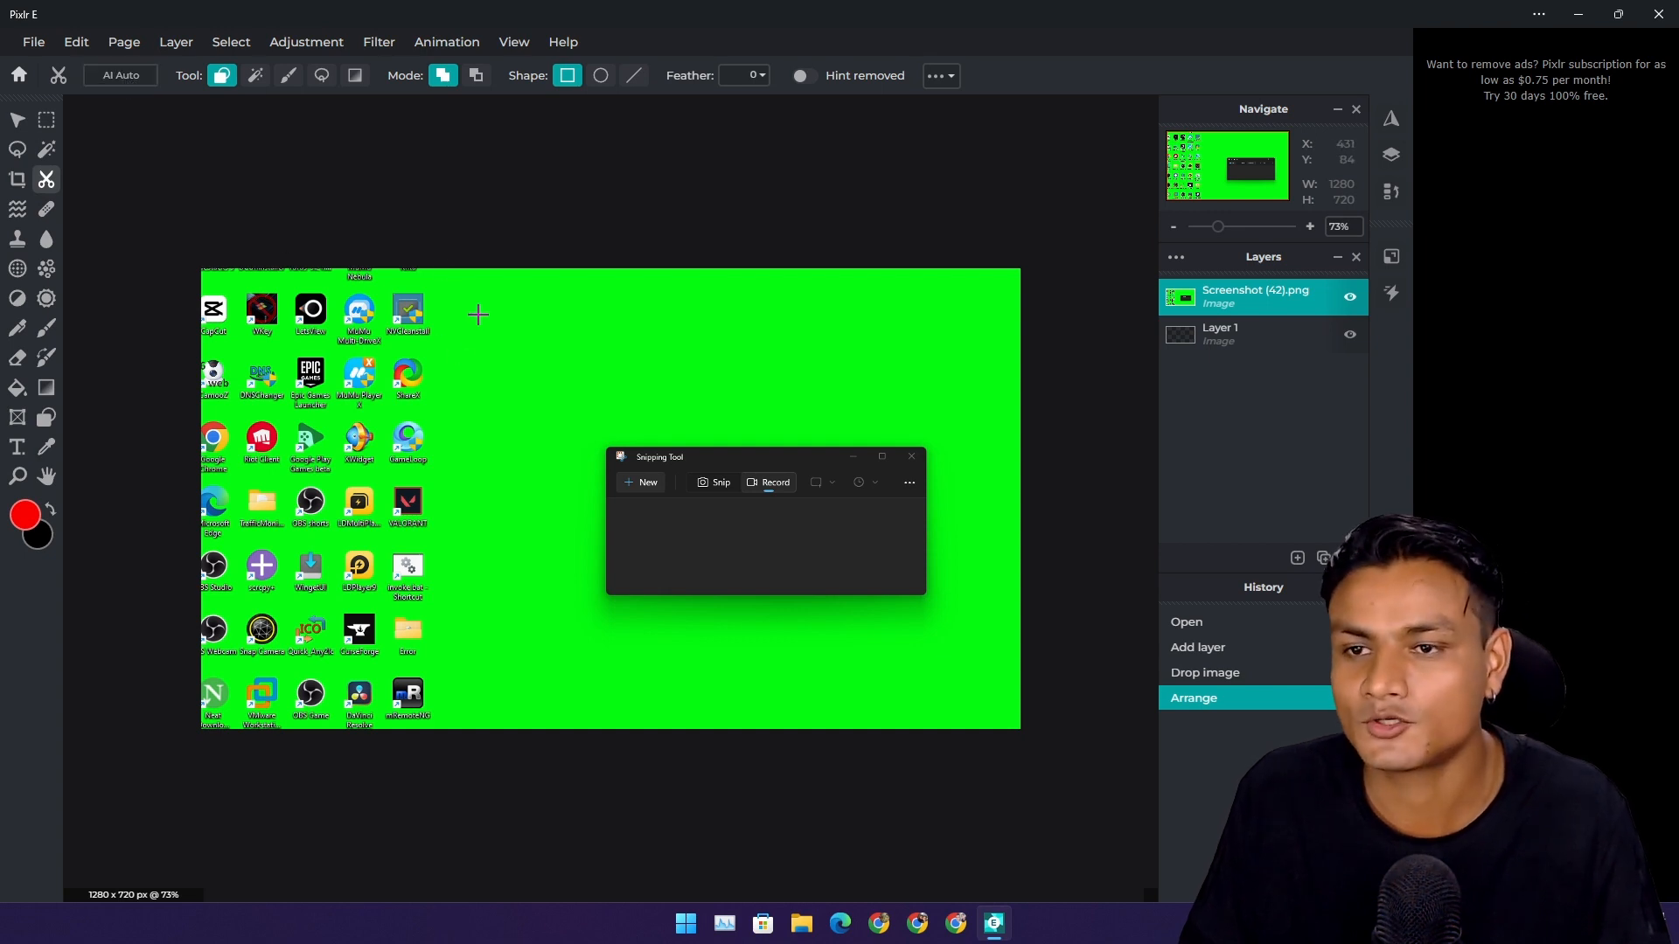
mouse_move(577, 353)
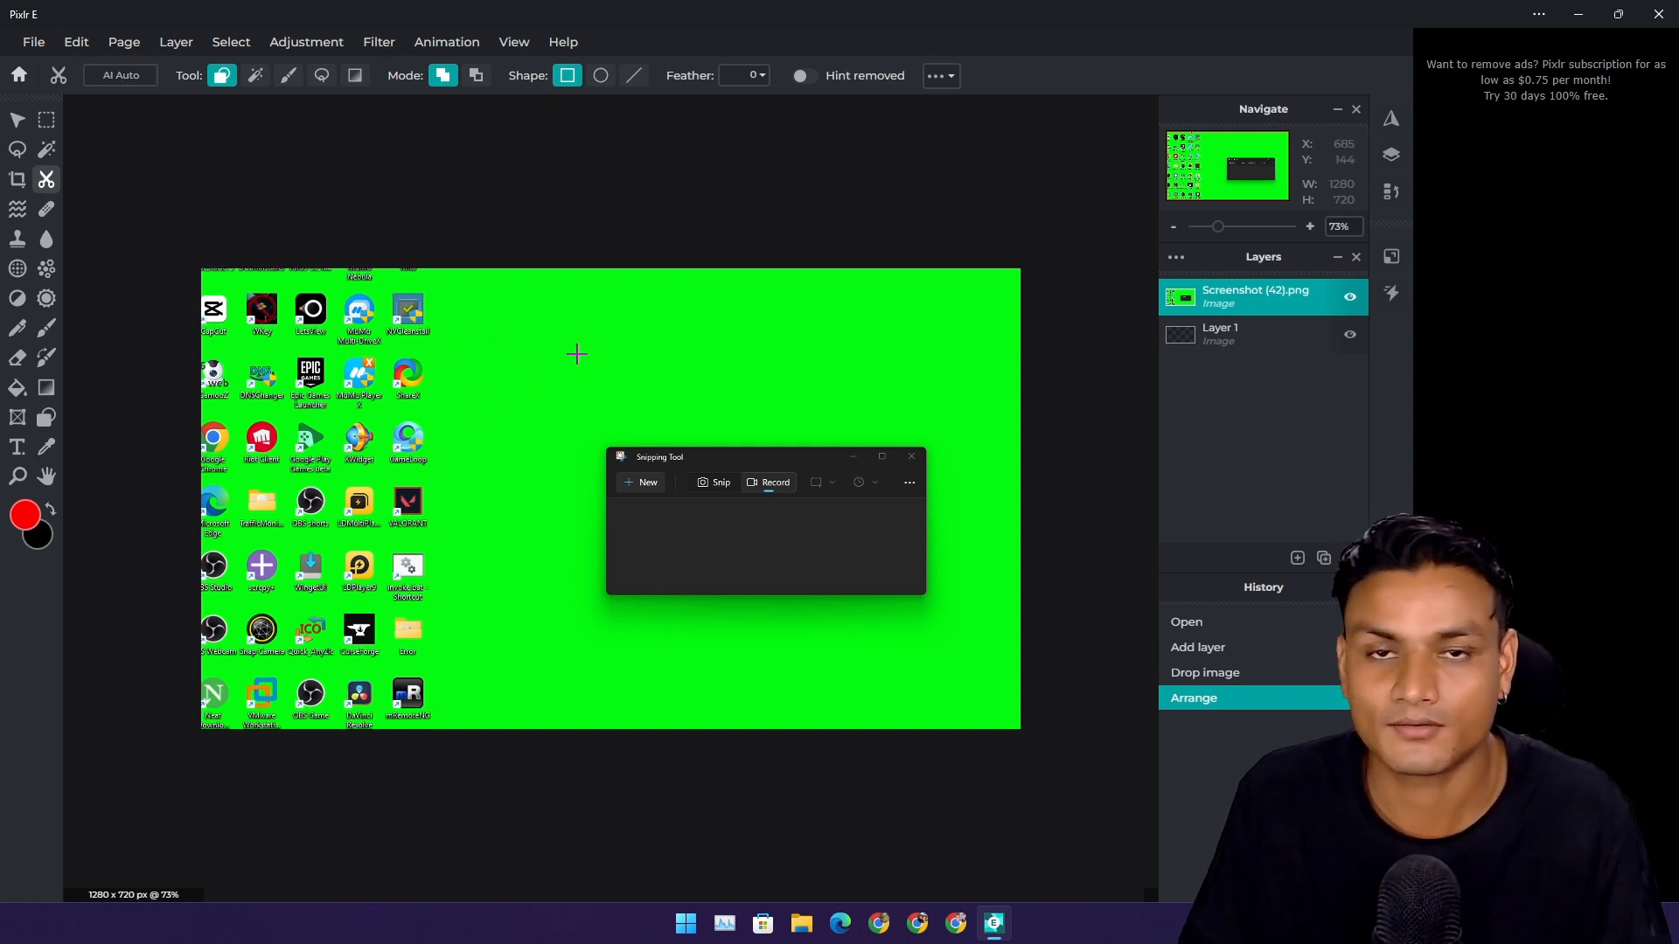
mouse_move(631, 445)
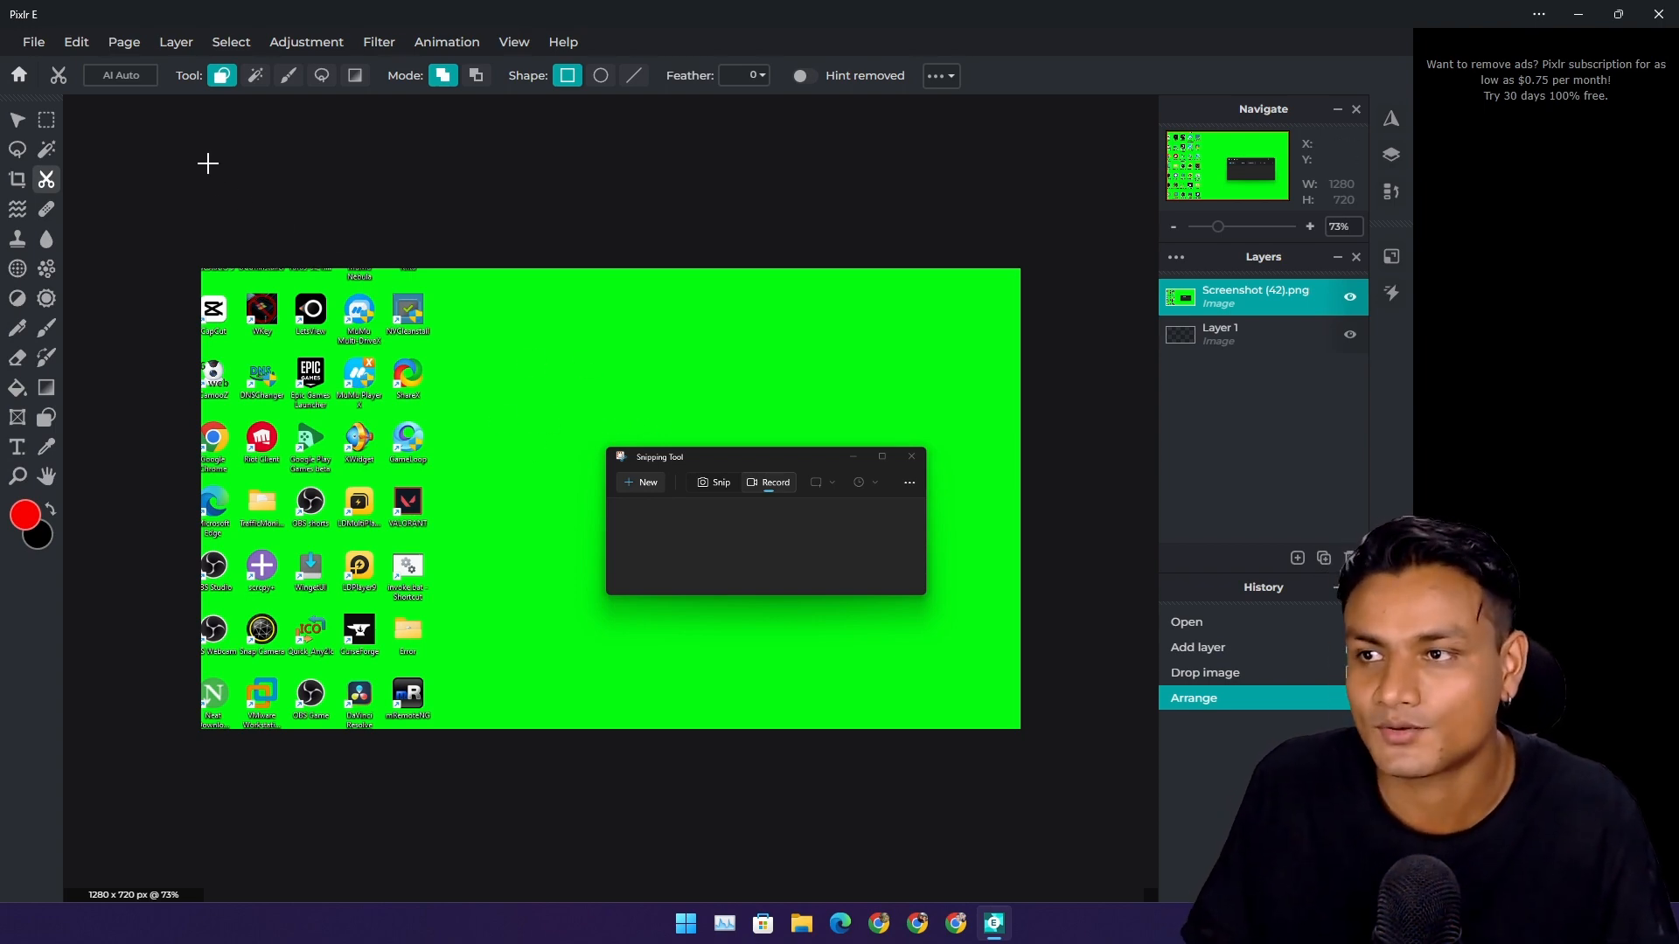
click(121, 75)
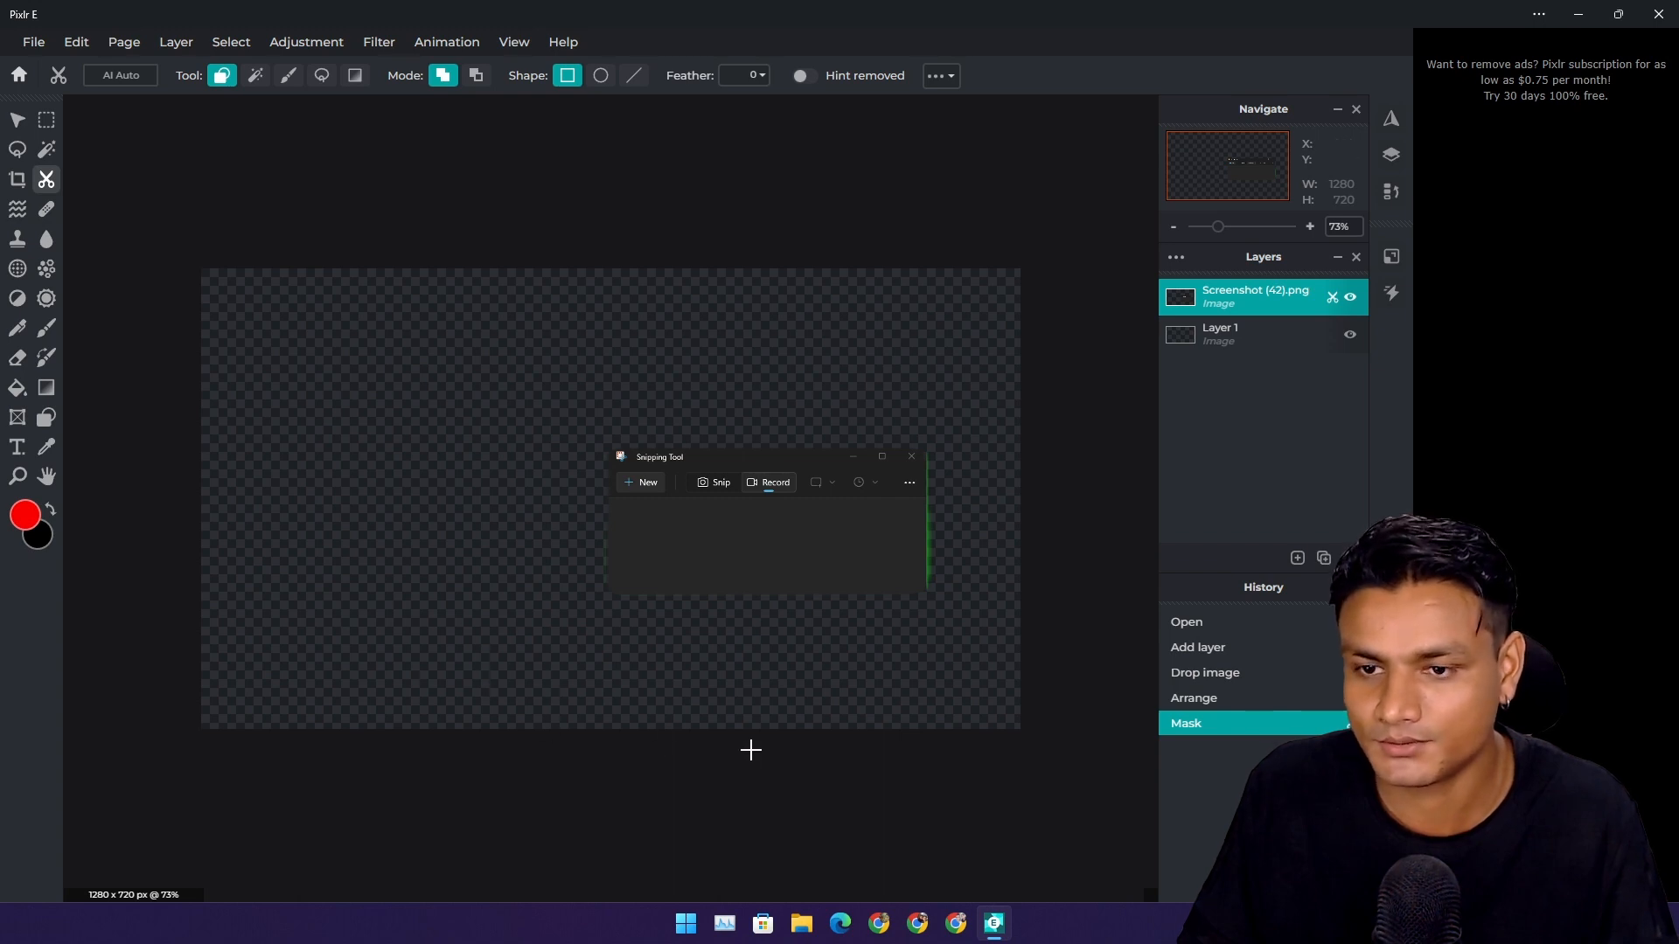
mouse_move(770, 436)
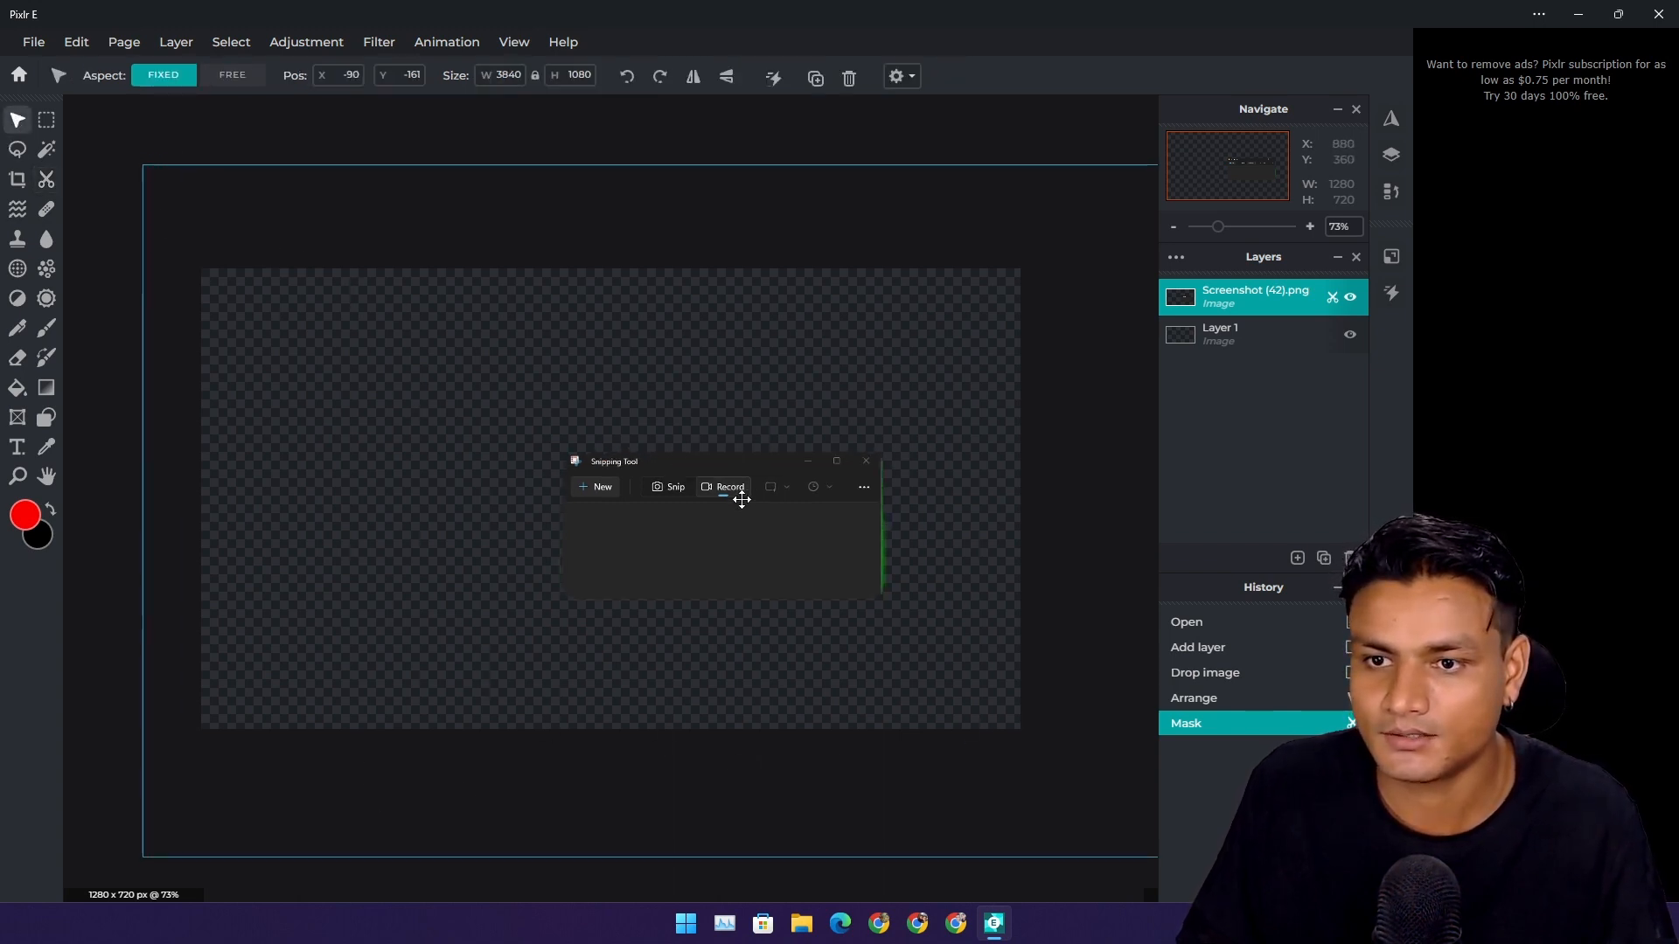
drag(724, 460, 589, 430)
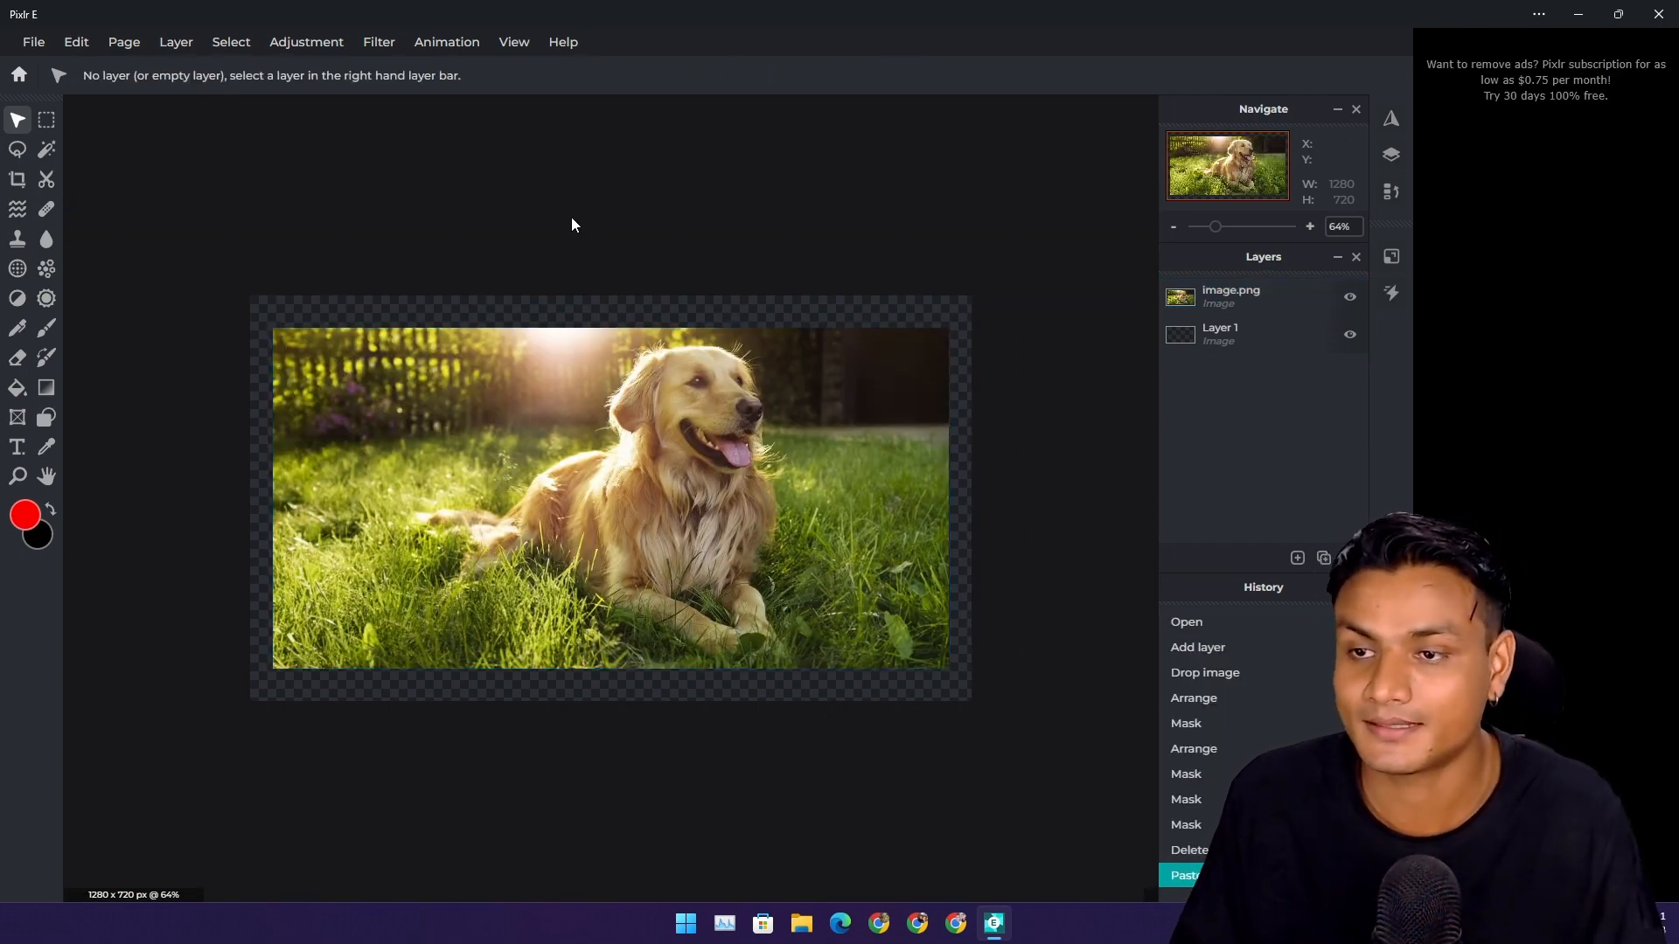
mouse_move(581, 478)
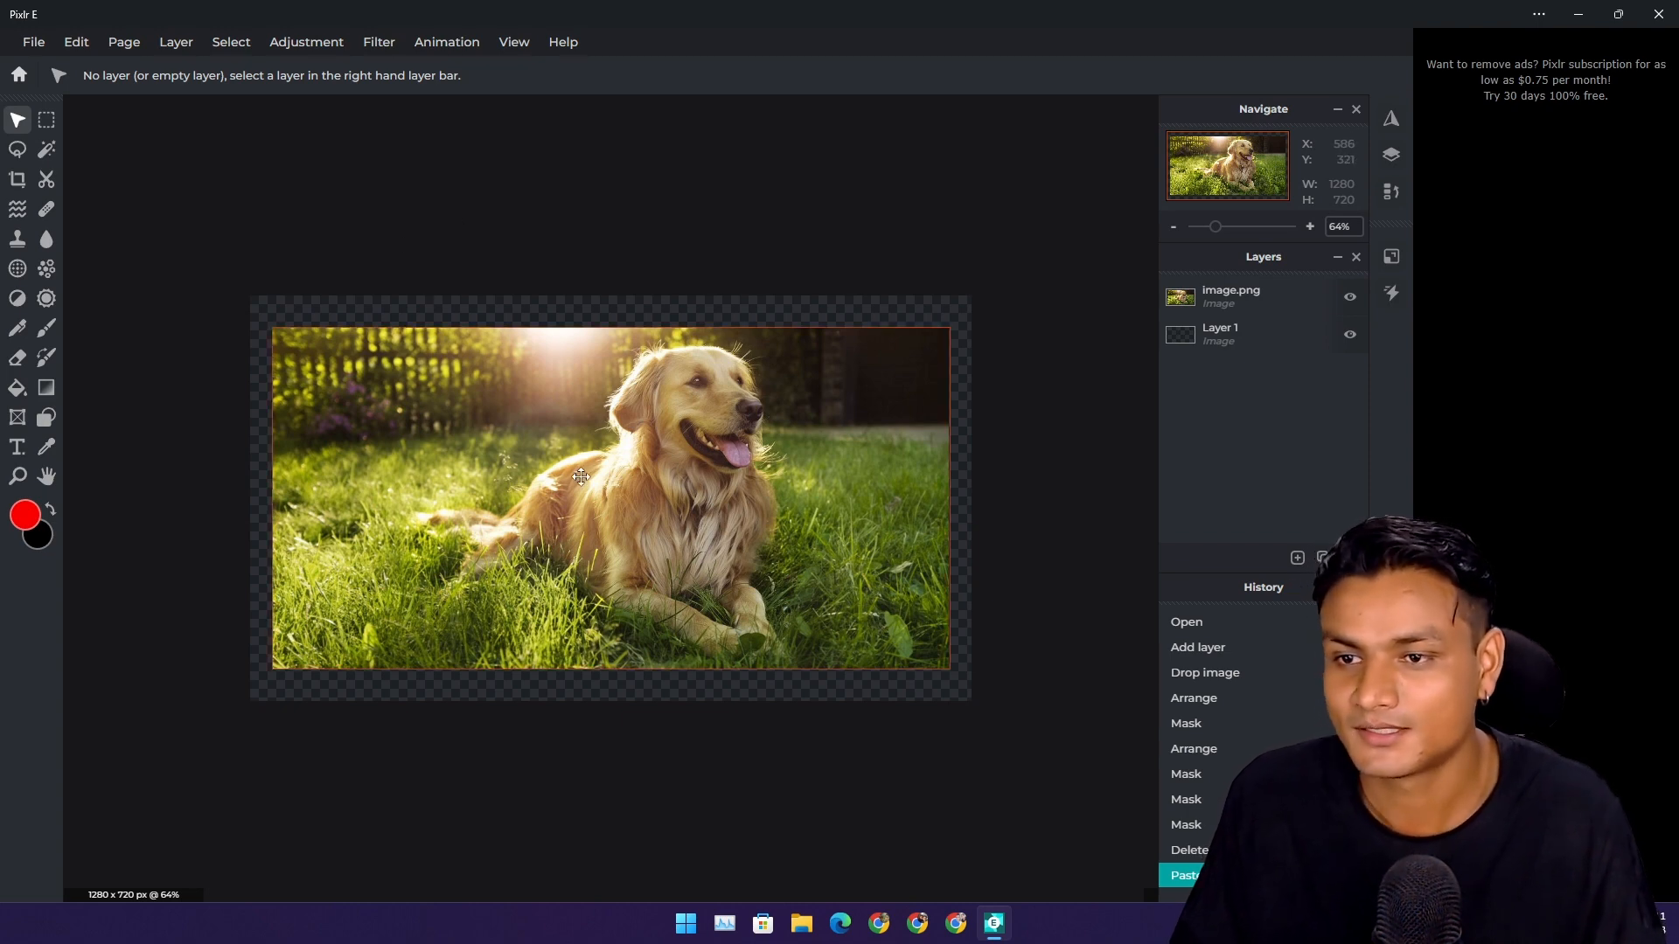
mouse_move(606, 469)
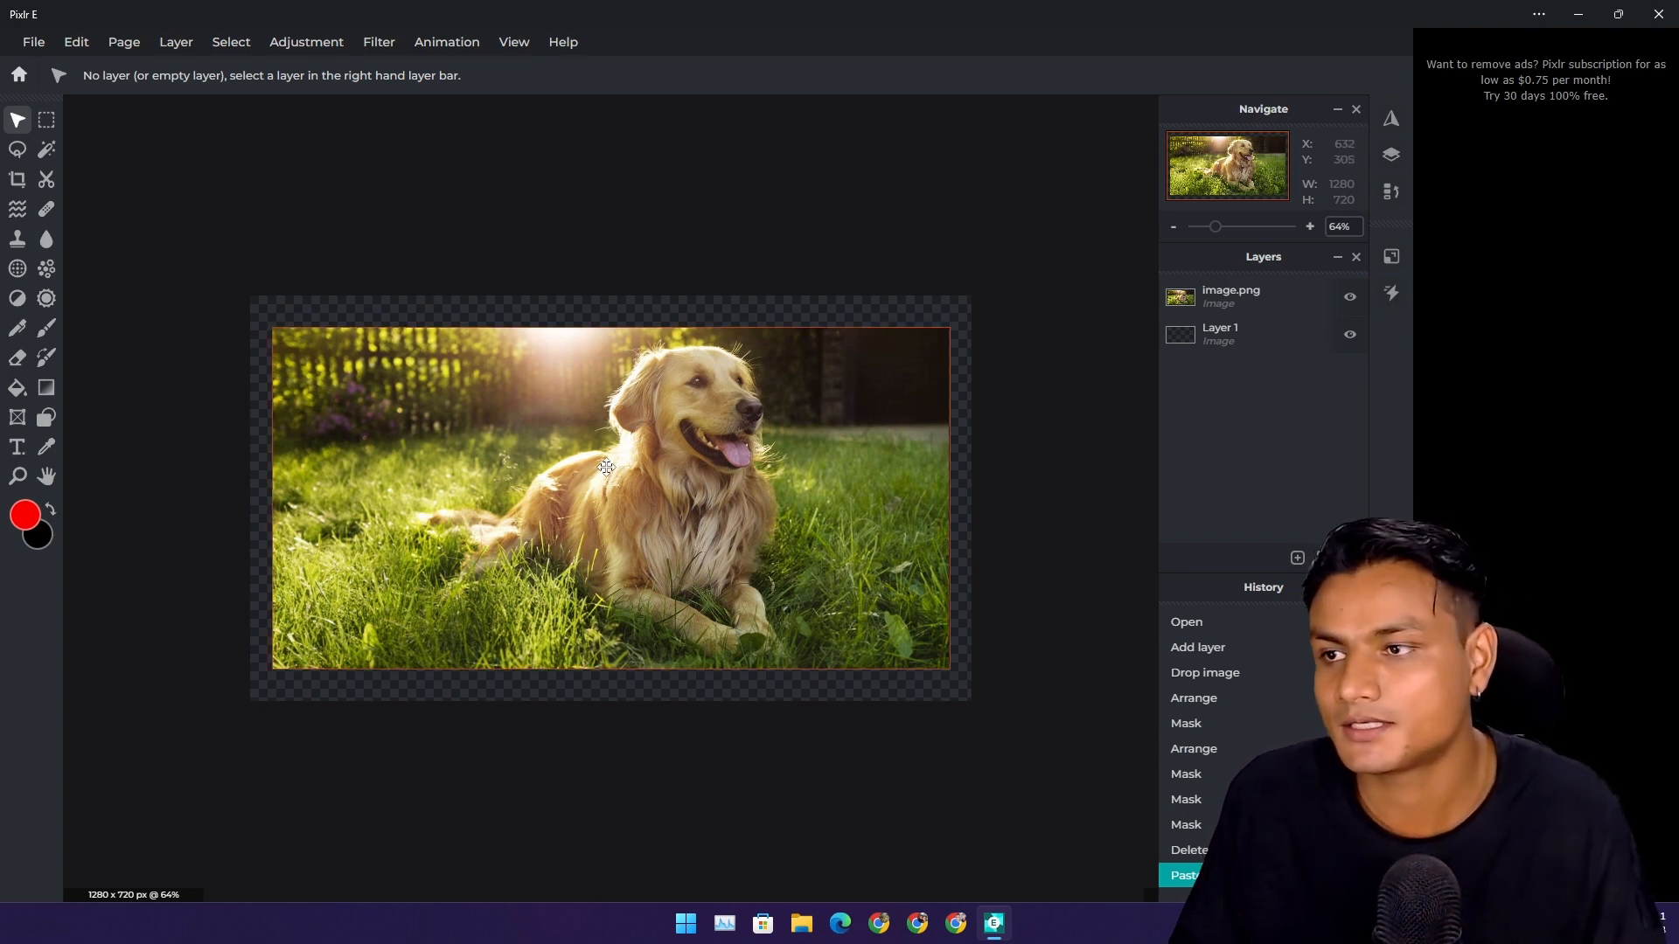
Step: Cut the dog out from the grass with AI Auto and hide the original photo layer
click(1230, 296)
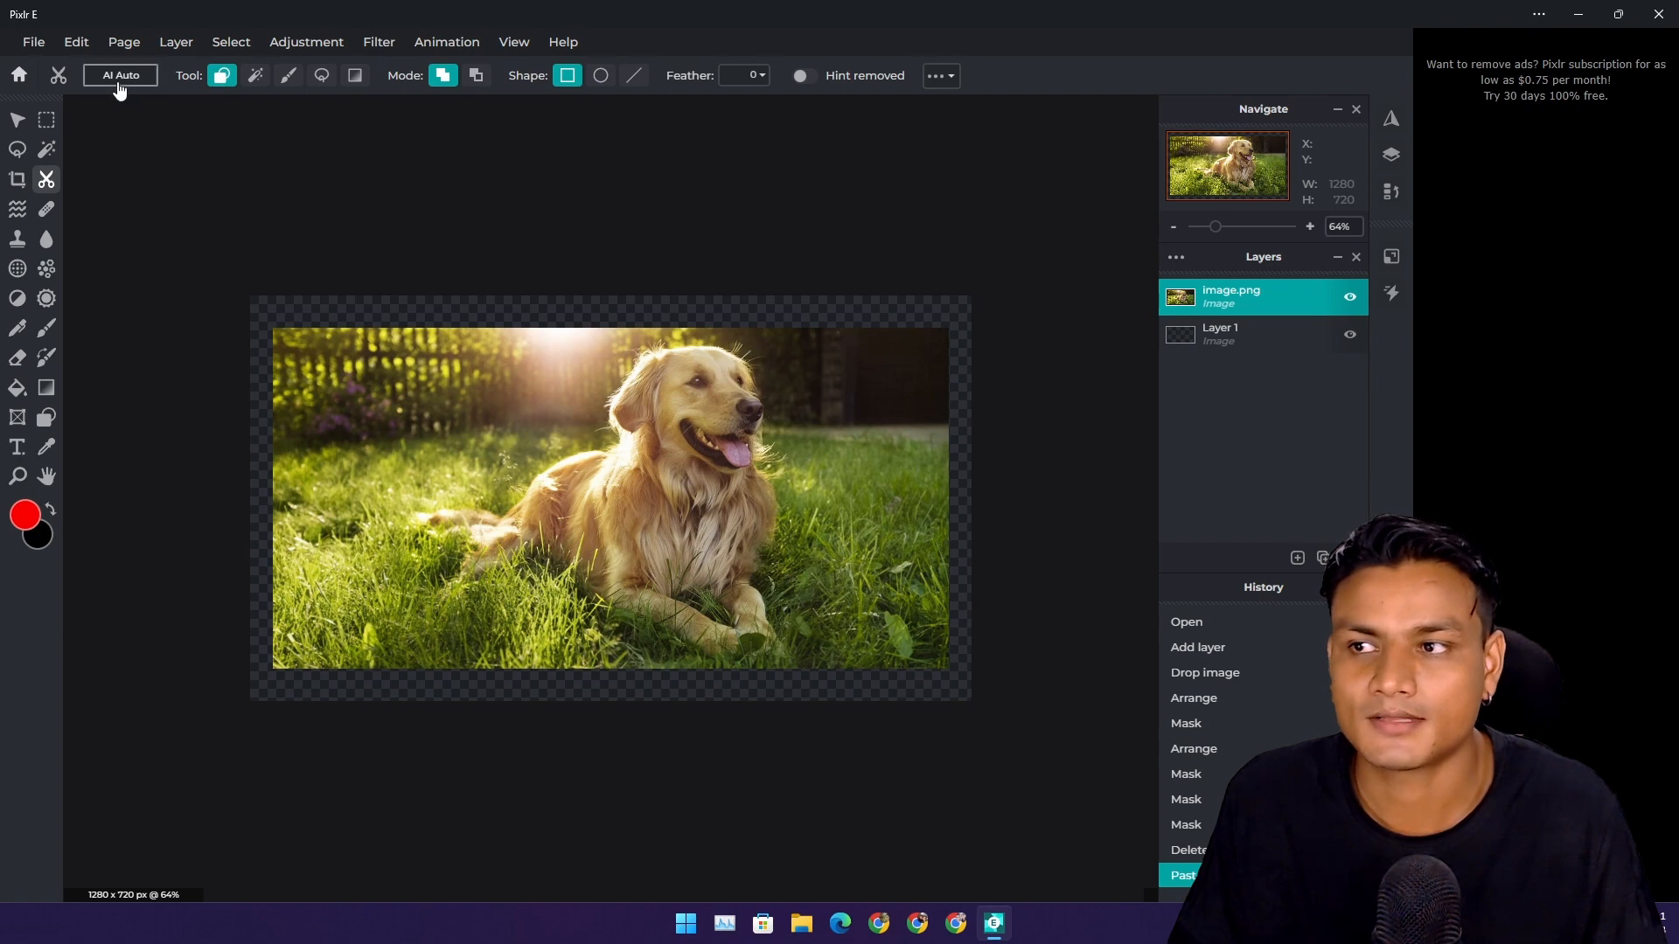
click(121, 76)
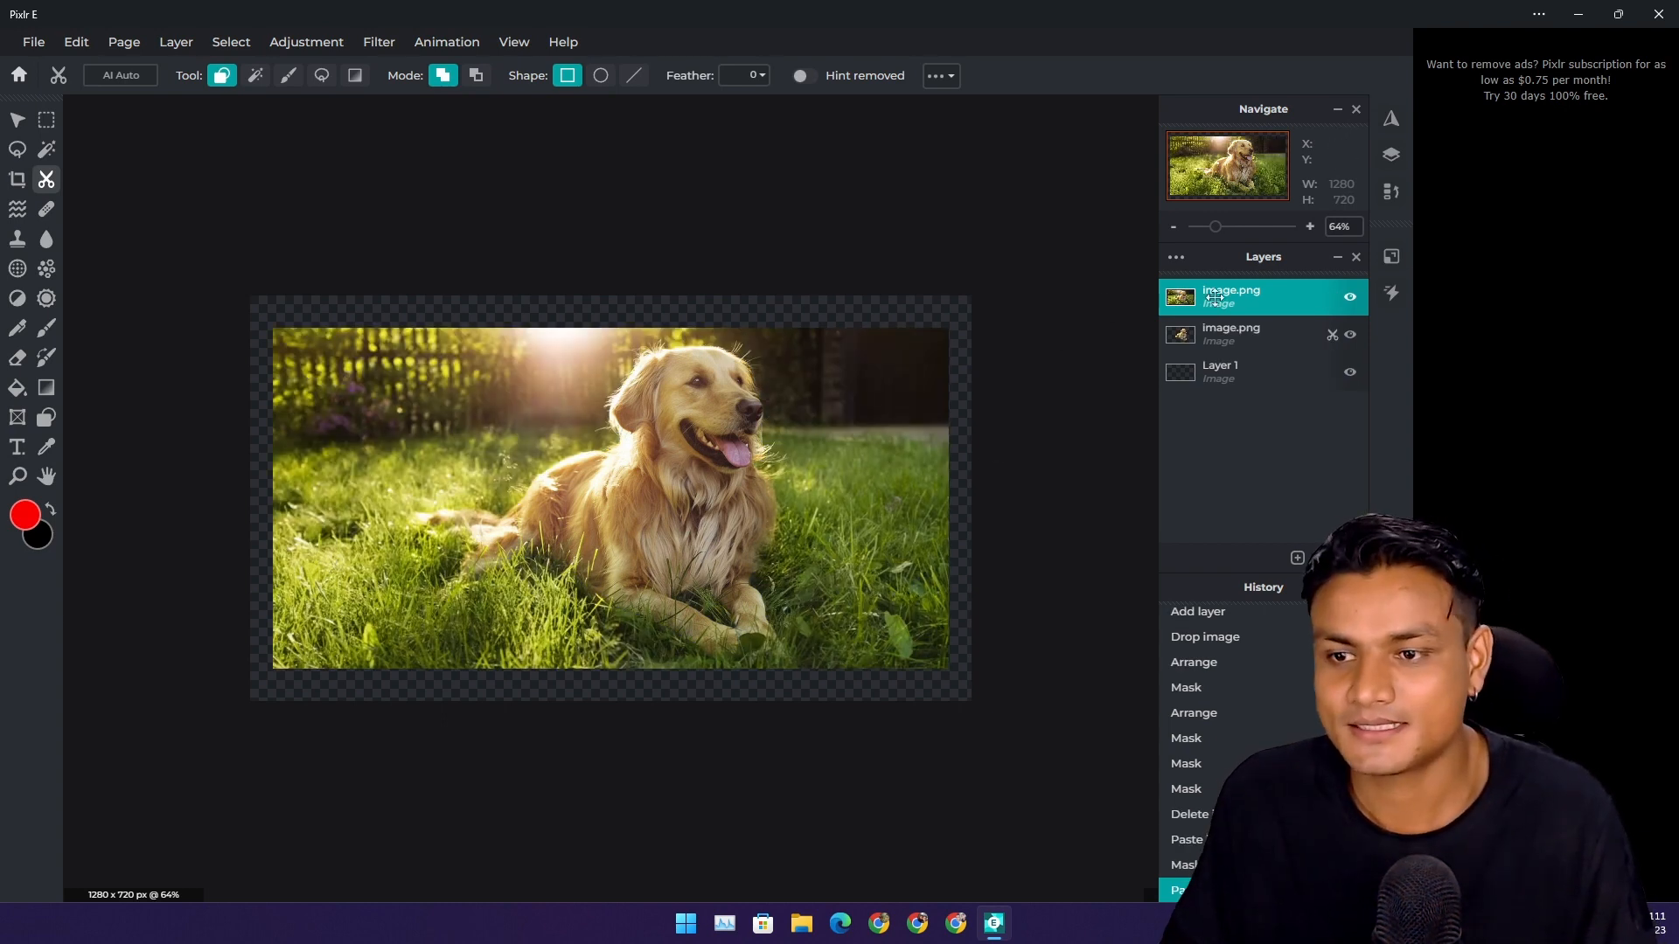
mouse_move(601, 588)
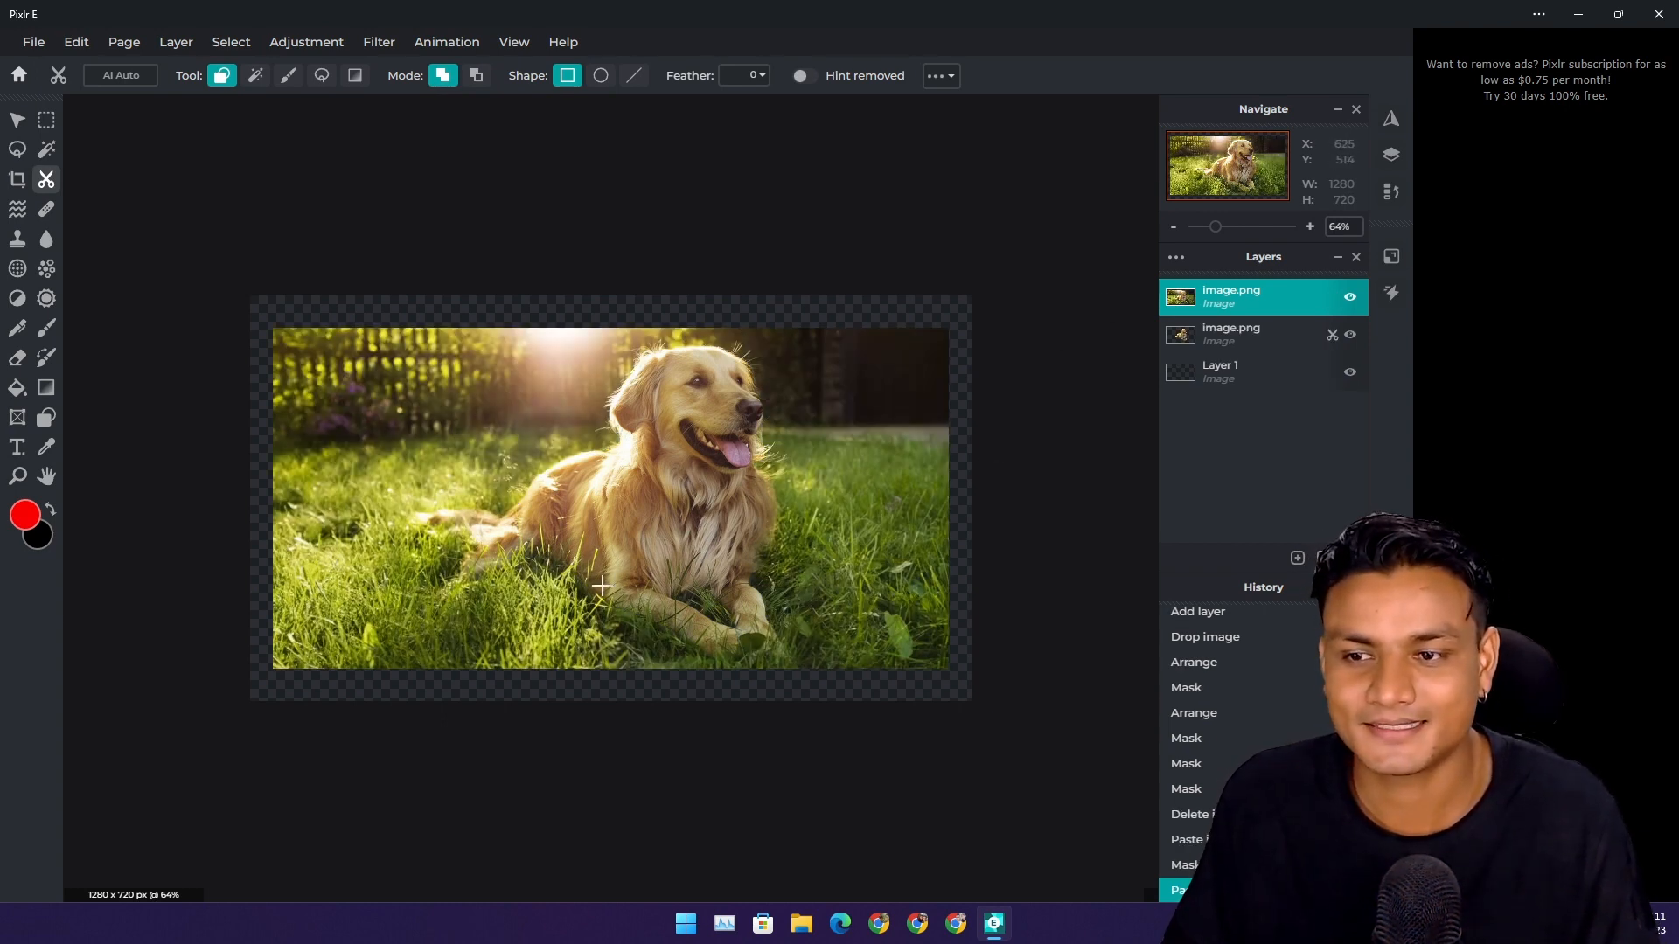
mouse_move(589, 518)
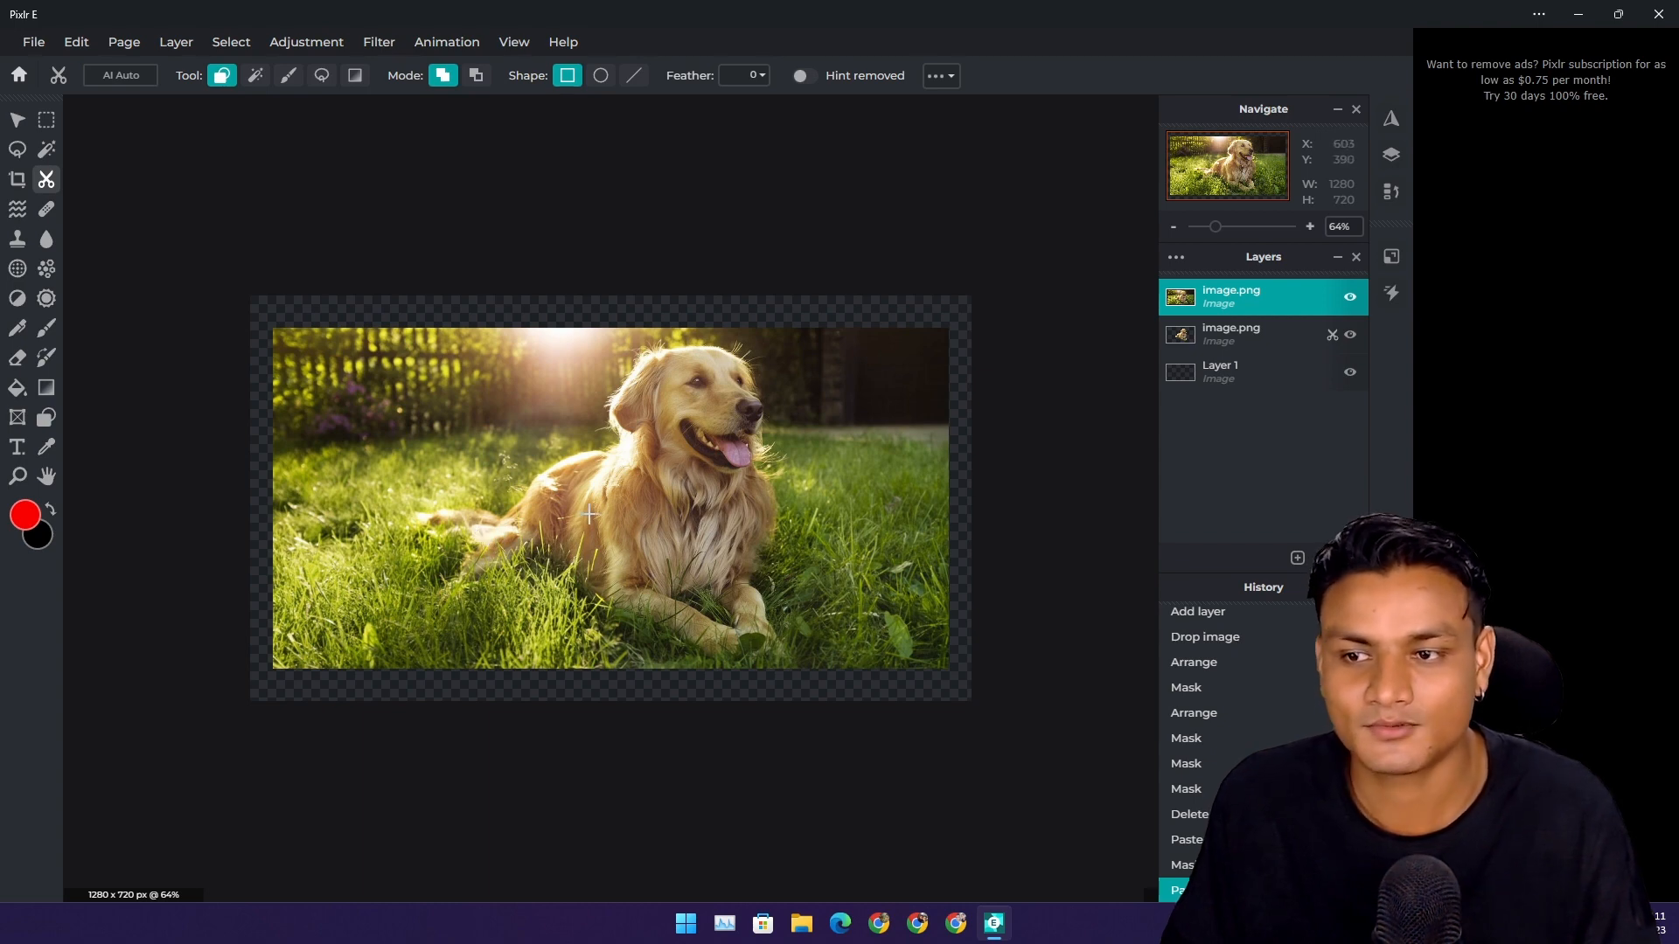
mouse_move(647, 574)
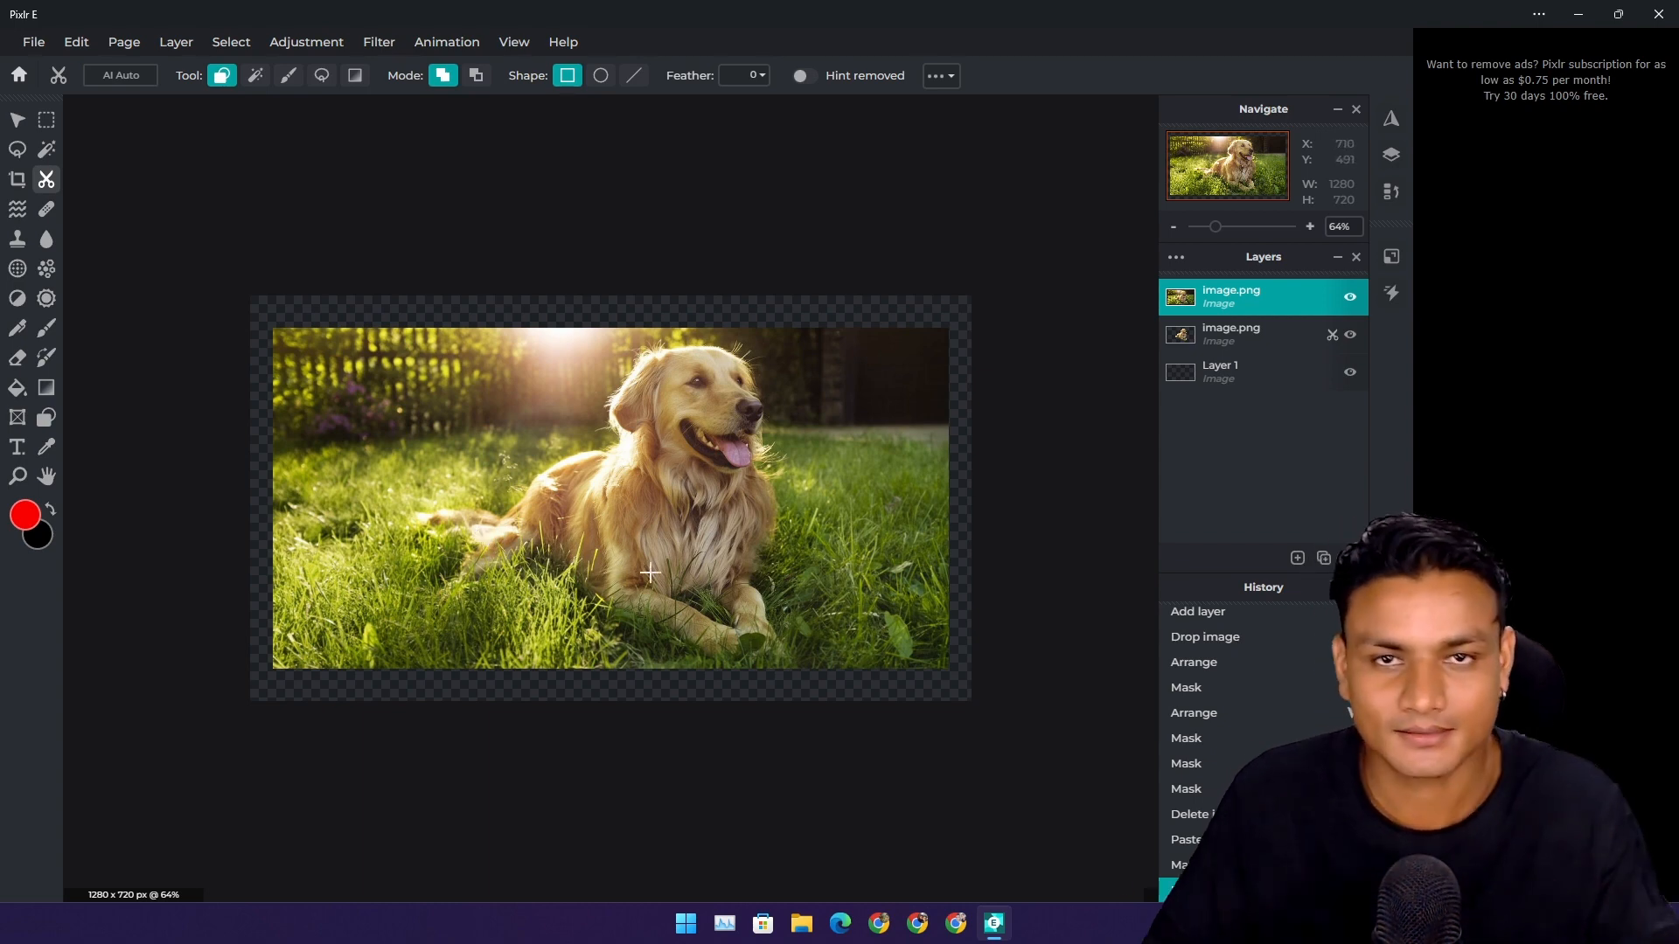
click(1348, 297)
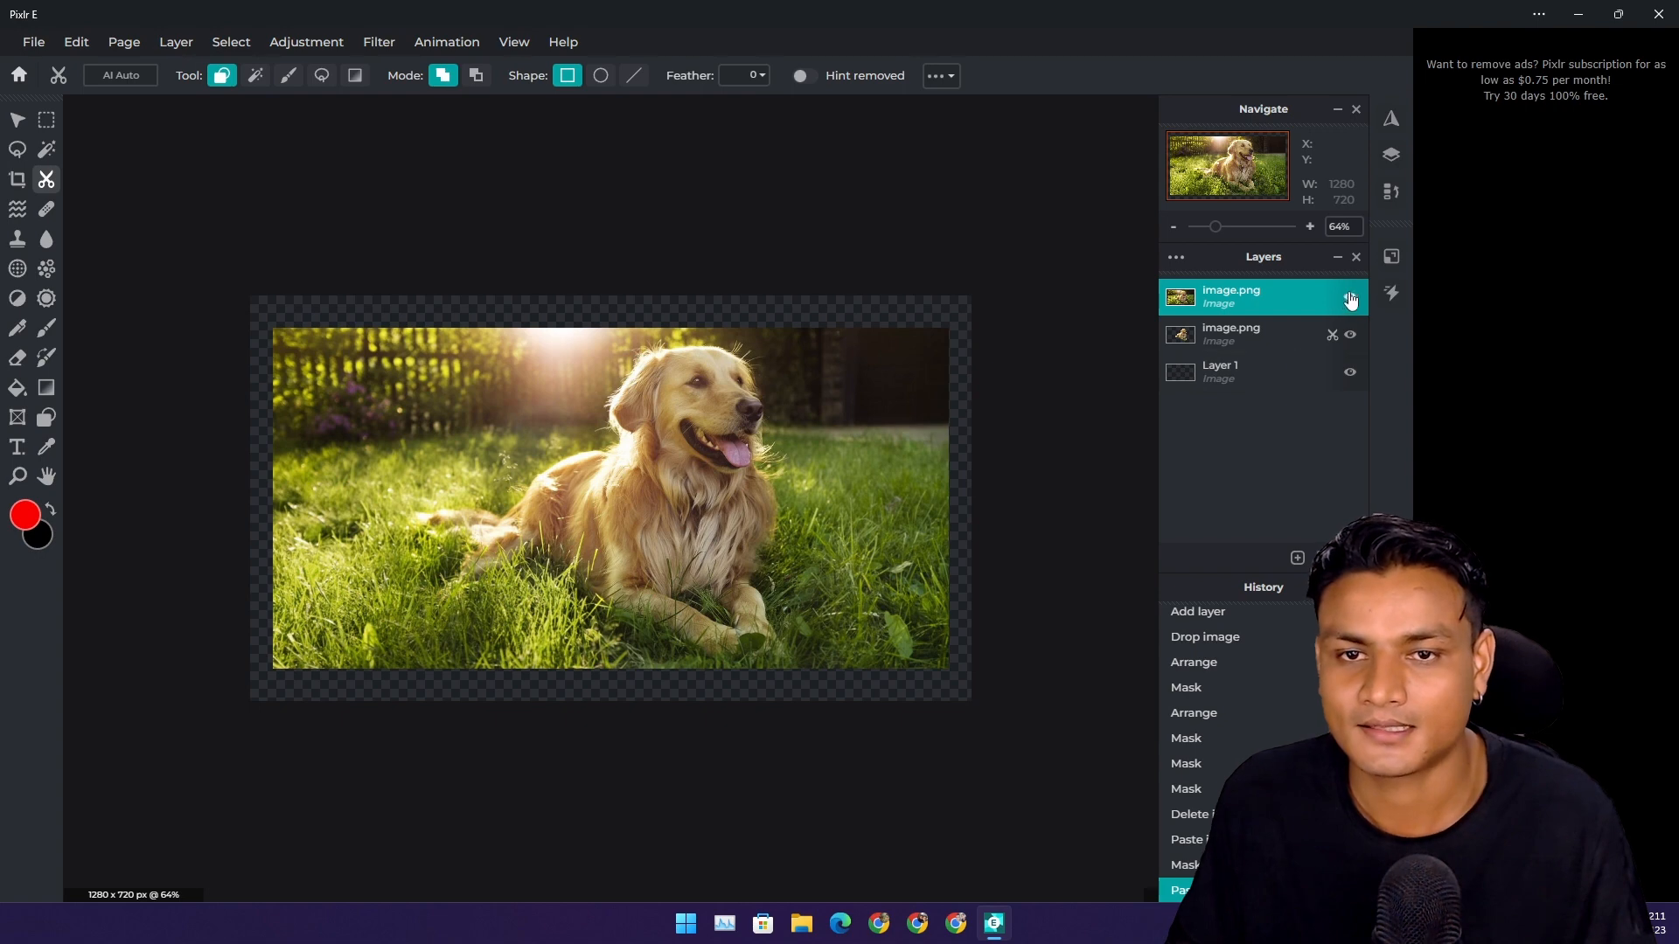
click(1348, 295)
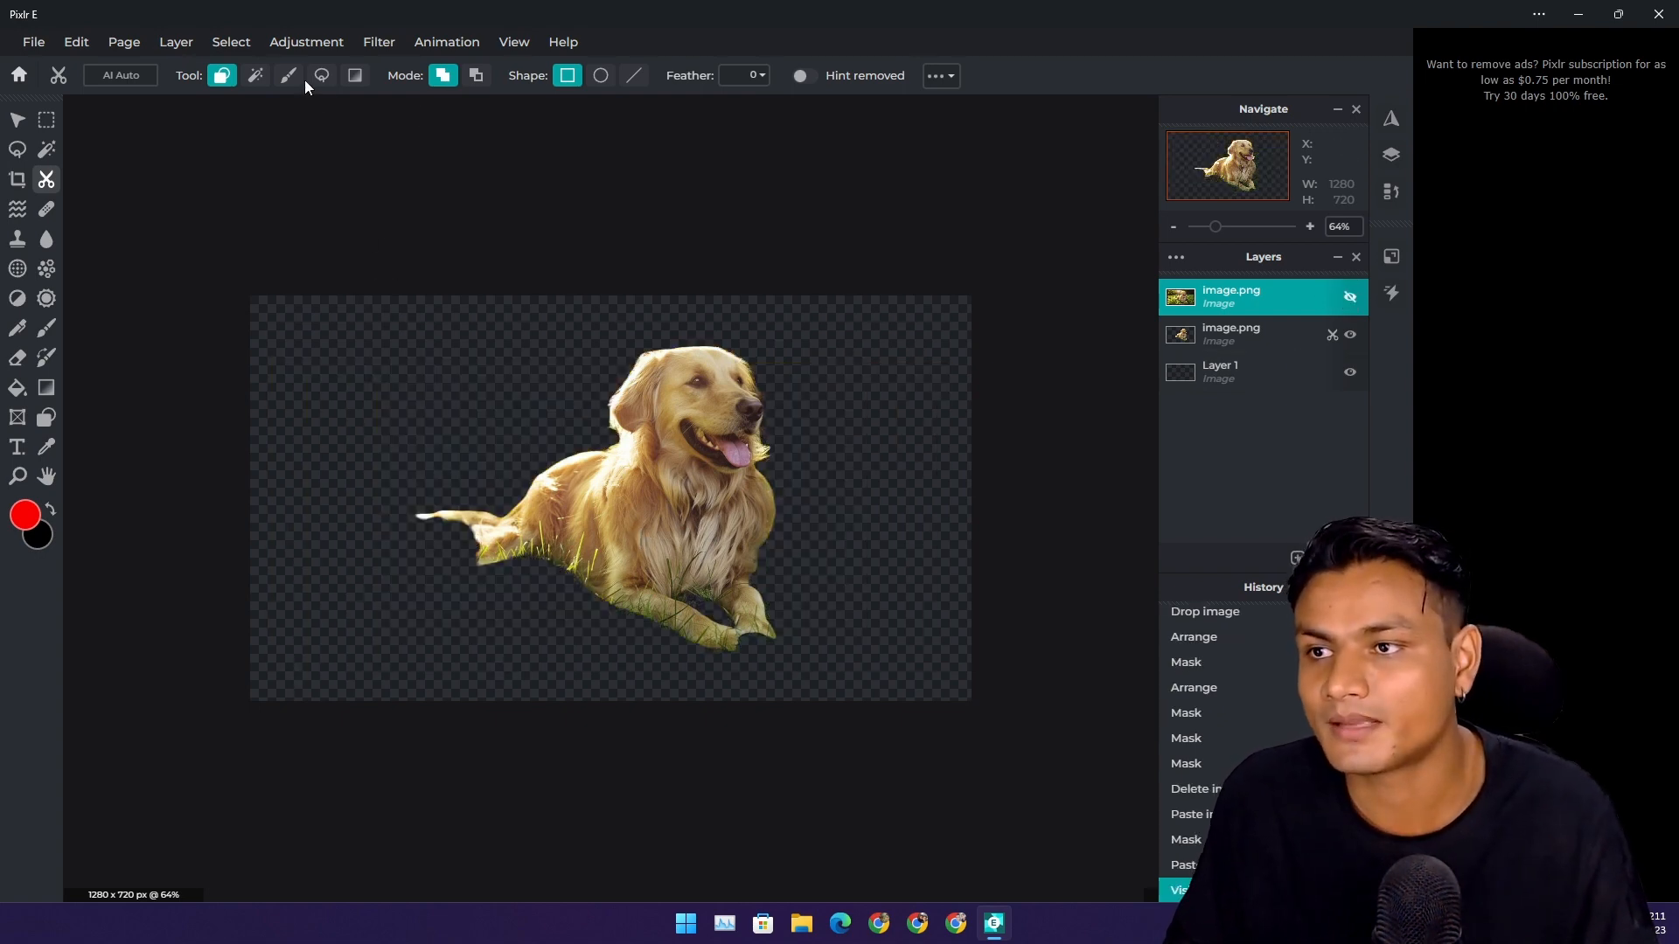
mouse_move(701, 643)
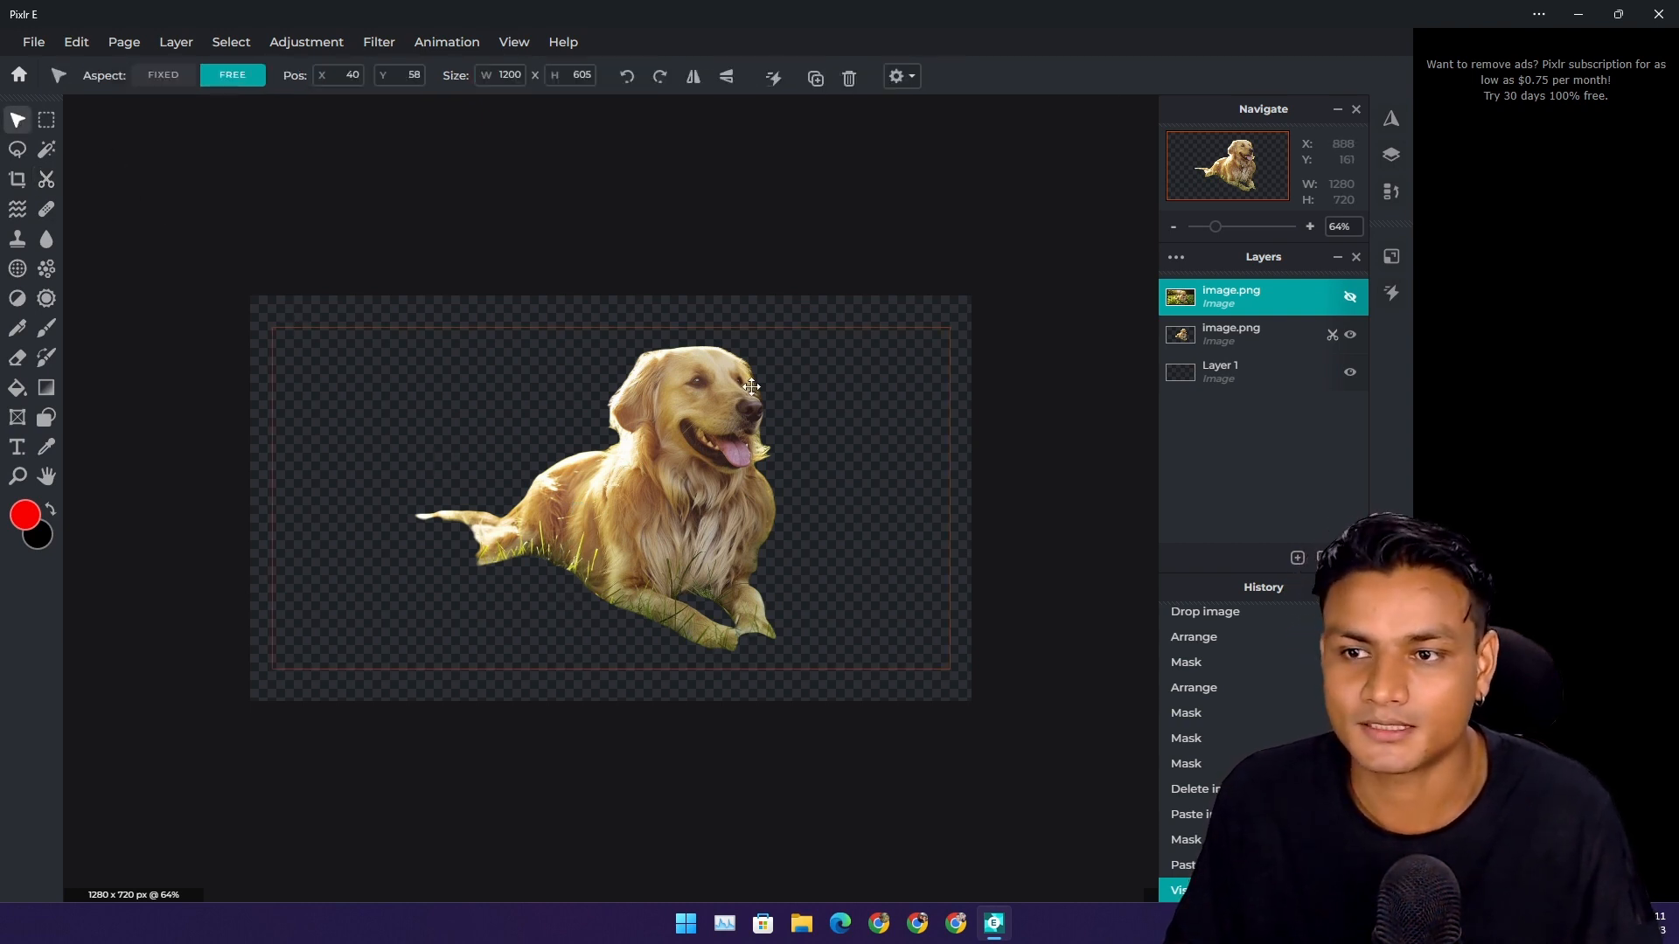
click(1261, 335)
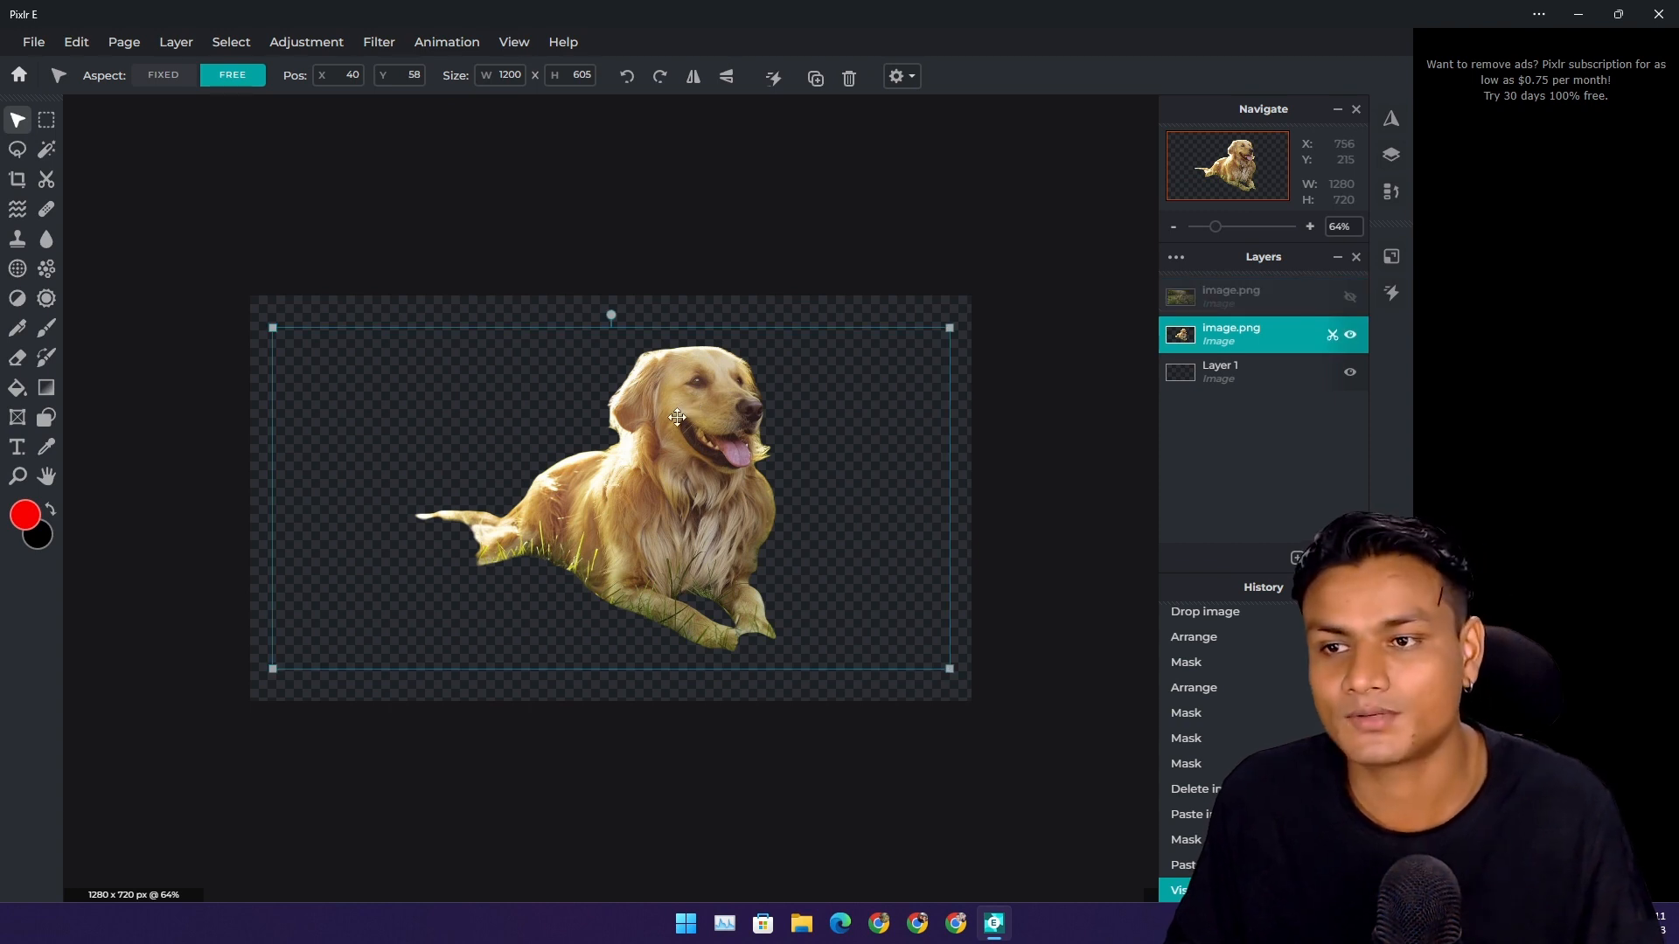
mouse_move(1269, 535)
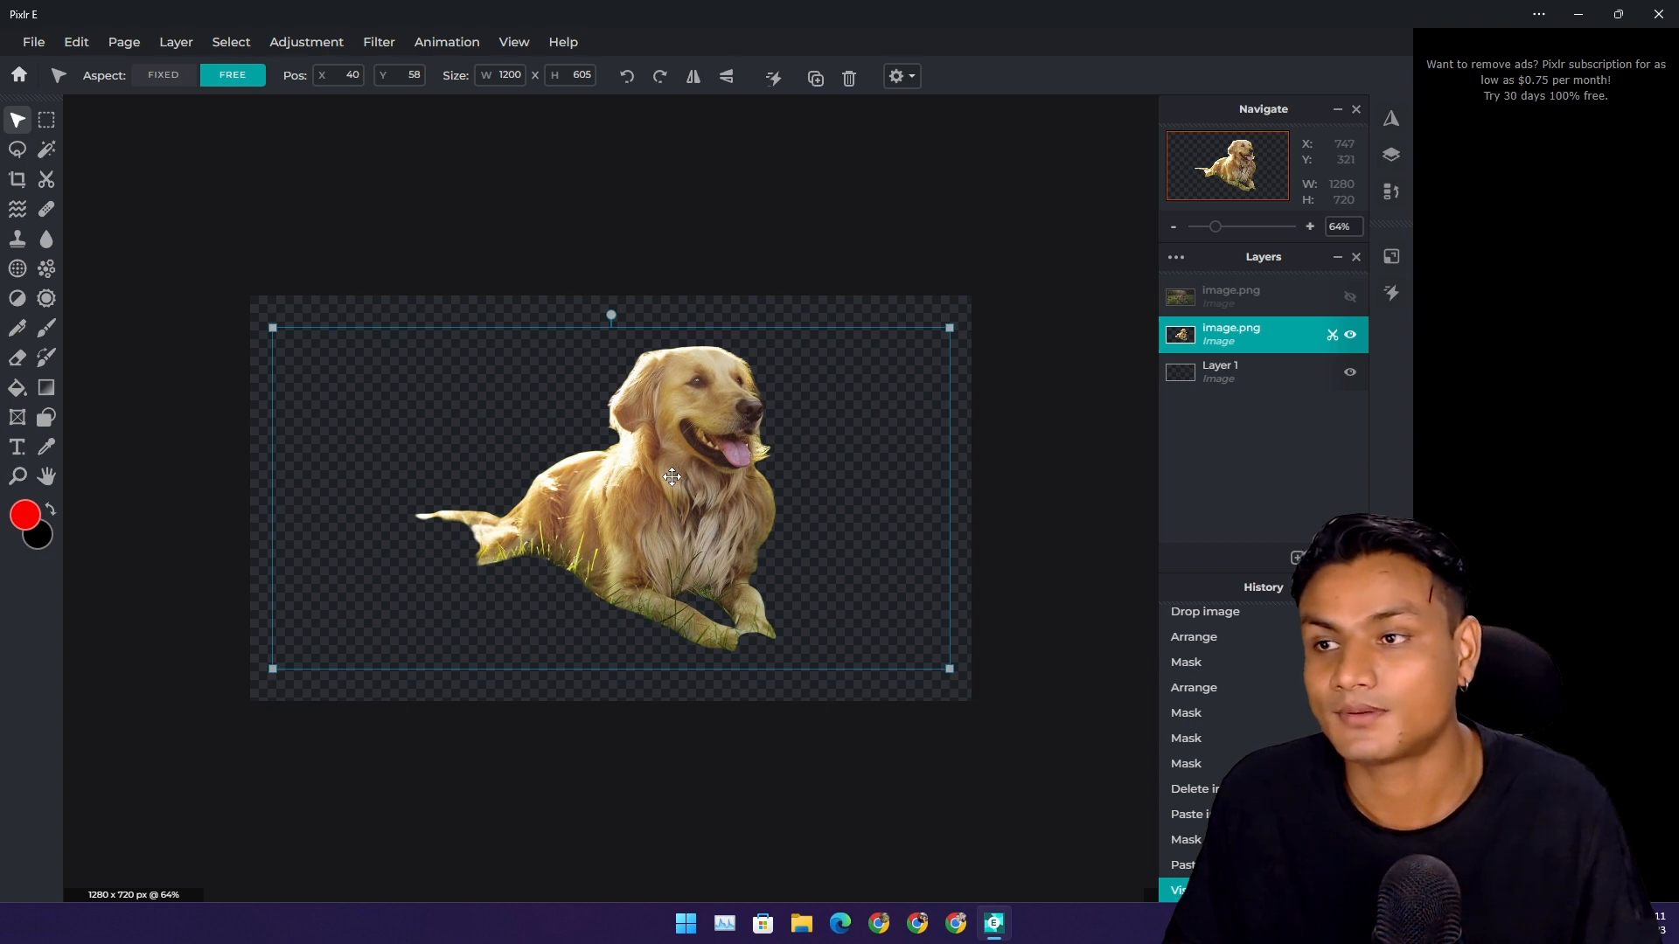
mouse_move(567, 422)
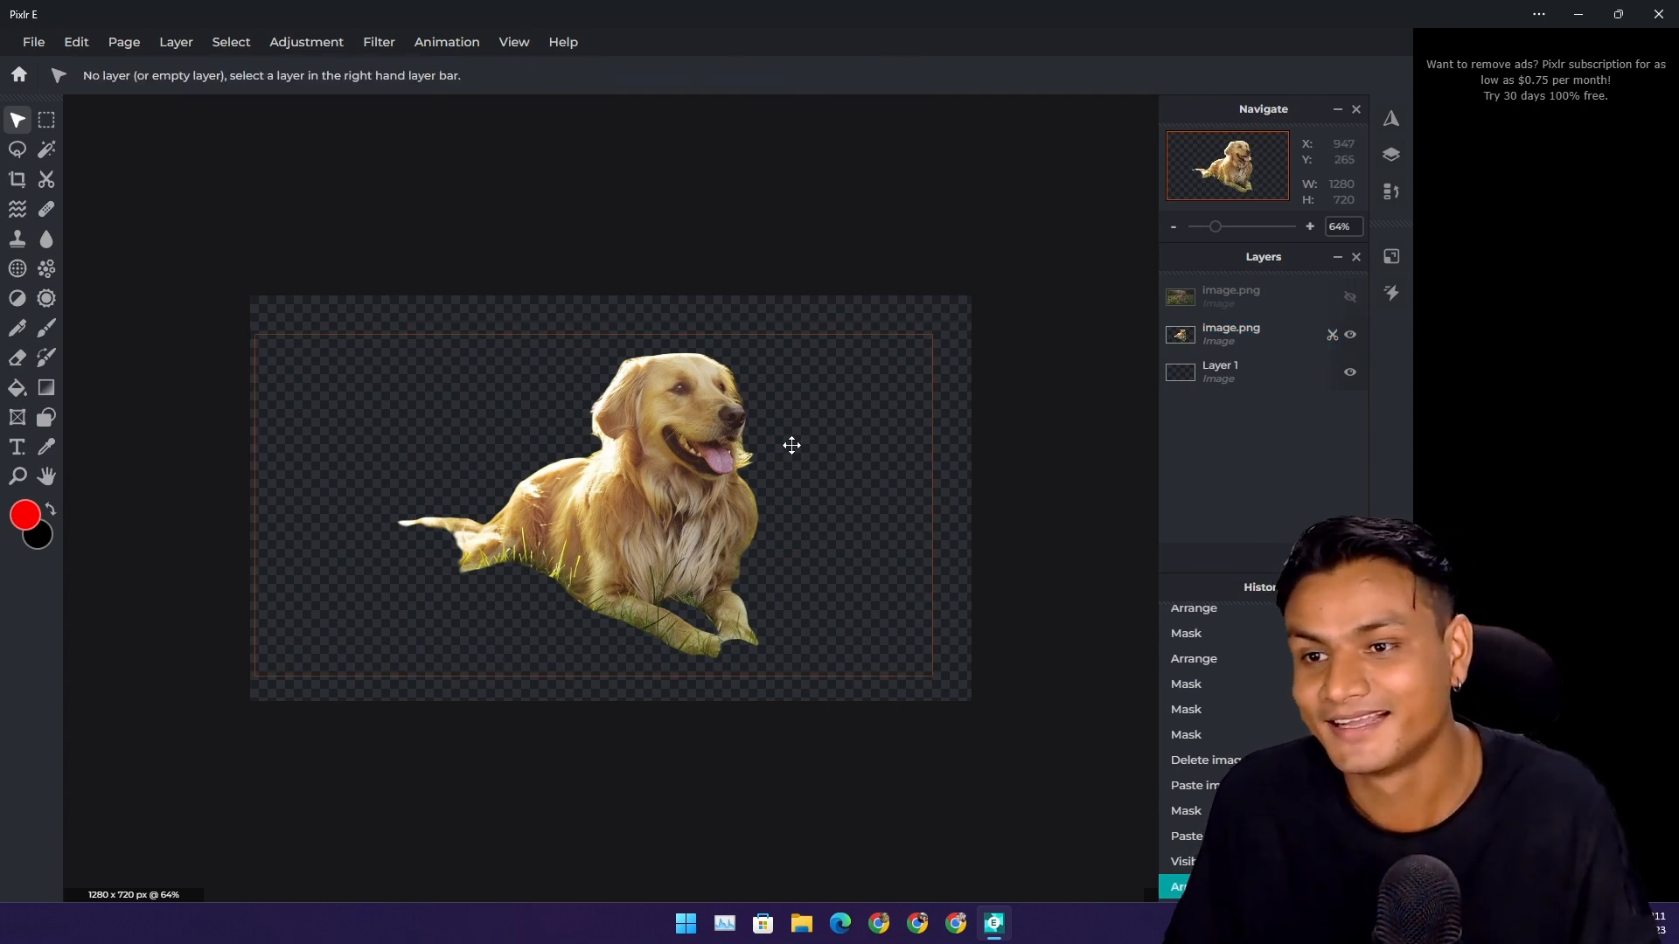
click(1229, 332)
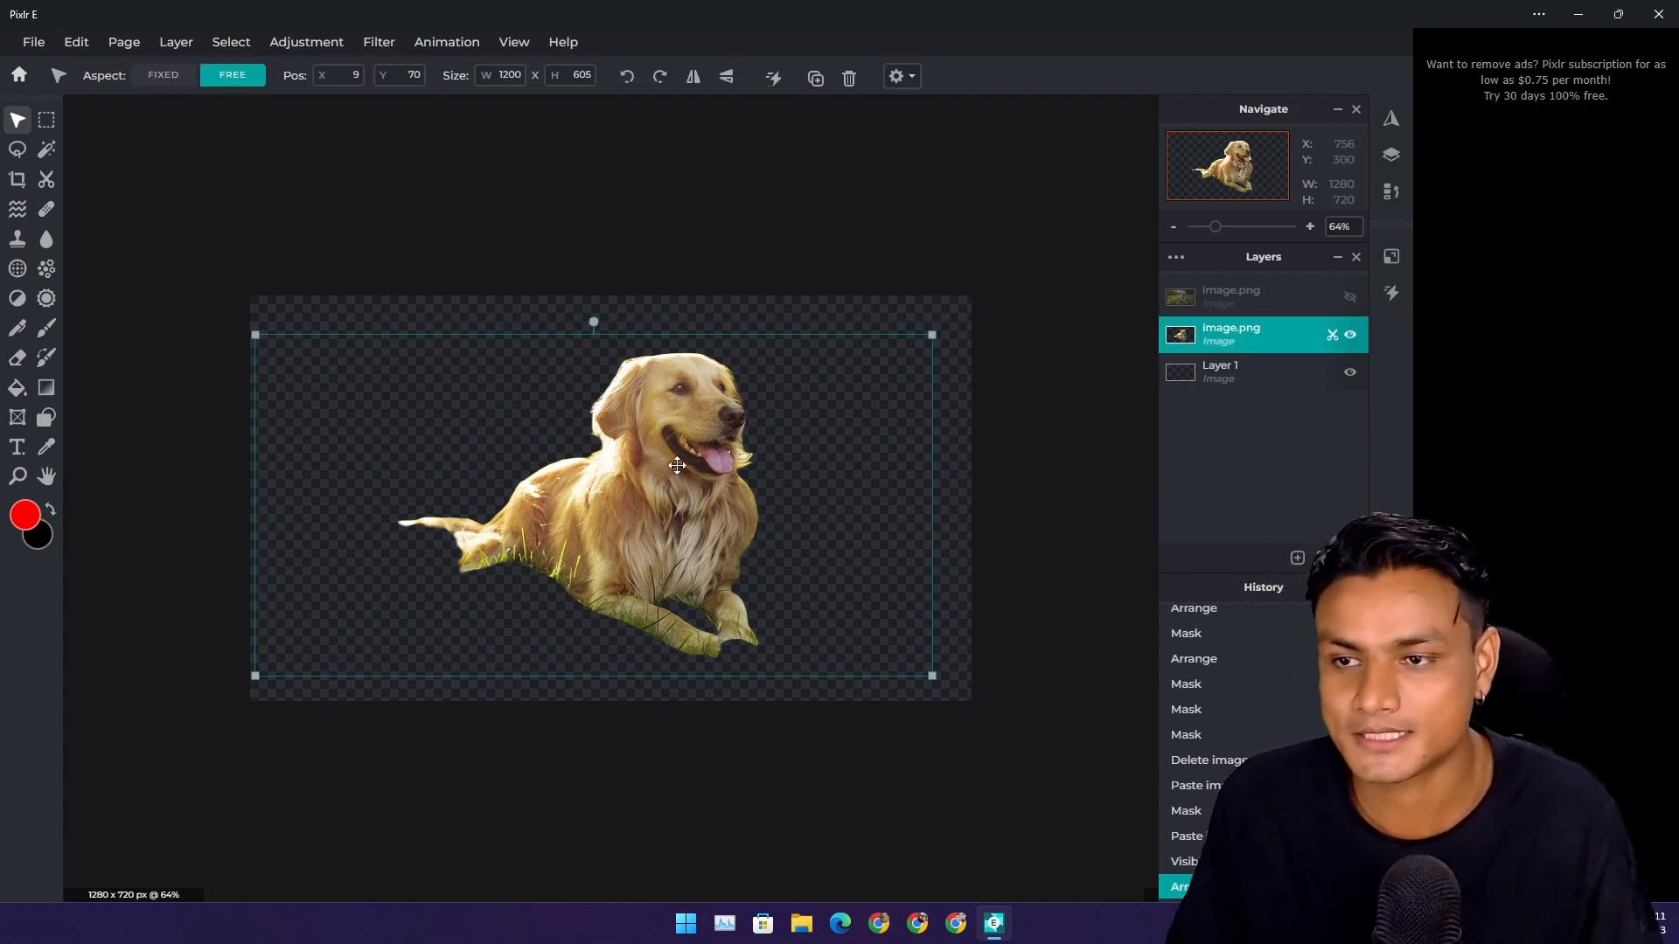
mouse_move(399, 270)
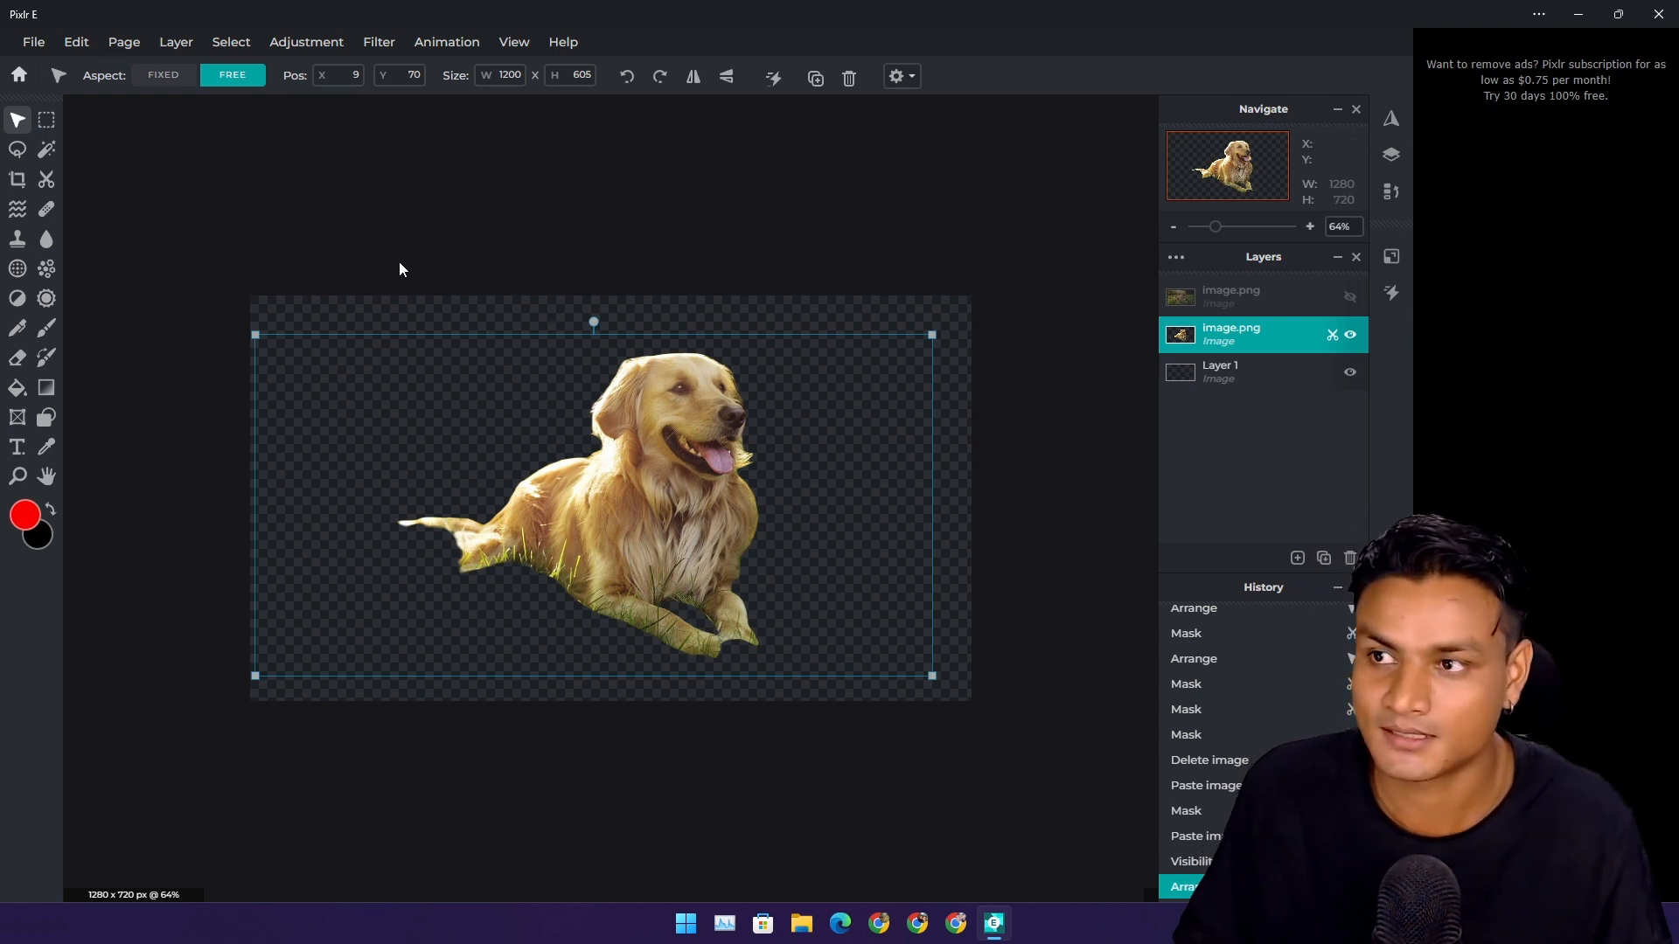
mouse_move(630, 371)
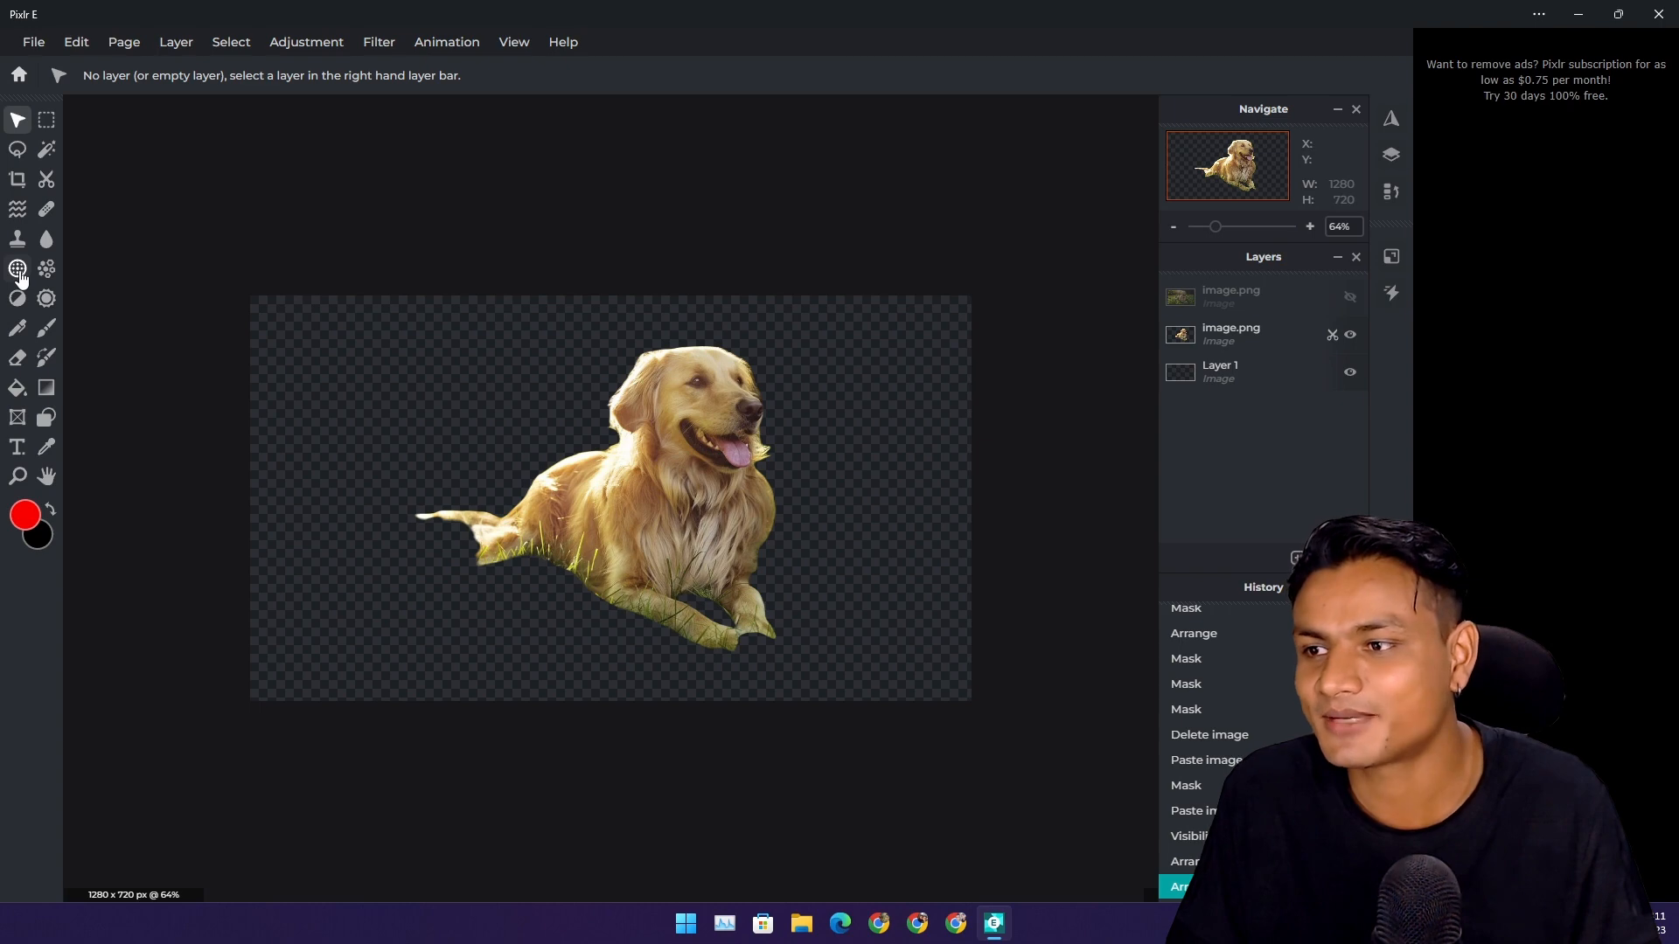
mouse_move(17, 357)
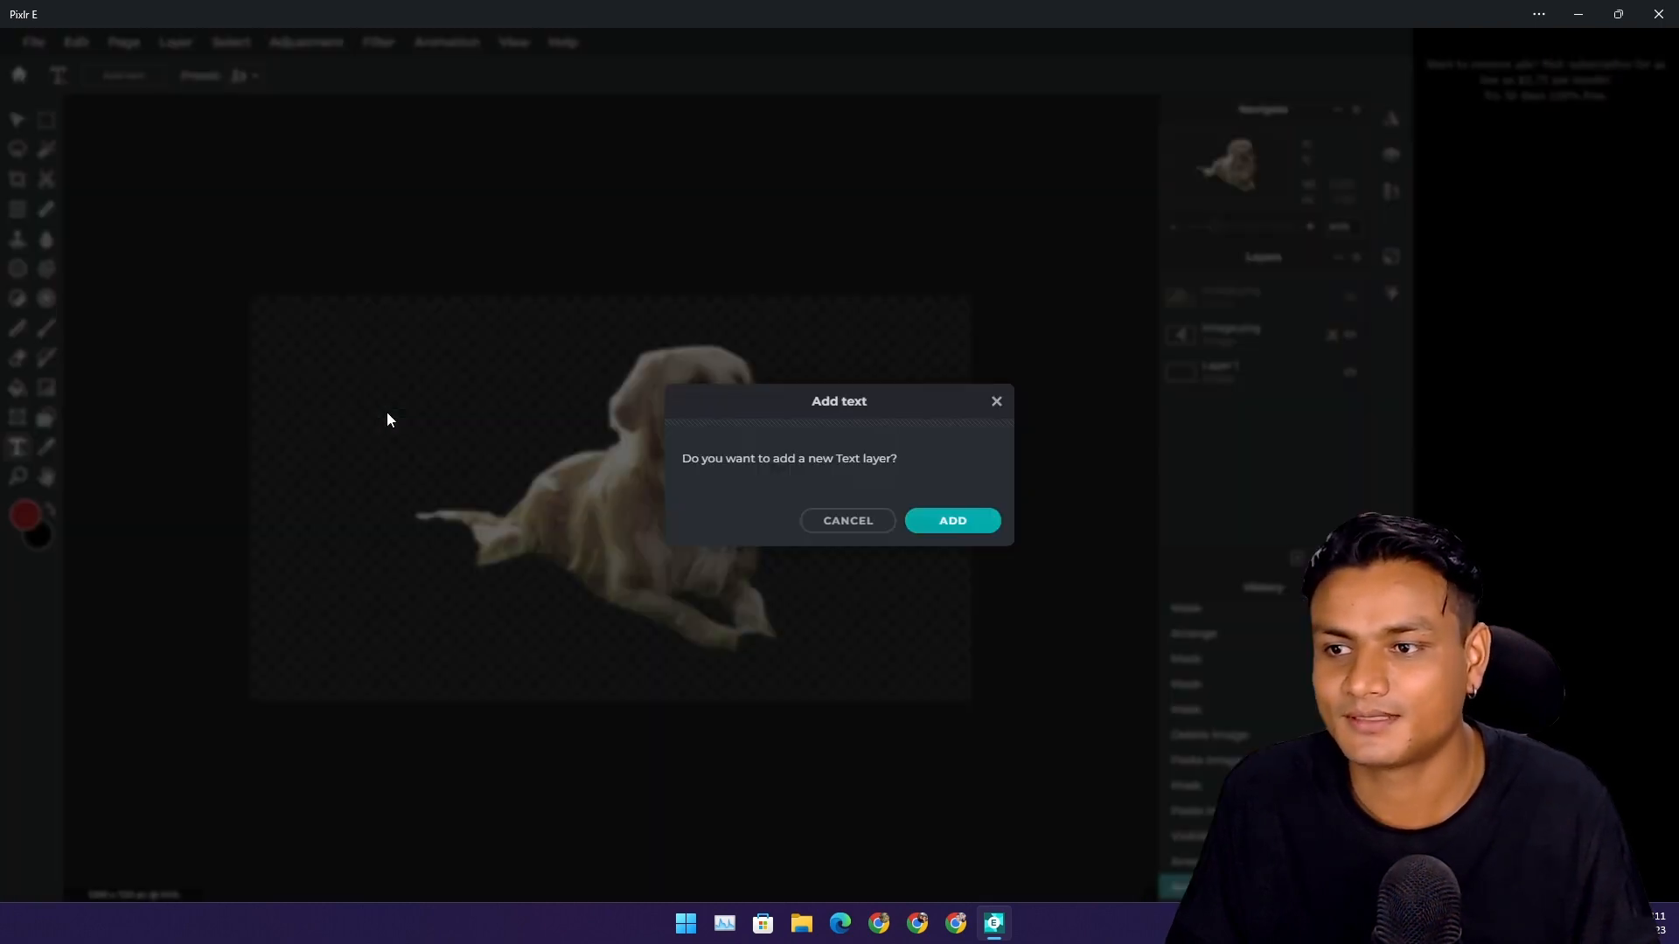
Step: Add a text layer reading TEHHEHHE and give it a different font from the list
click(951, 521)
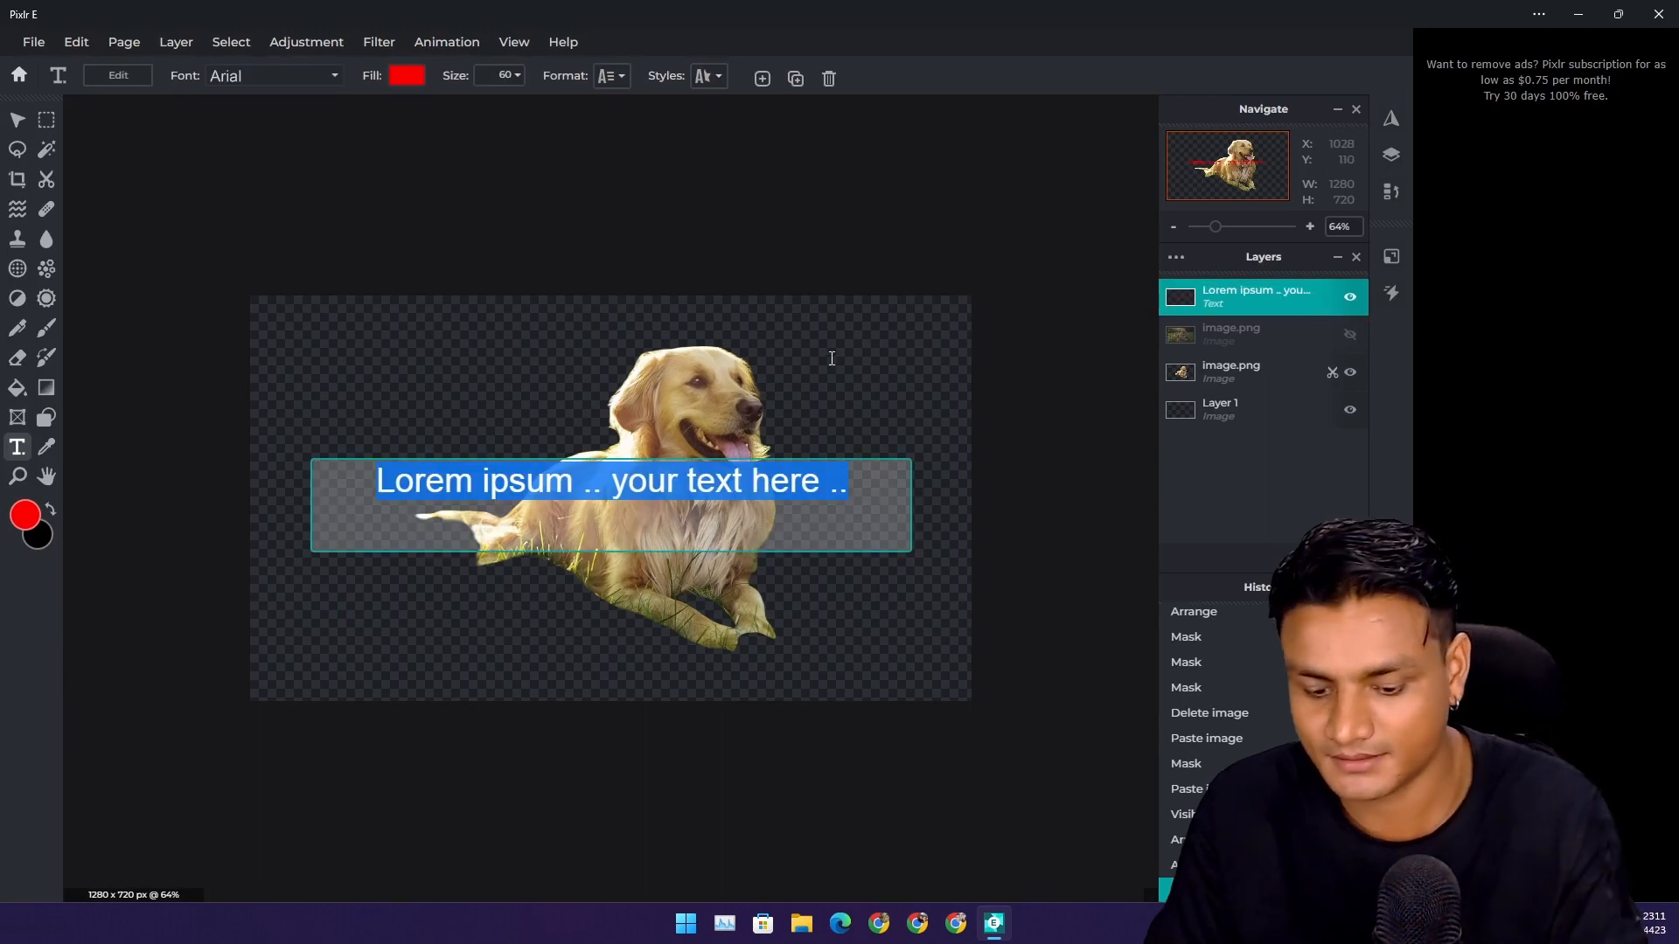
text(TEHHEHHE)
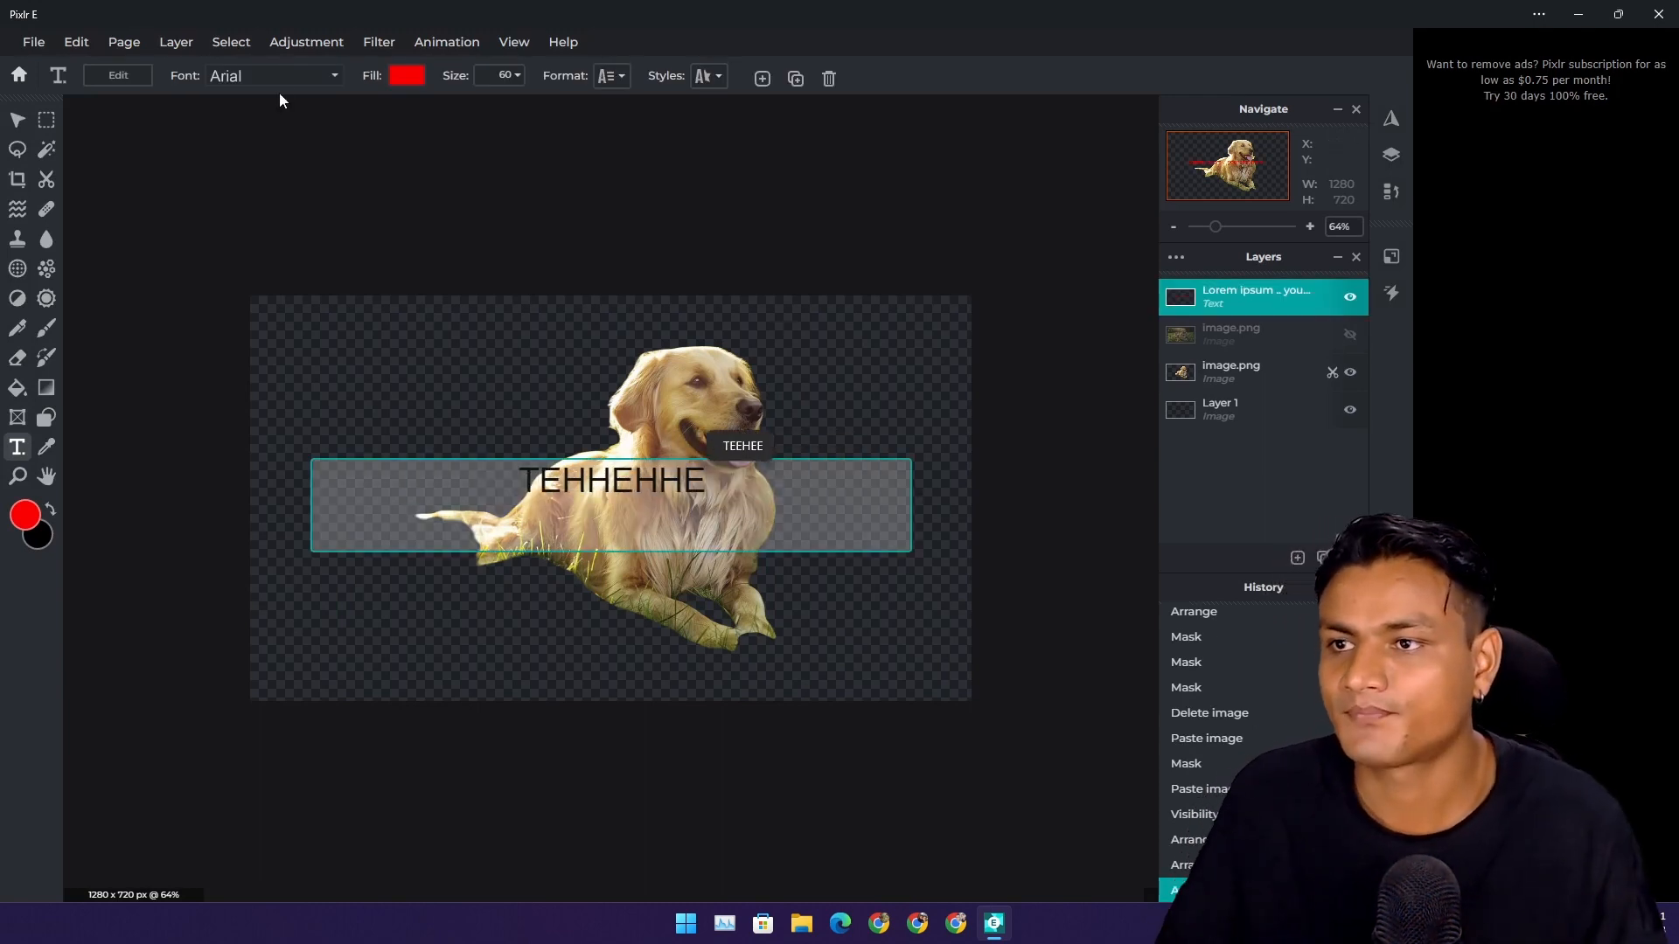
click(272, 75)
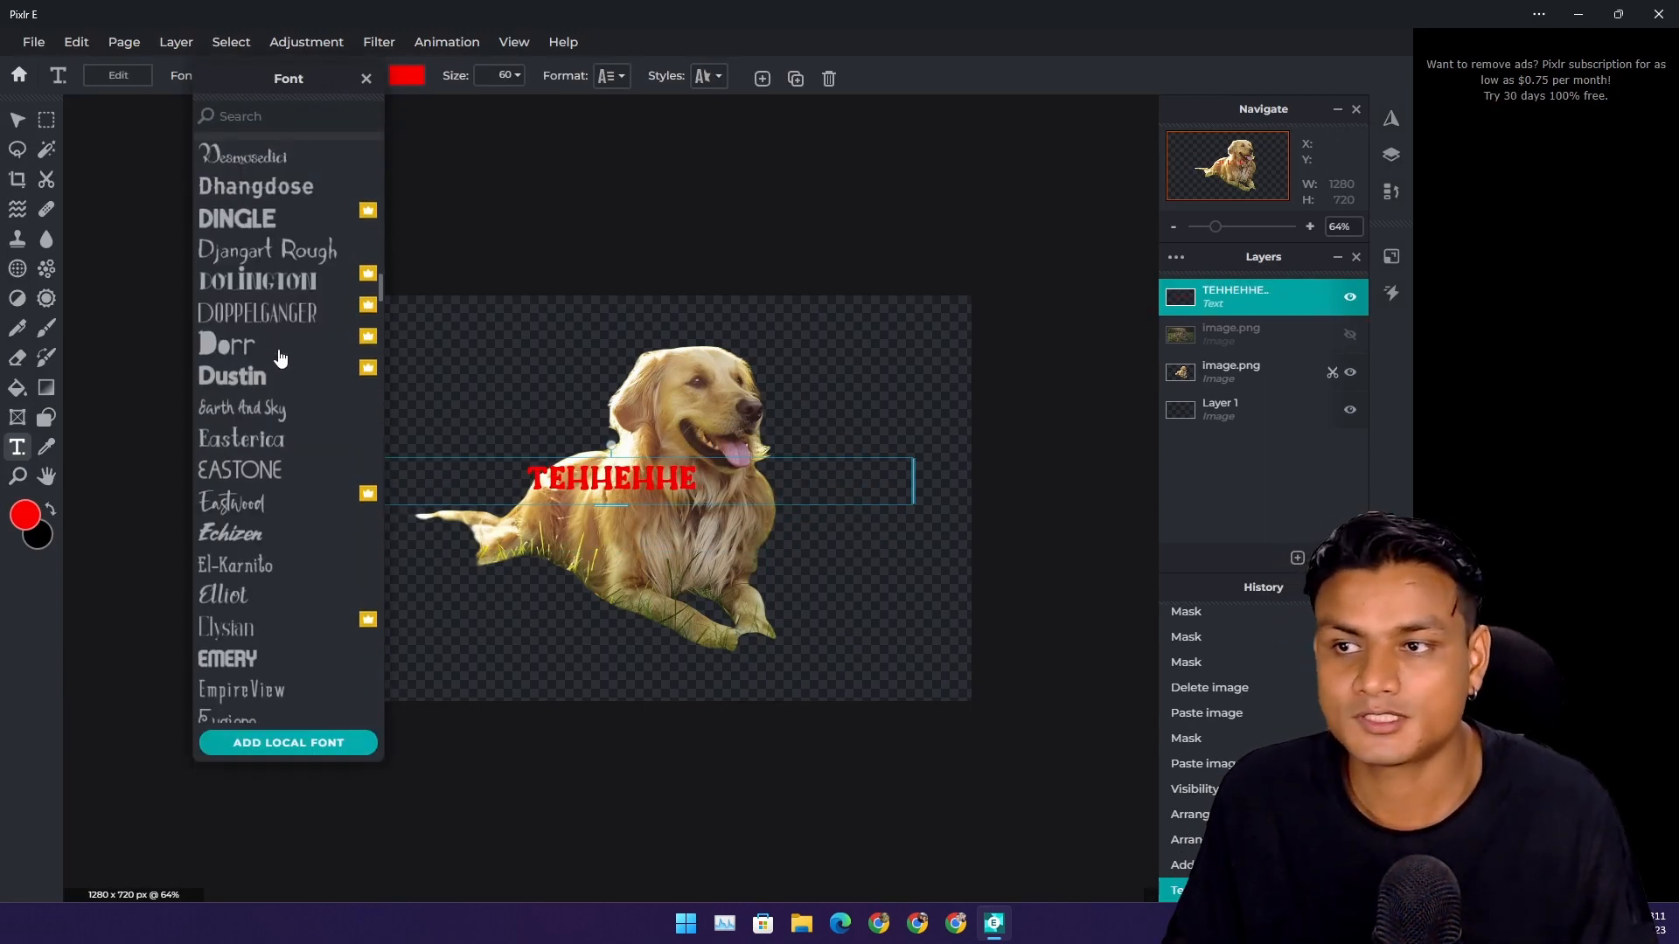
scroll(down, 3)
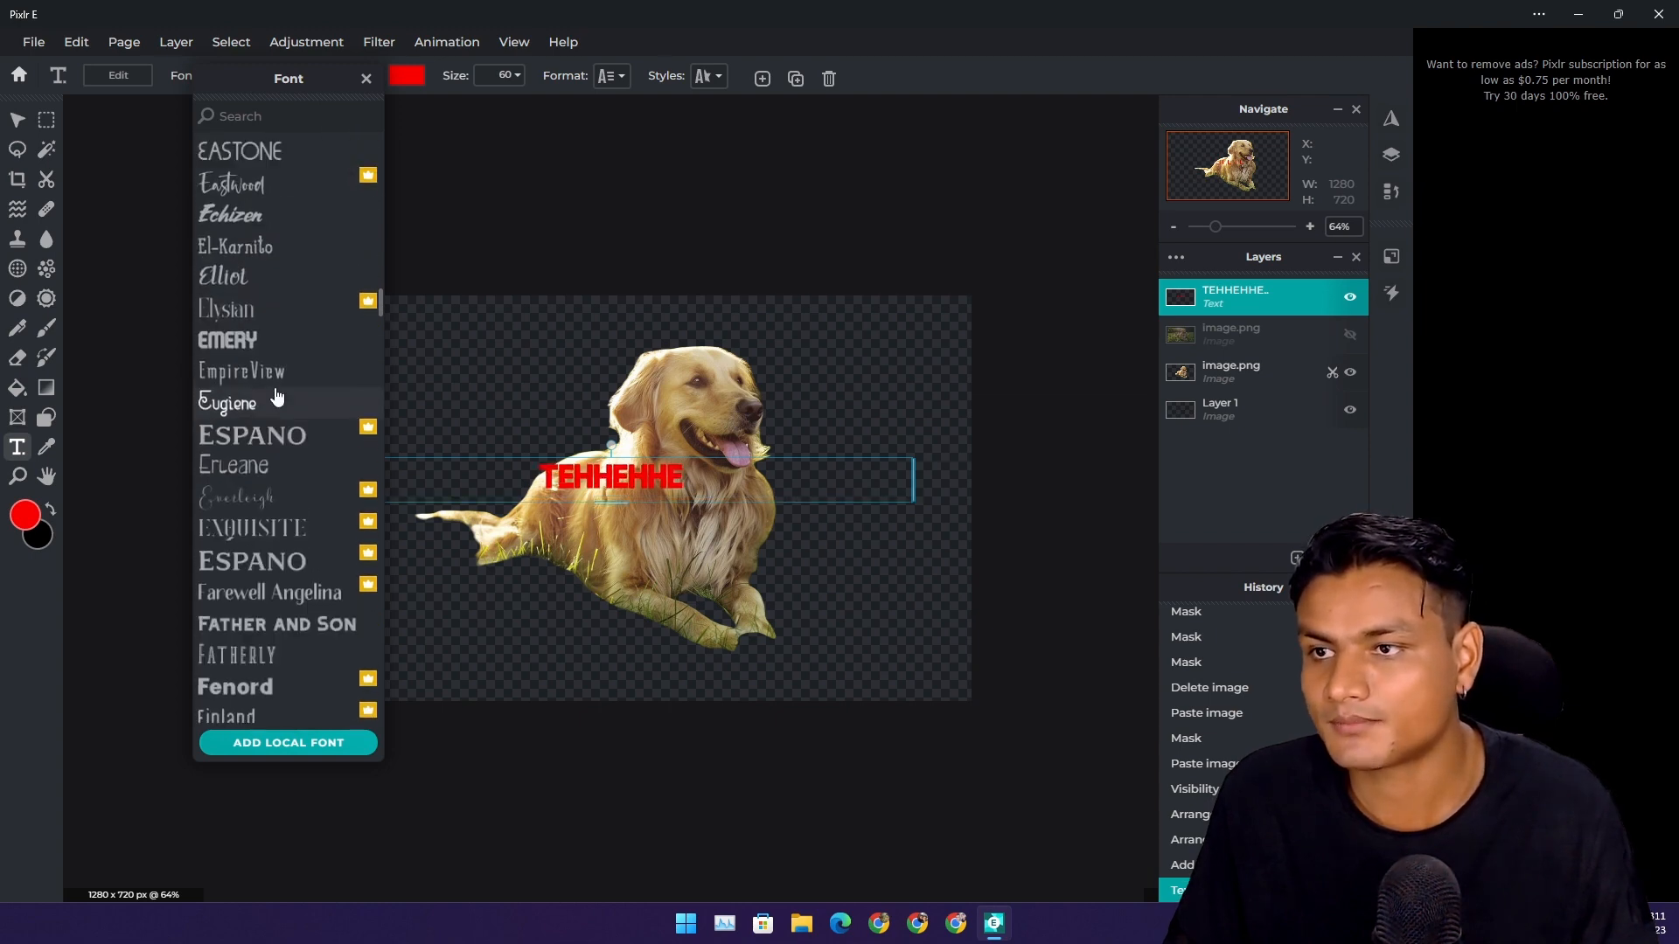
scroll(up, 3)
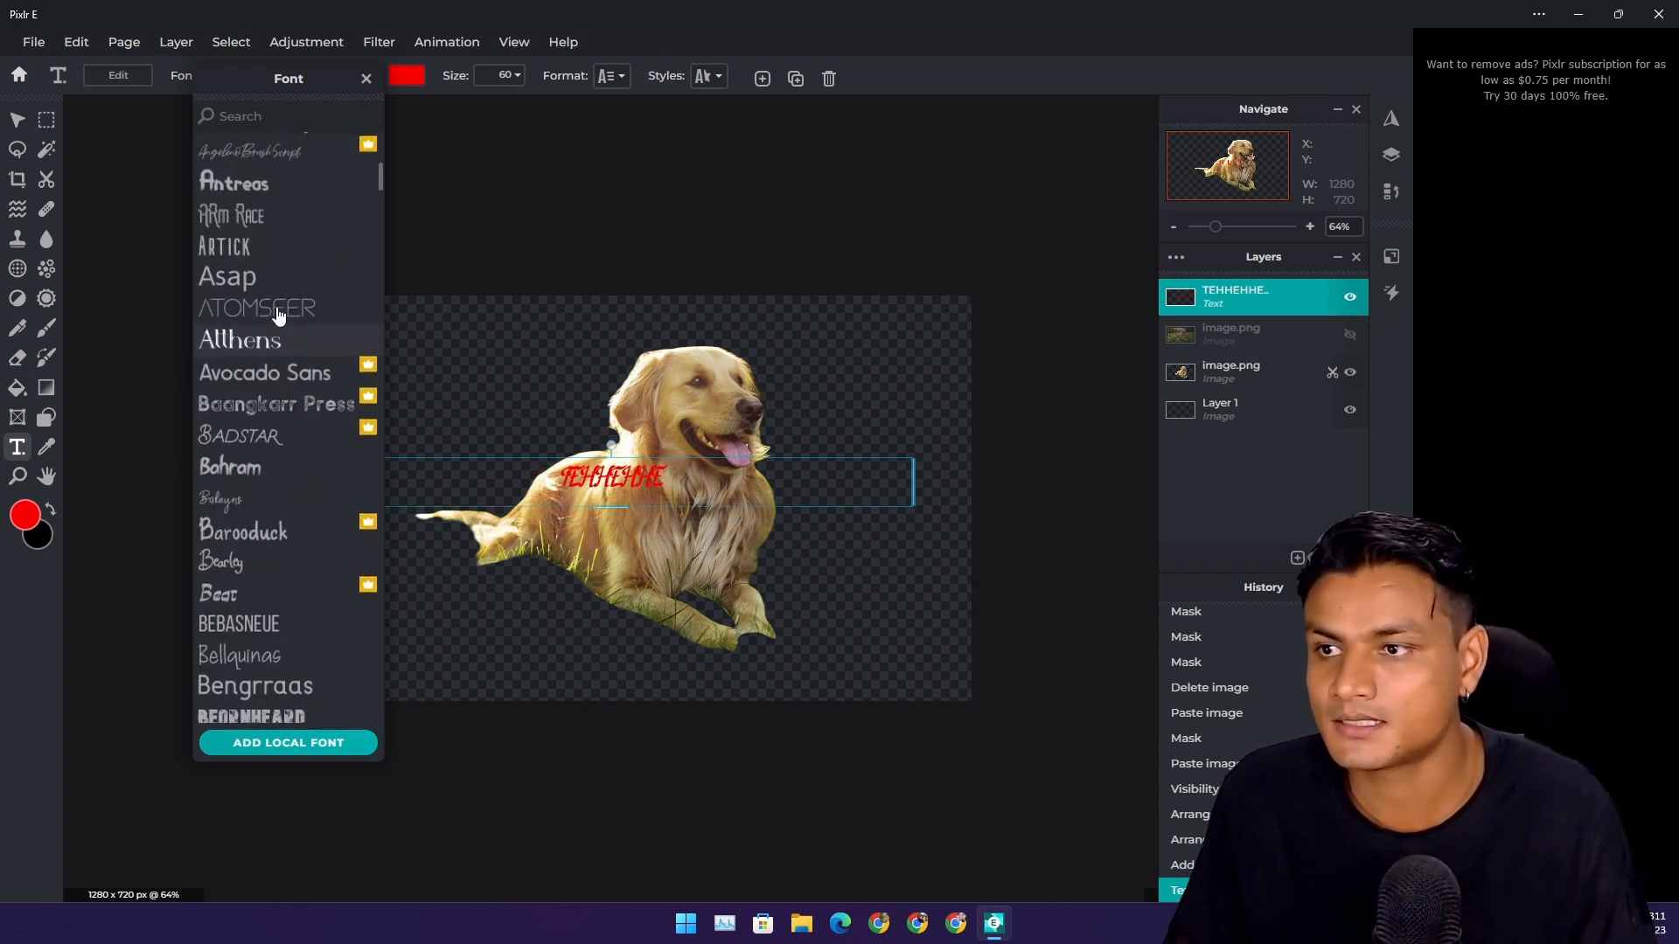
click(228, 277)
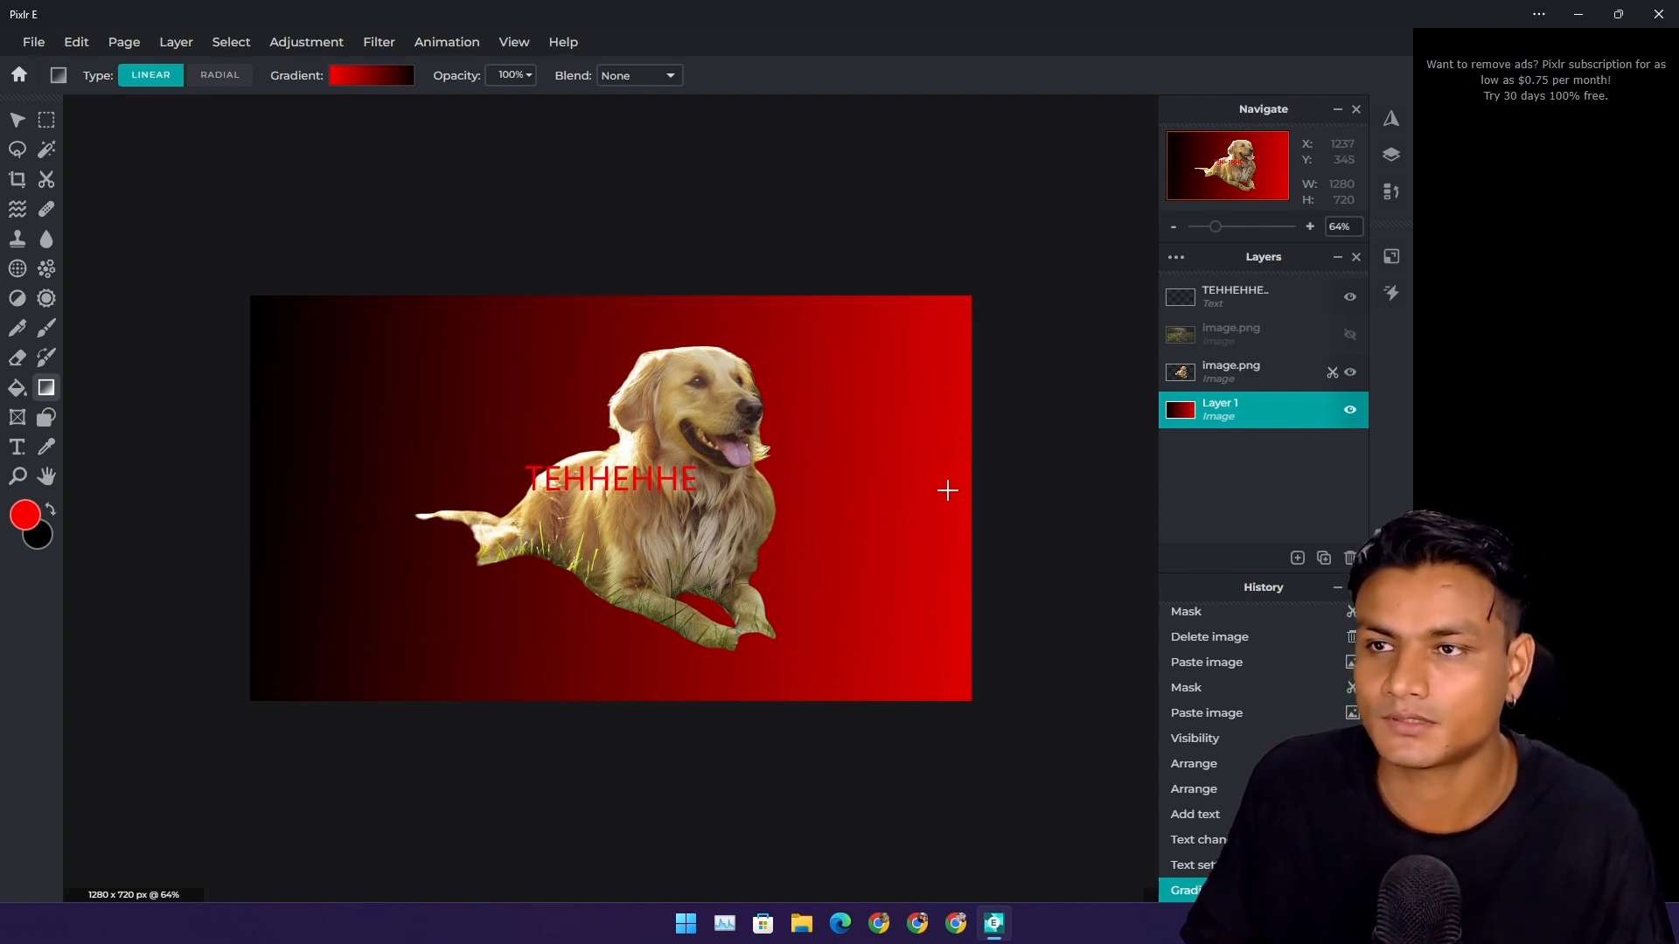
mouse_move(942, 285)
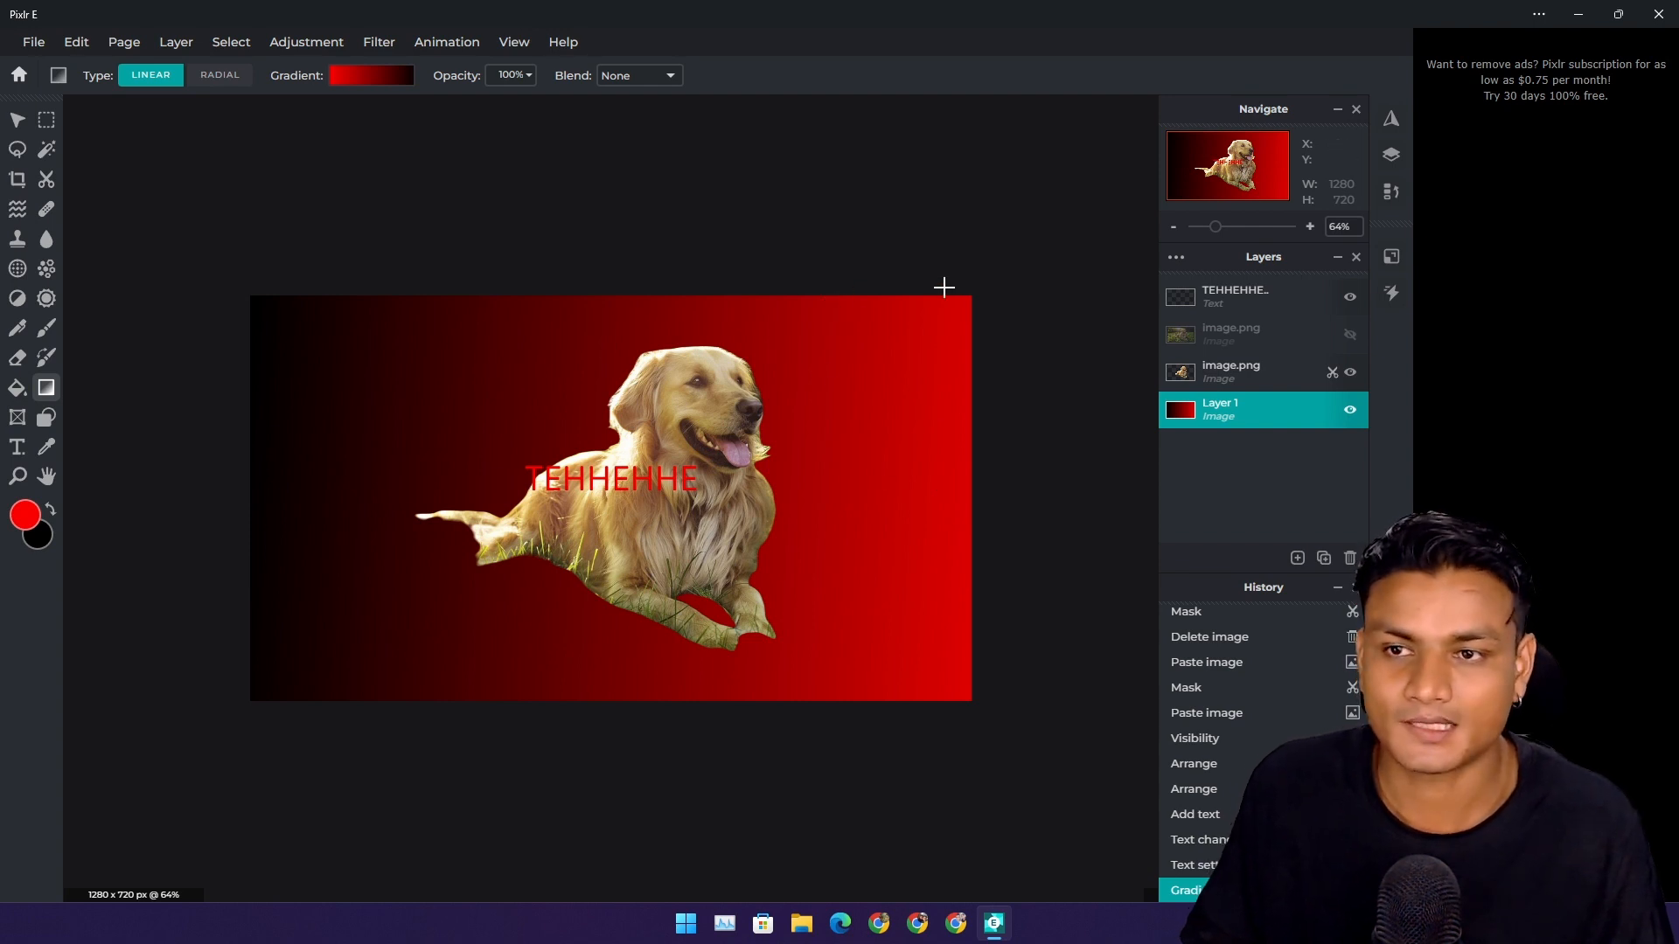
mouse_move(435, 147)
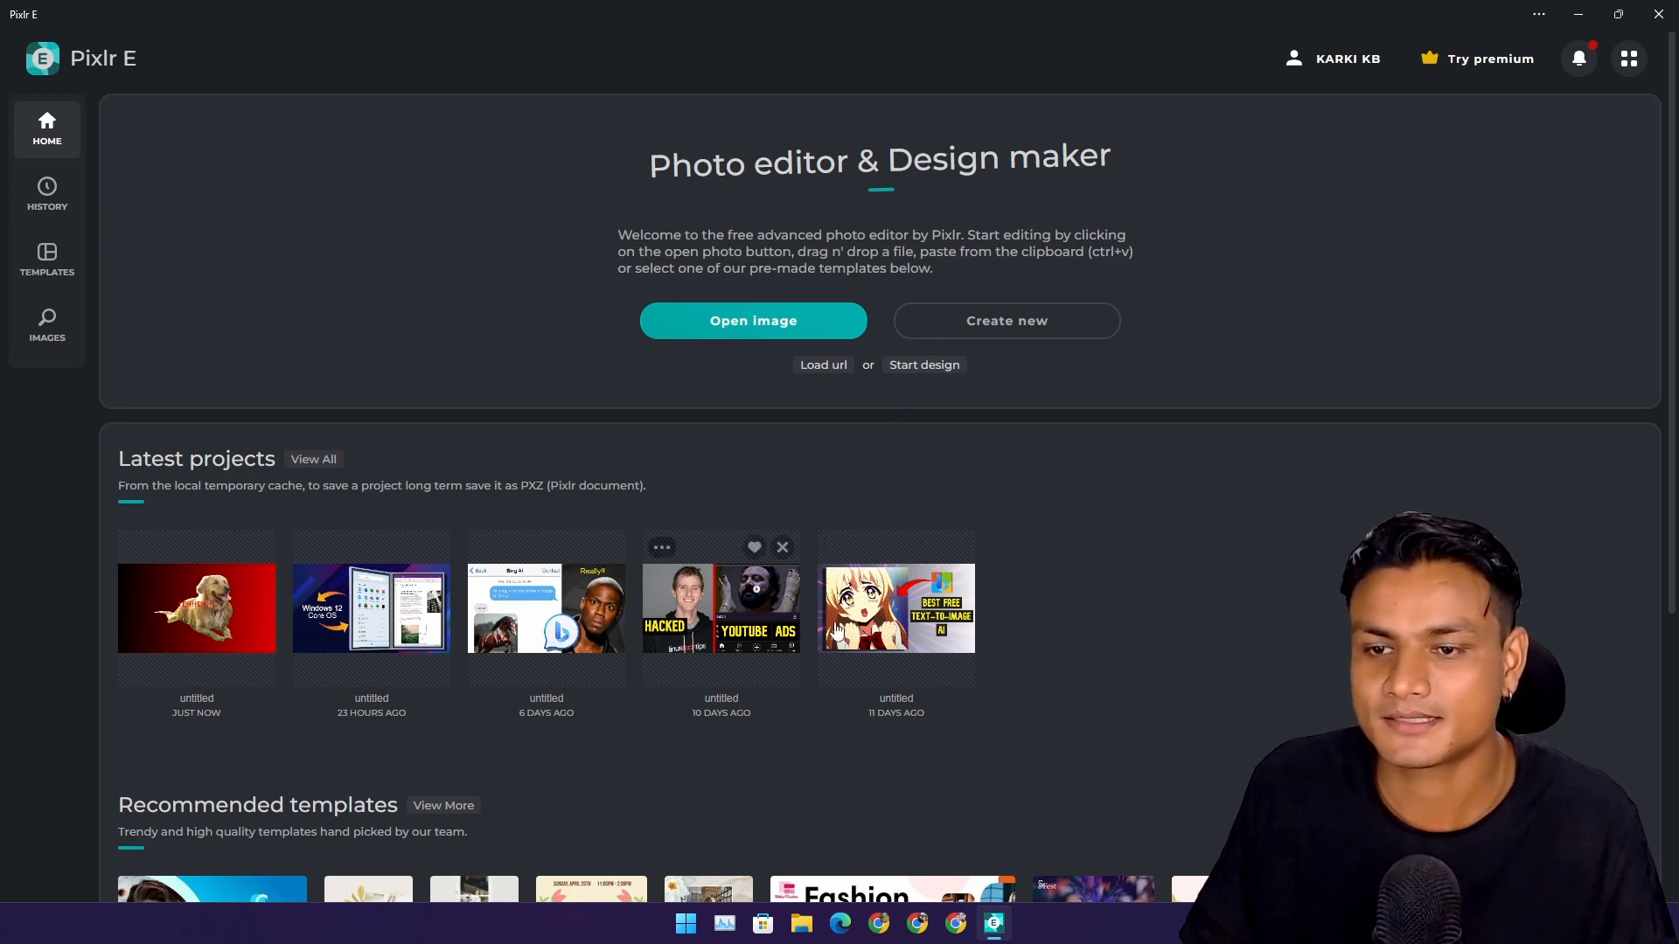
mouse_move(289, 626)
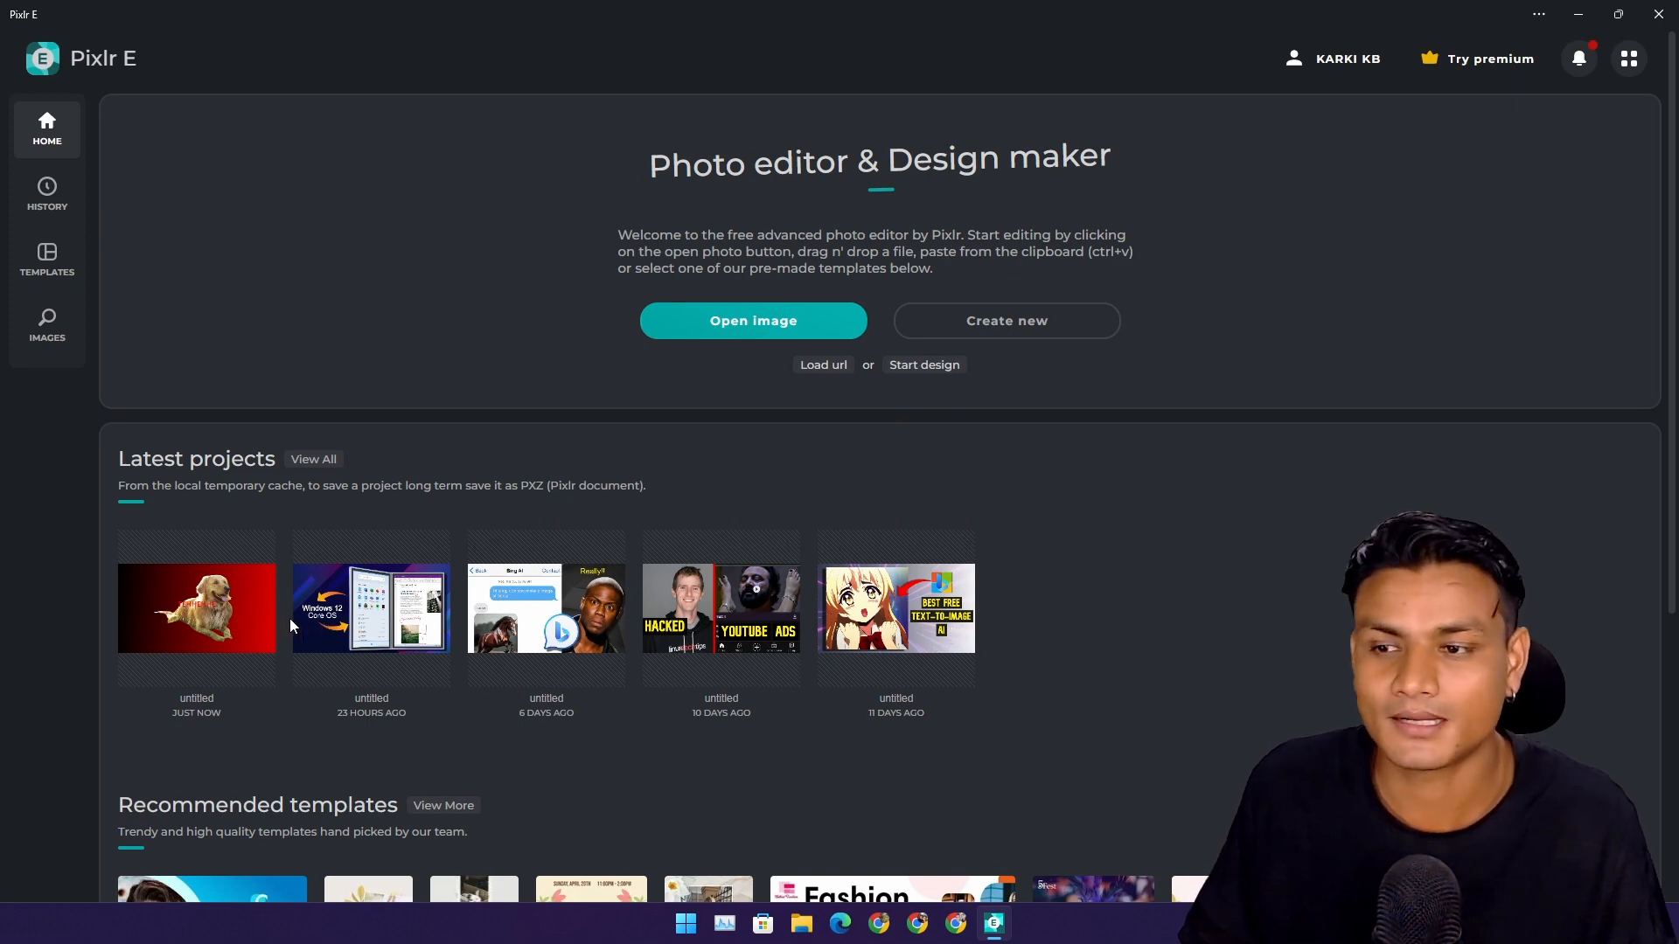
mouse_move(818, 629)
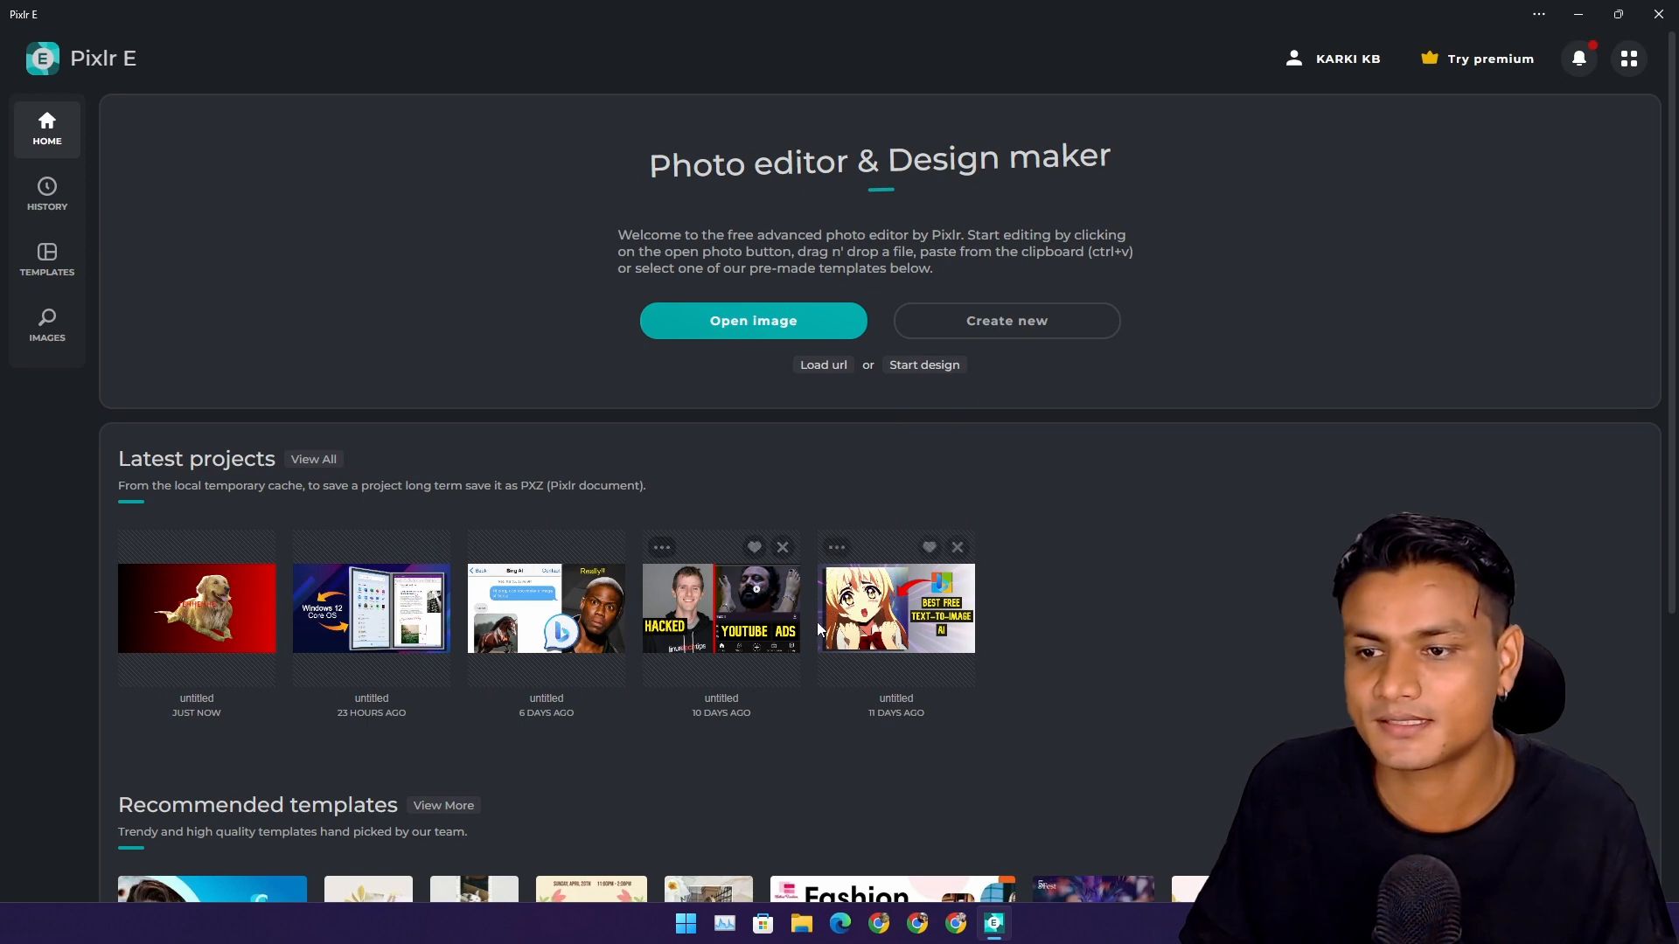
mouse_move(1120, 419)
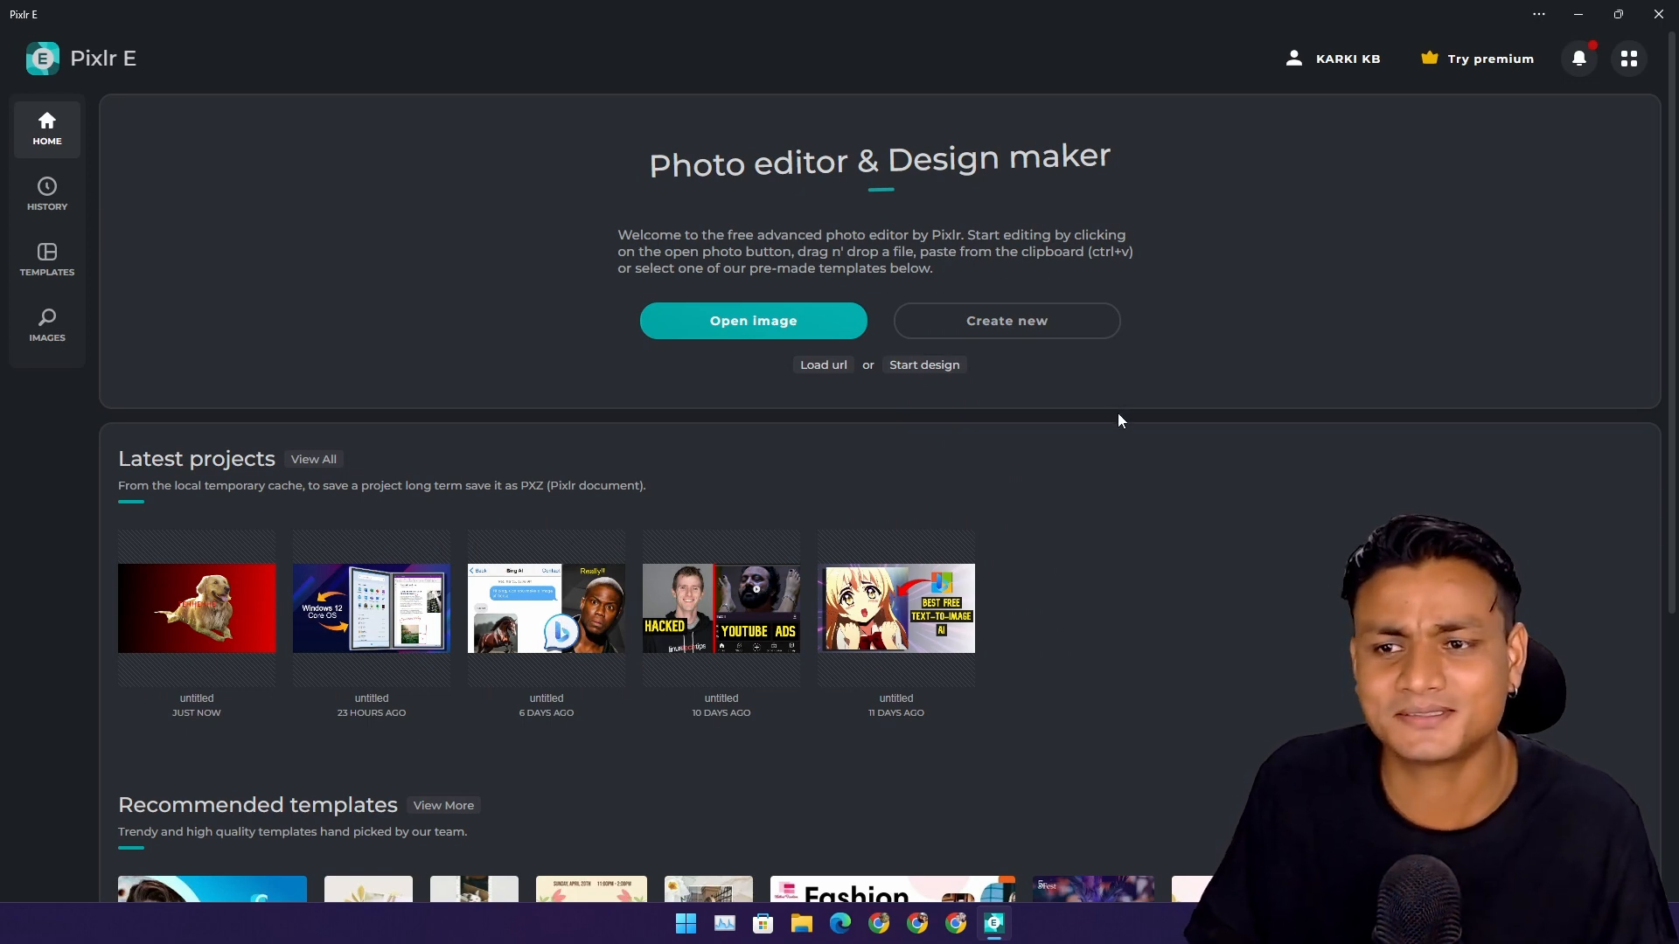
Step: Reopen the Windows 12 Core OS project from Latest projects
click(370, 609)
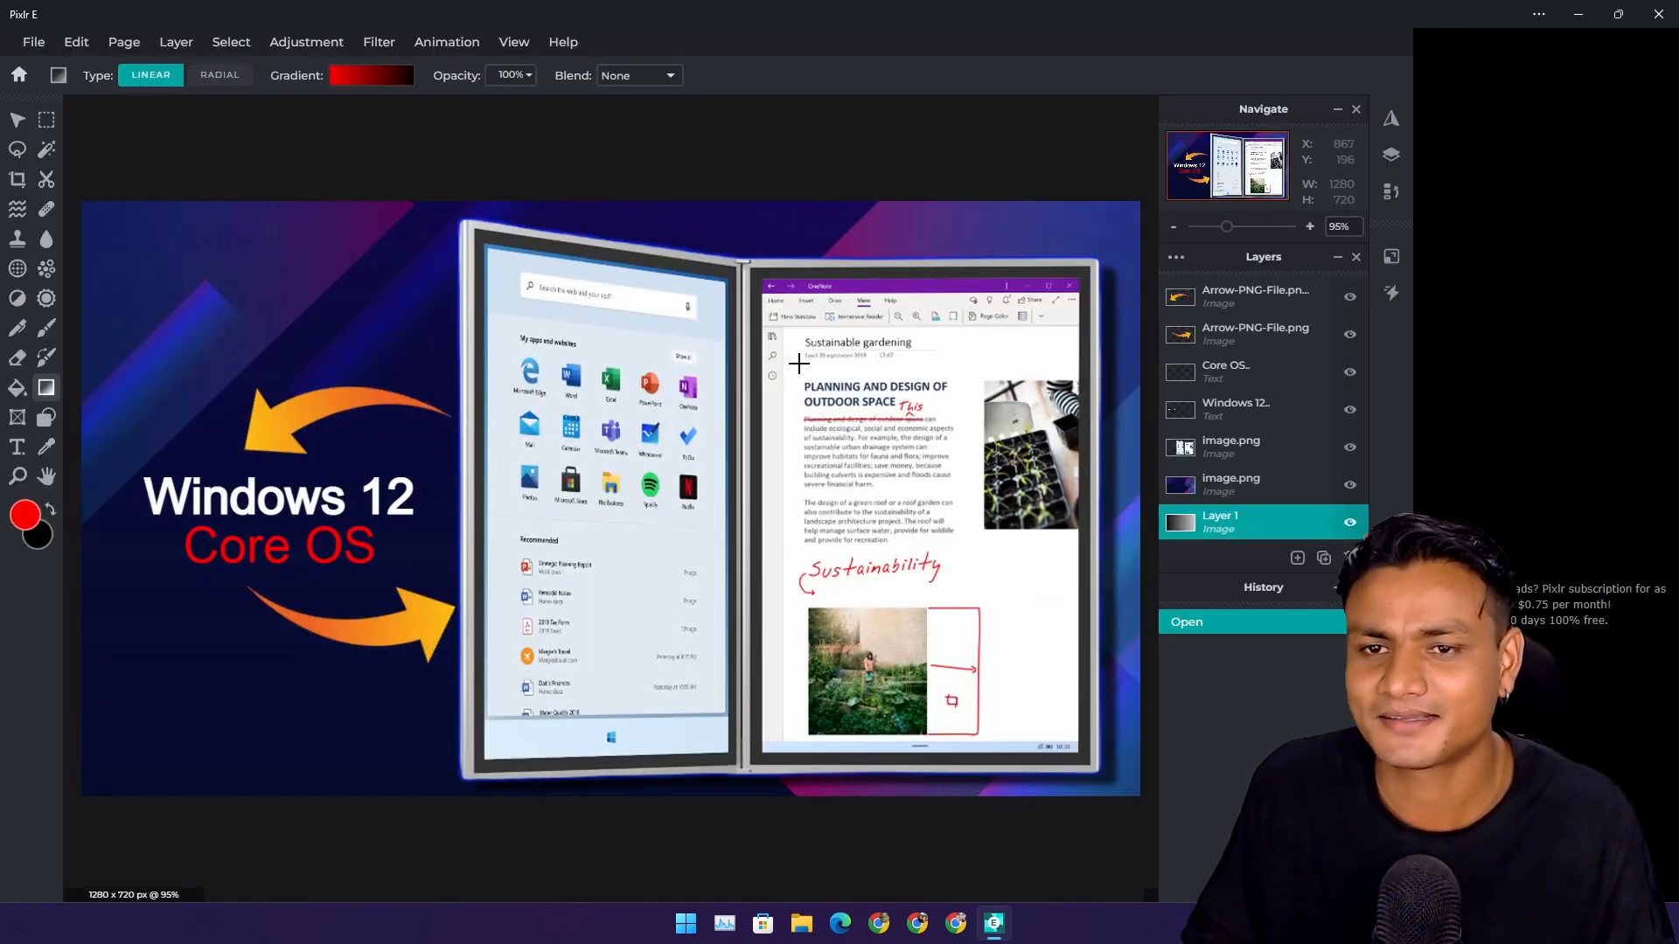